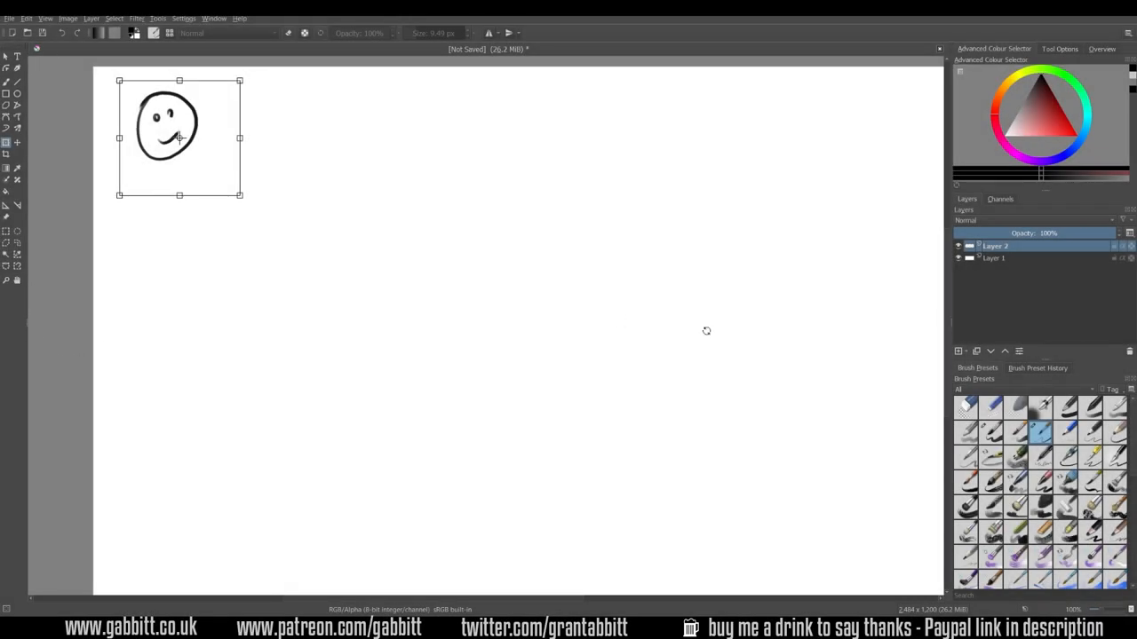
{"action": "mouse_move", "coordinate": [930, 197]}
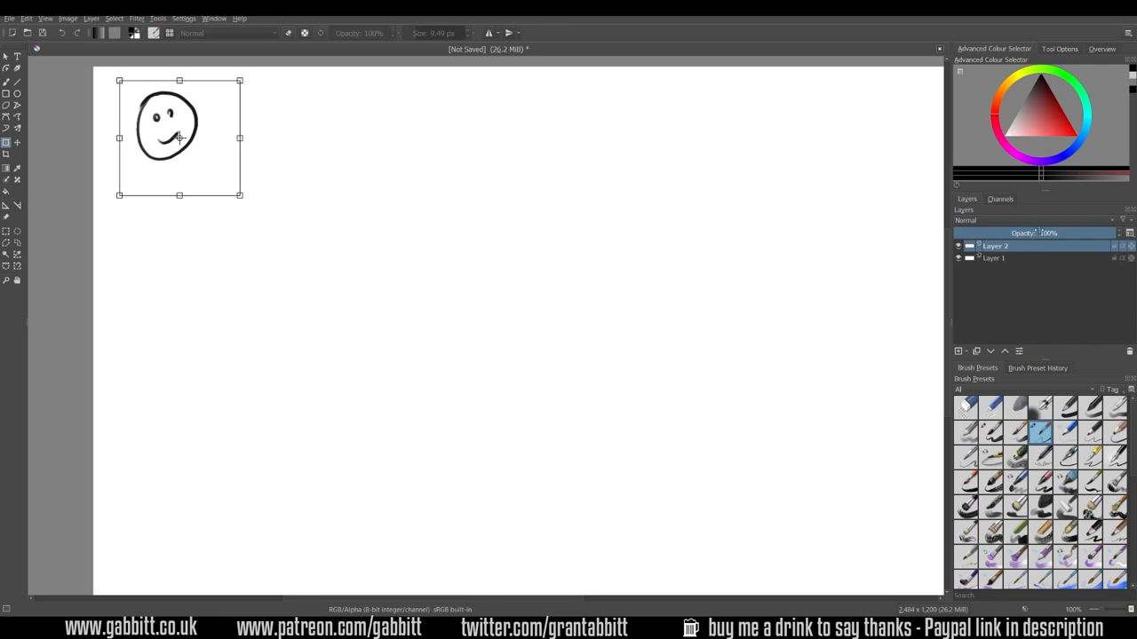
{"action": "mouse_move", "coordinate": [997, 294]}
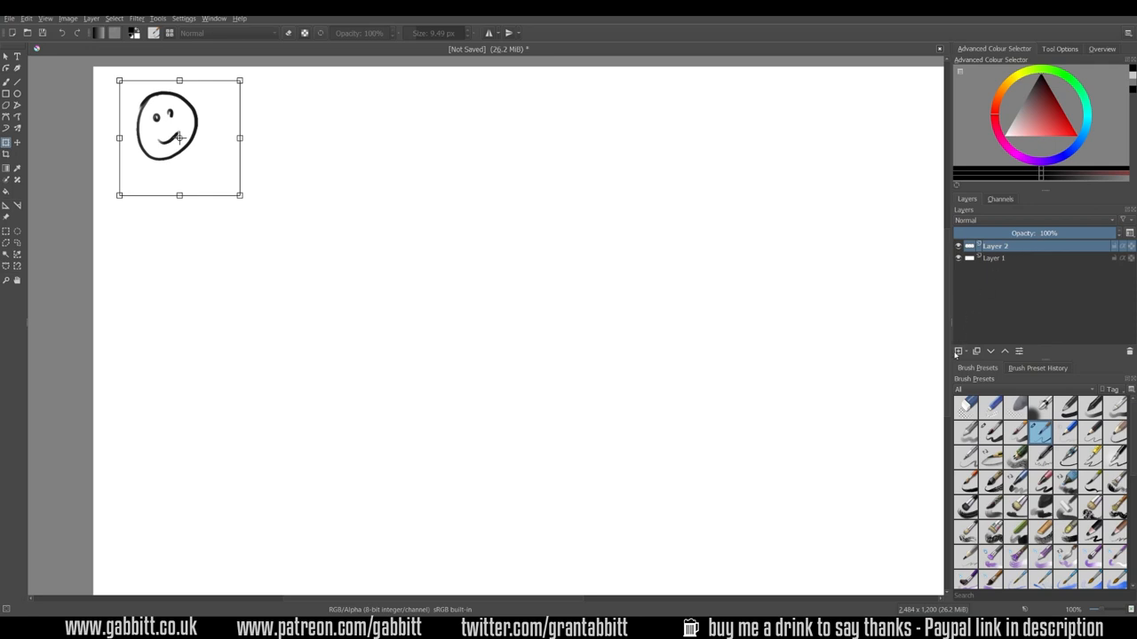
Step: Paint thick black strokes on a new layer inside a round selection, then deselect
{"action": "left_click", "coordinate": [959, 352]}
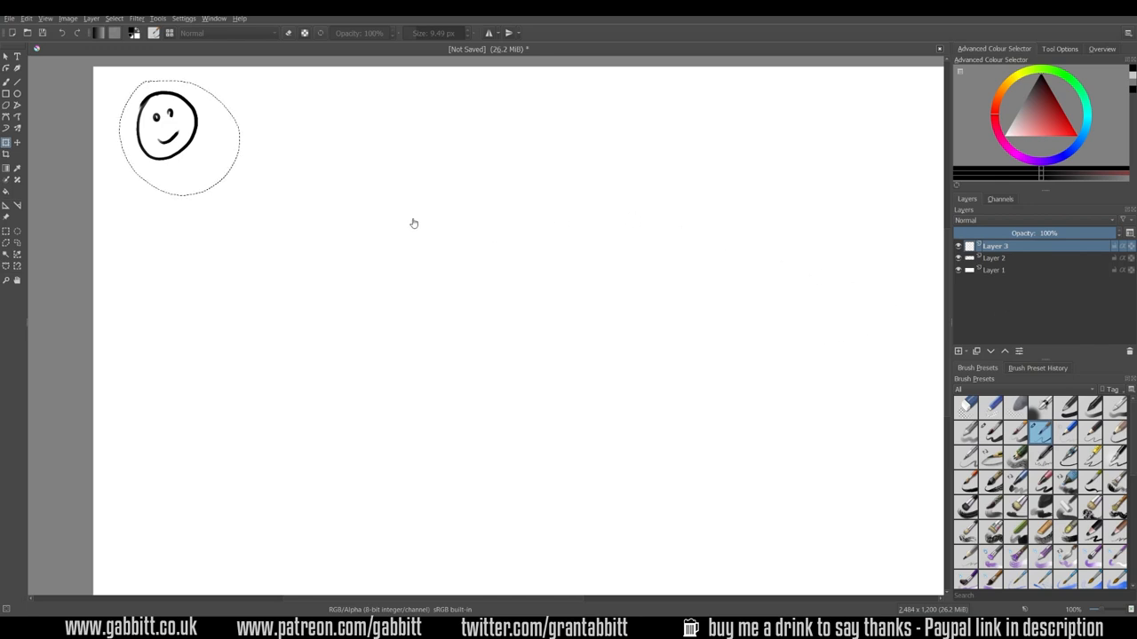
{"action": "mouse_move", "coordinate": [409, 231]}
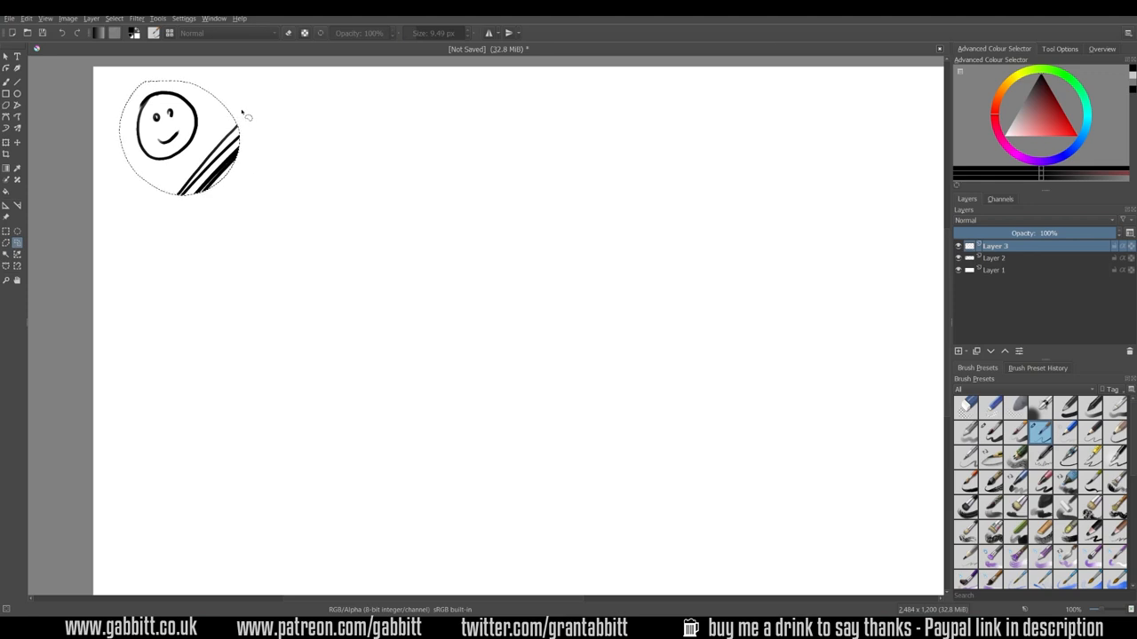
{"action": "left_click", "coordinate": [114, 17]}
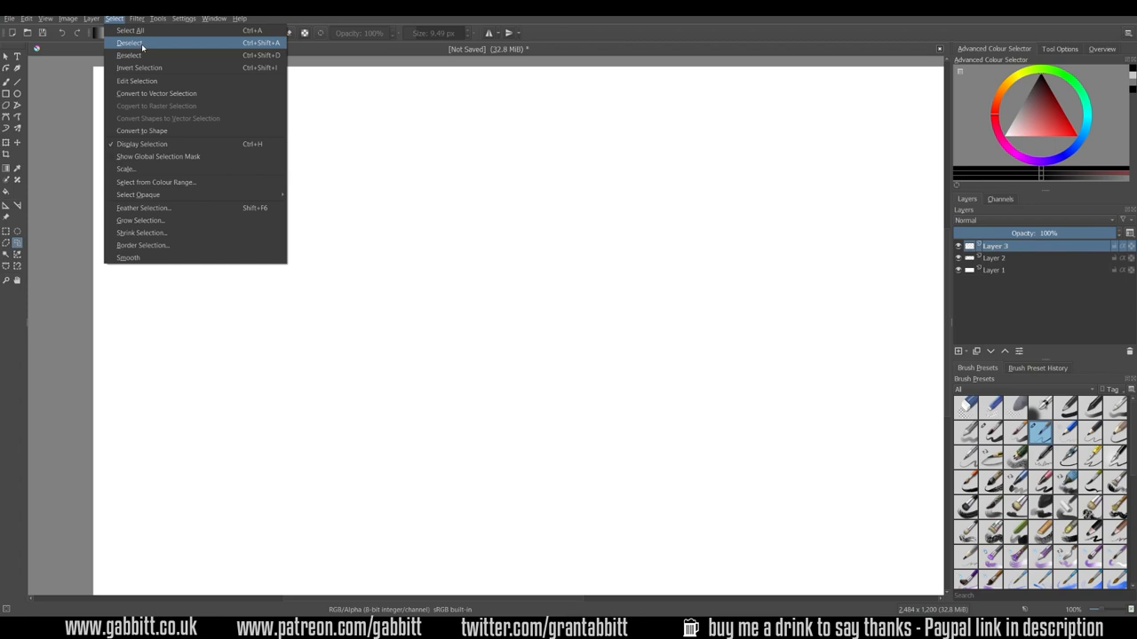
{"action": "mouse_move", "coordinate": [263, 46]}
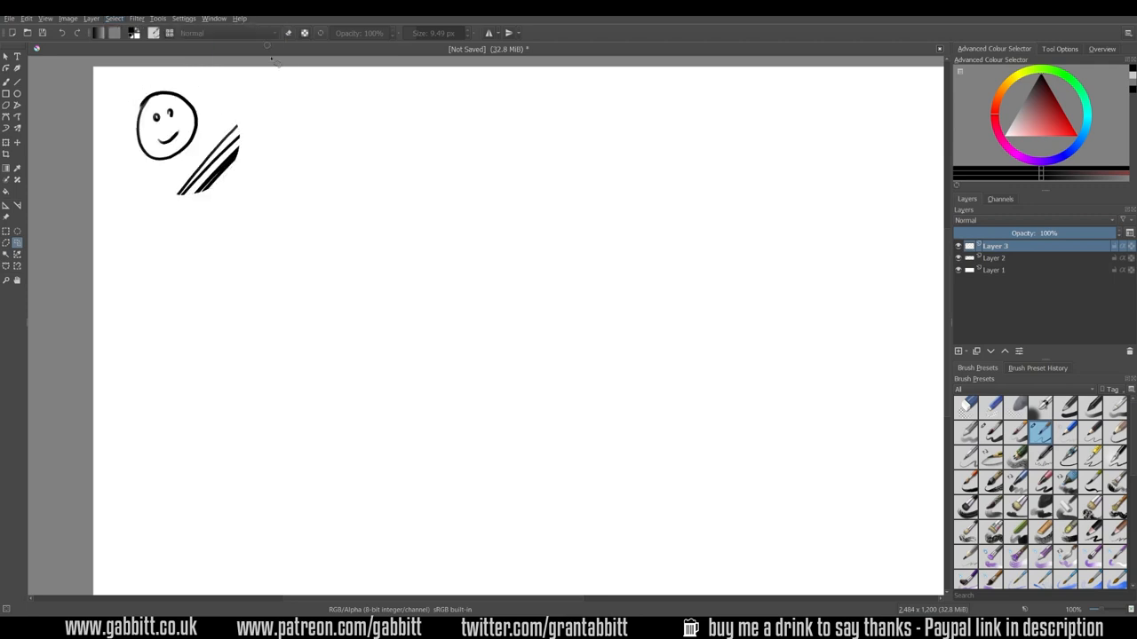
{"action": "mouse_move", "coordinate": [313, 206]}
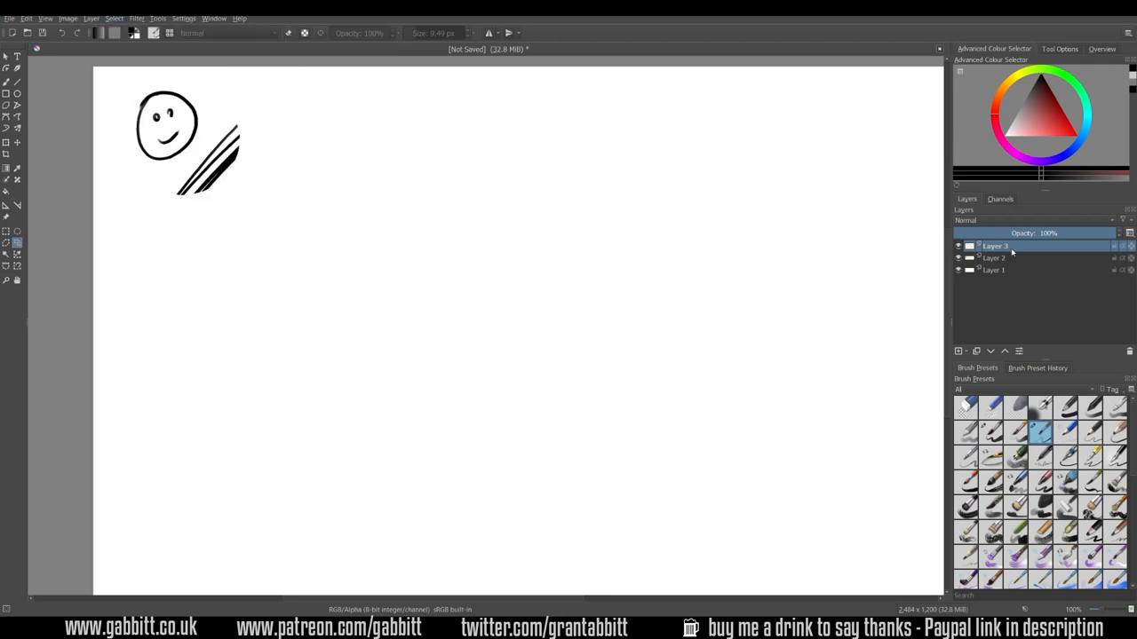
Step: Draw a second smiley face mid-canvas, then hide and re-show its layer
{"action": "left_click_drag", "start_coordinate": [524, 266], "coordinate": [512, 302]}
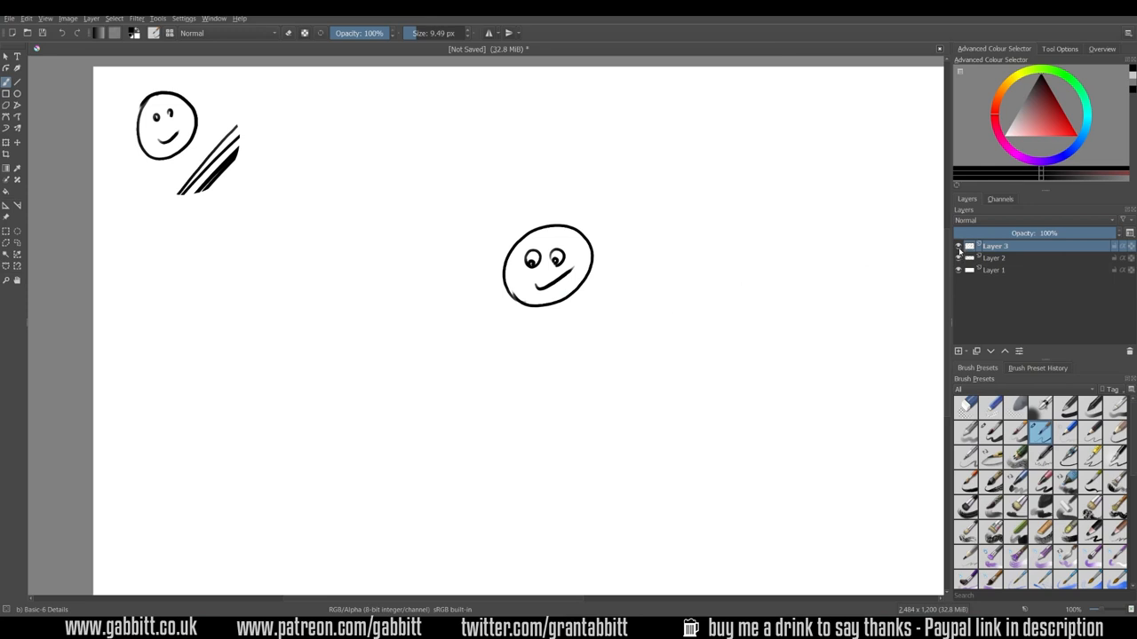
{"action": "left_click", "coordinate": [958, 245]}
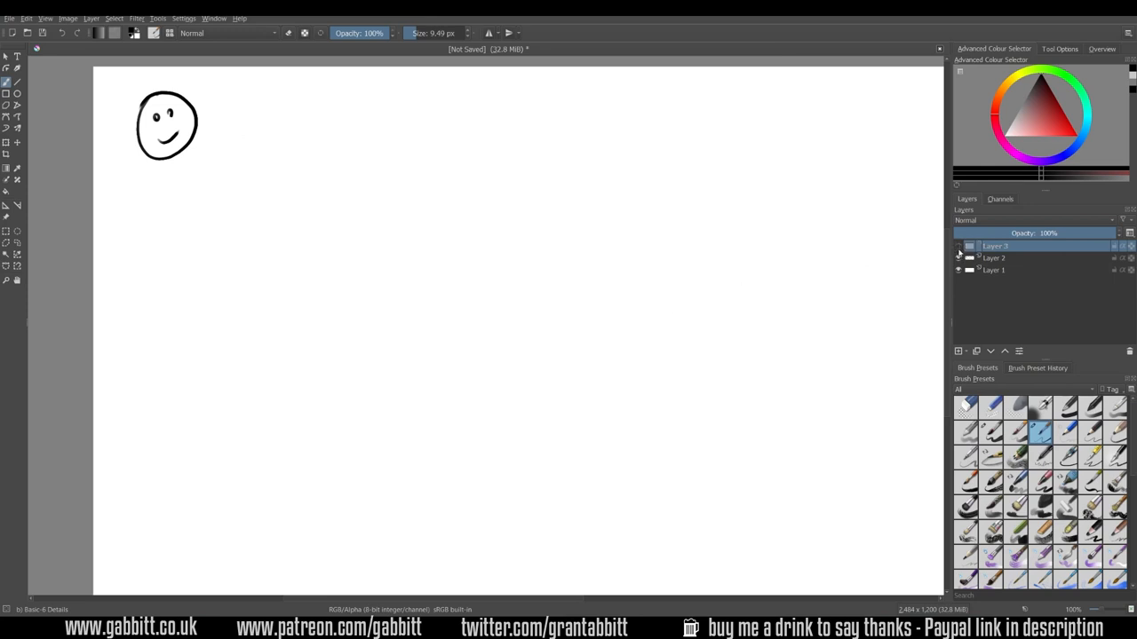
{"action": "left_click", "coordinate": [957, 245]}
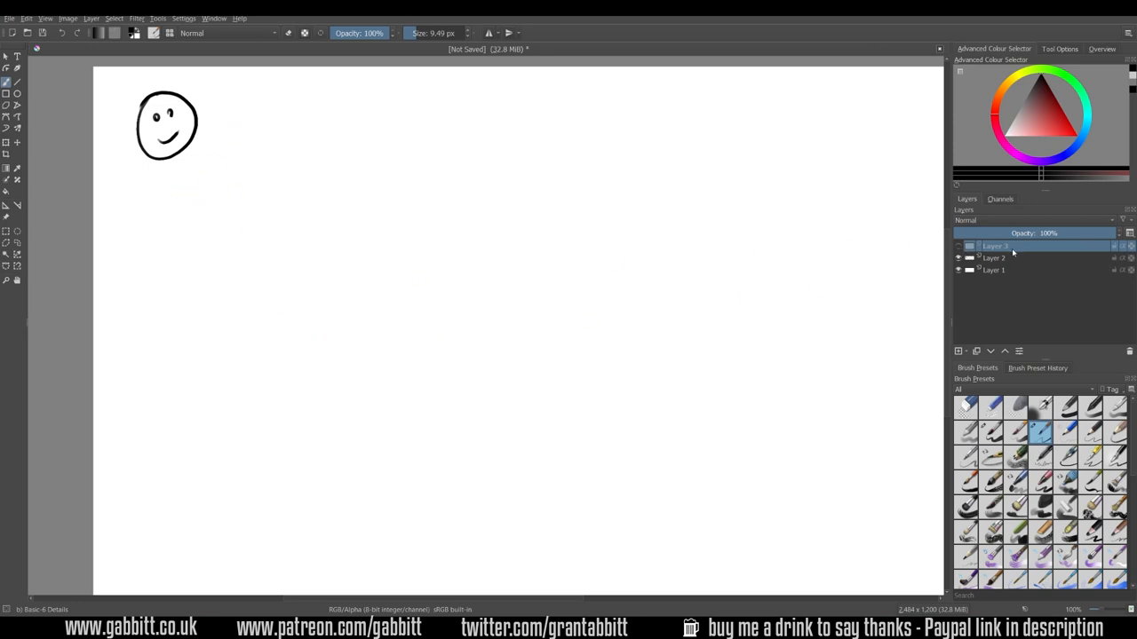
{"action": "mouse_move", "coordinate": [479, 242]}
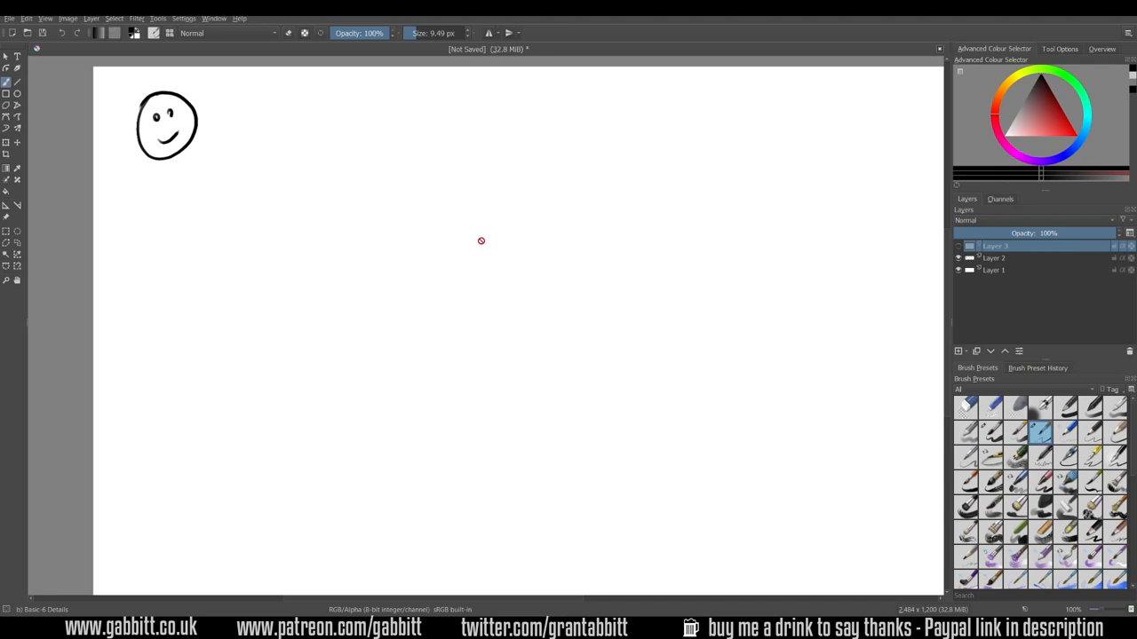
{"action": "mouse_move", "coordinate": [508, 292]}
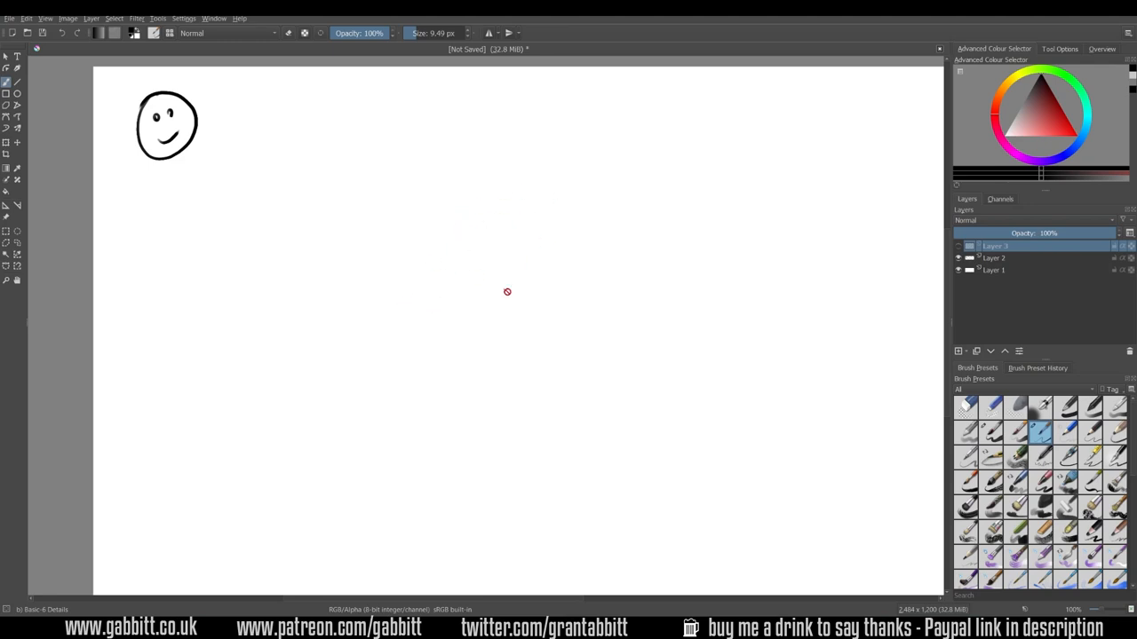
{"action": "mouse_move", "coordinate": [447, 302]}
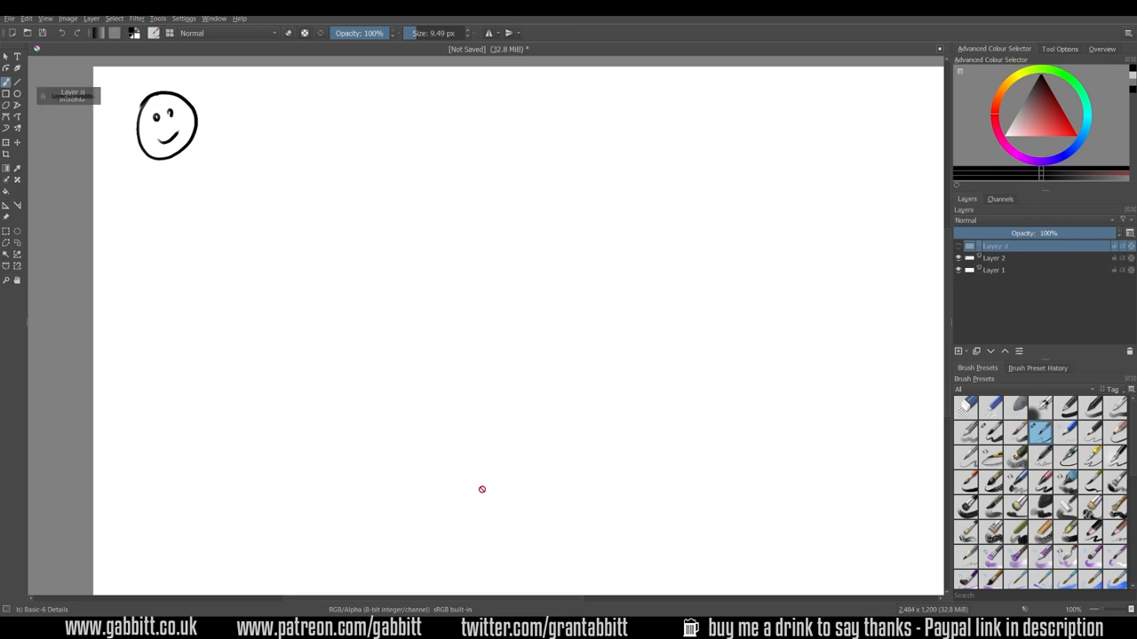
{"action": "mouse_move", "coordinate": [304, 299]}
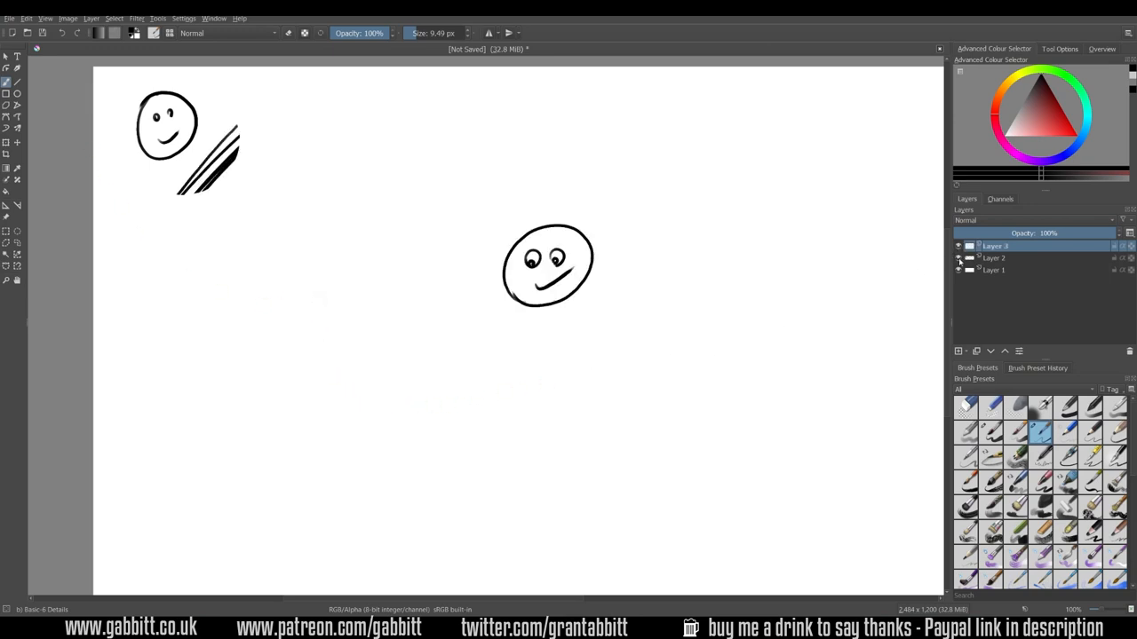
{"action": "left_click", "coordinate": [957, 257]}
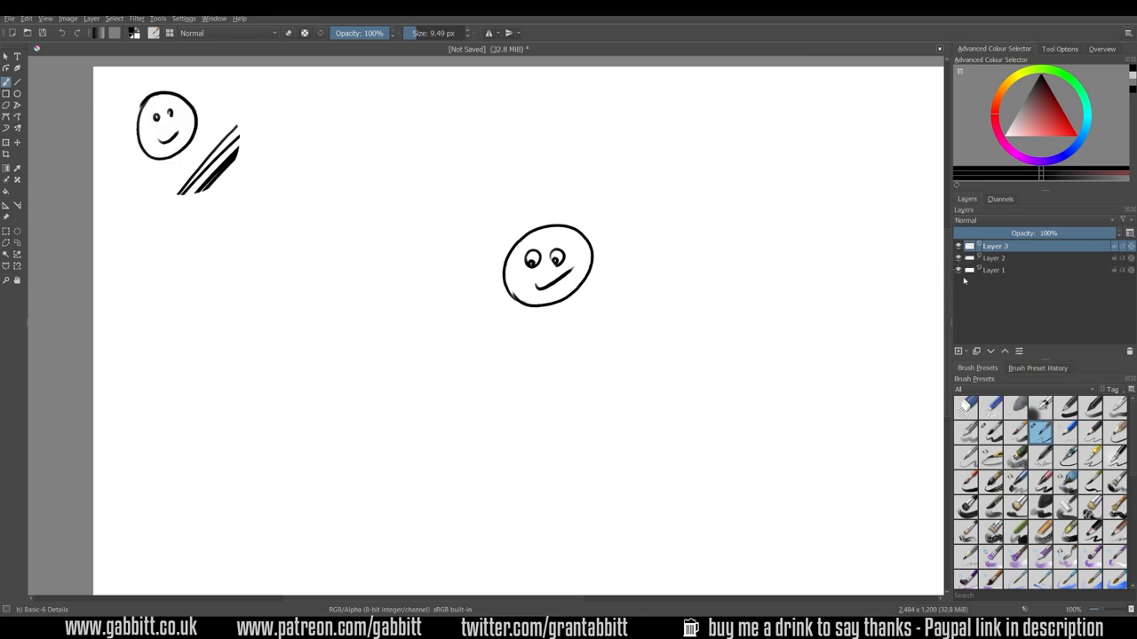
{"action": "left_click", "coordinate": [957, 270]}
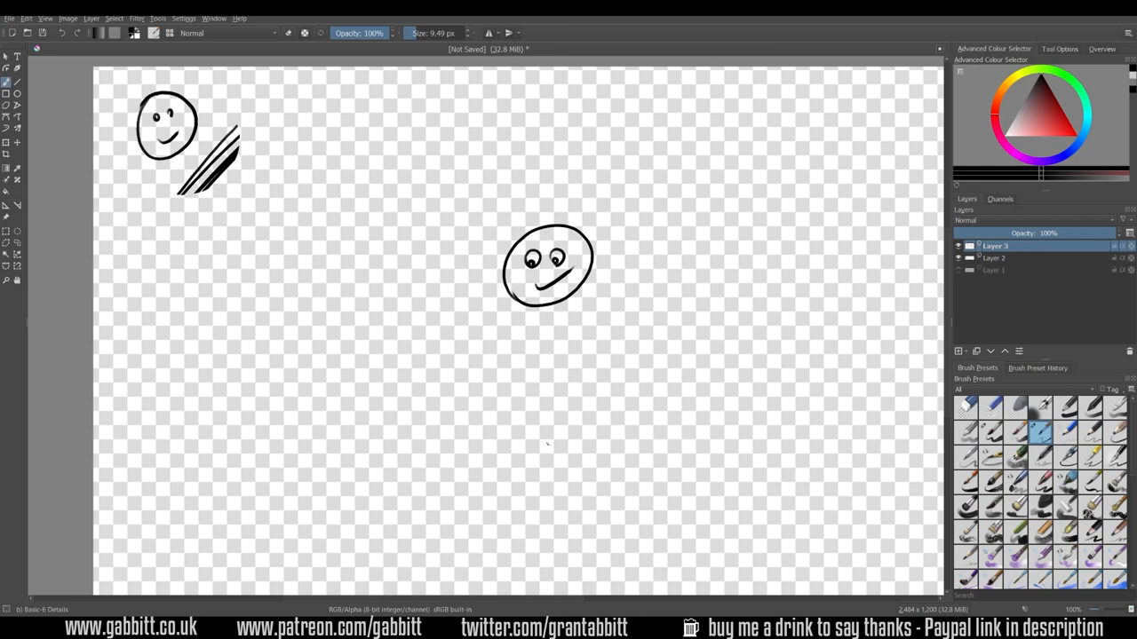
{"action": "mouse_move", "coordinate": [524, 428]}
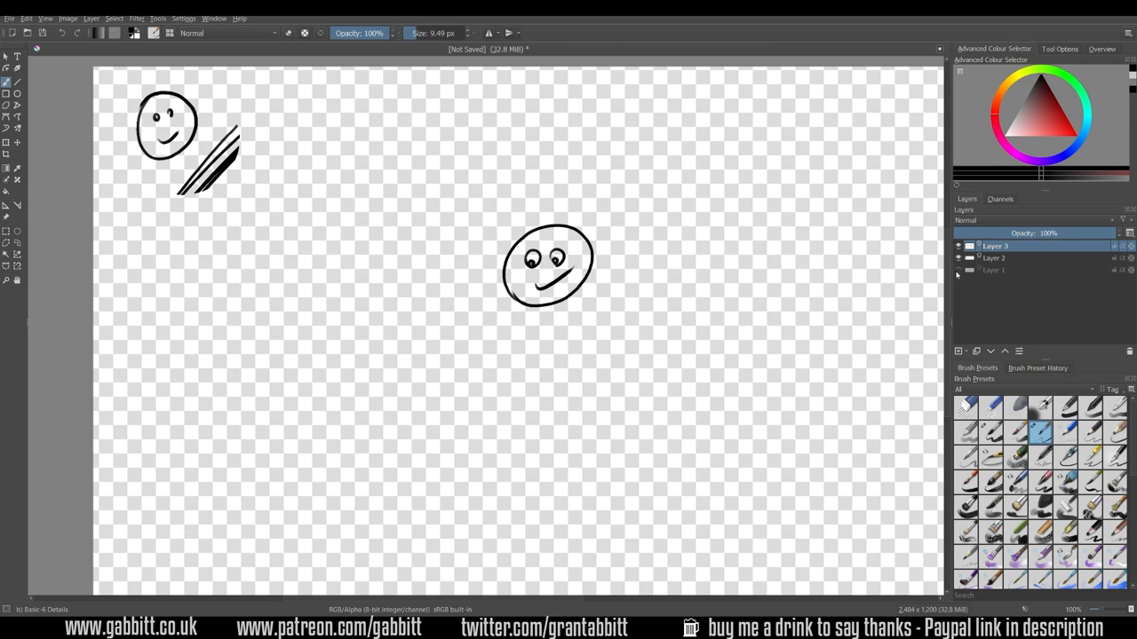
{"action": "left_click", "coordinate": [957, 269]}
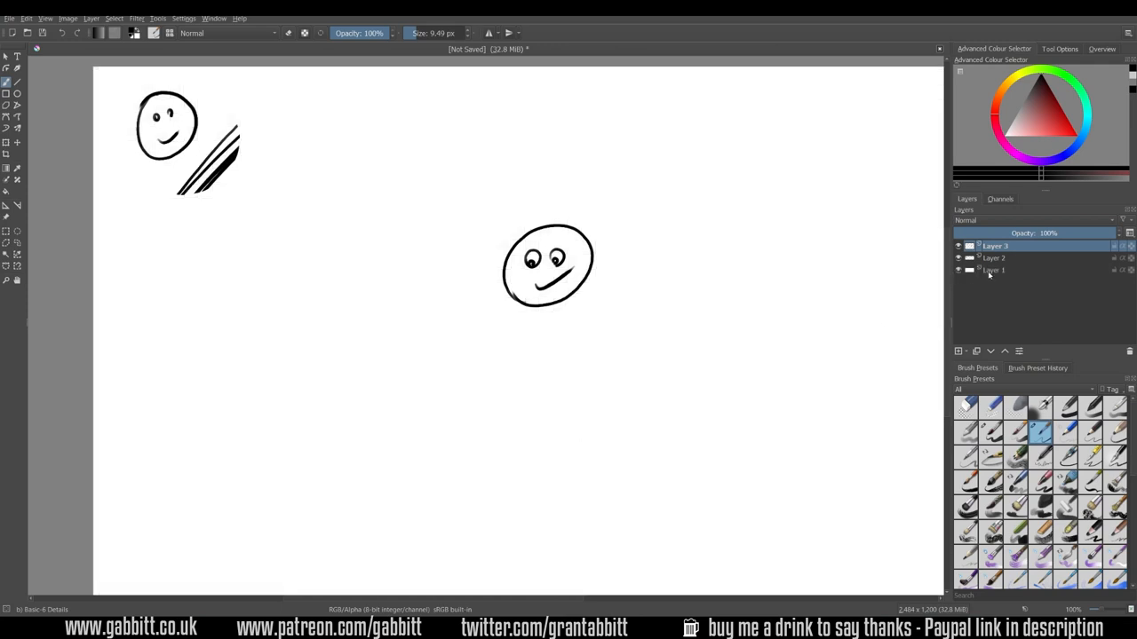
{"action": "left_click", "coordinate": [994, 270]}
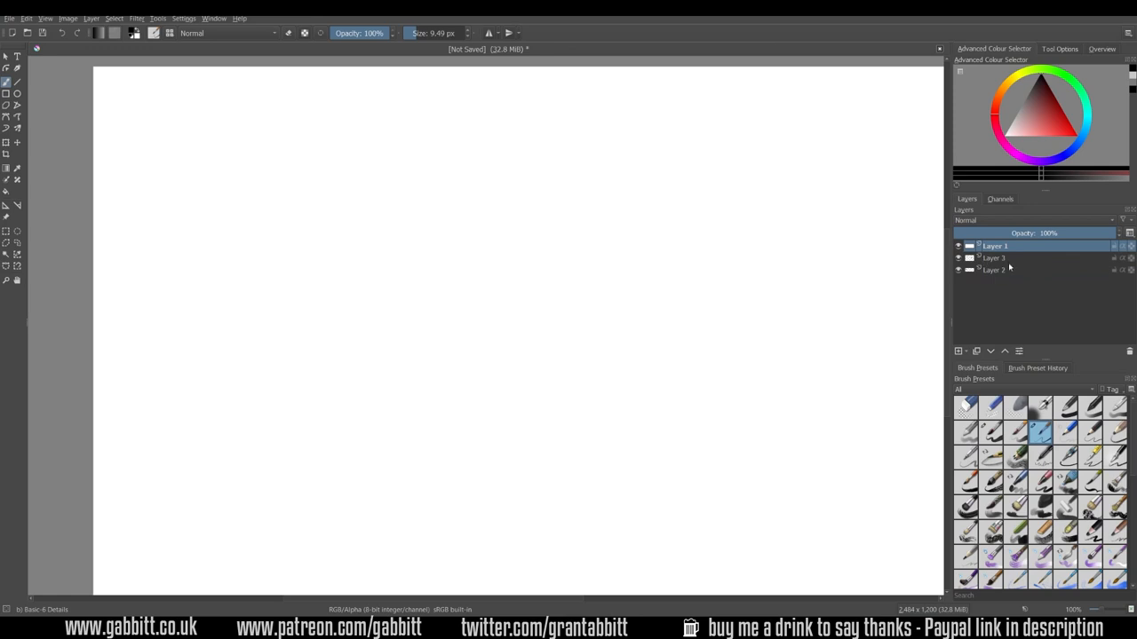
{"action": "mouse_move", "coordinate": [1002, 259]}
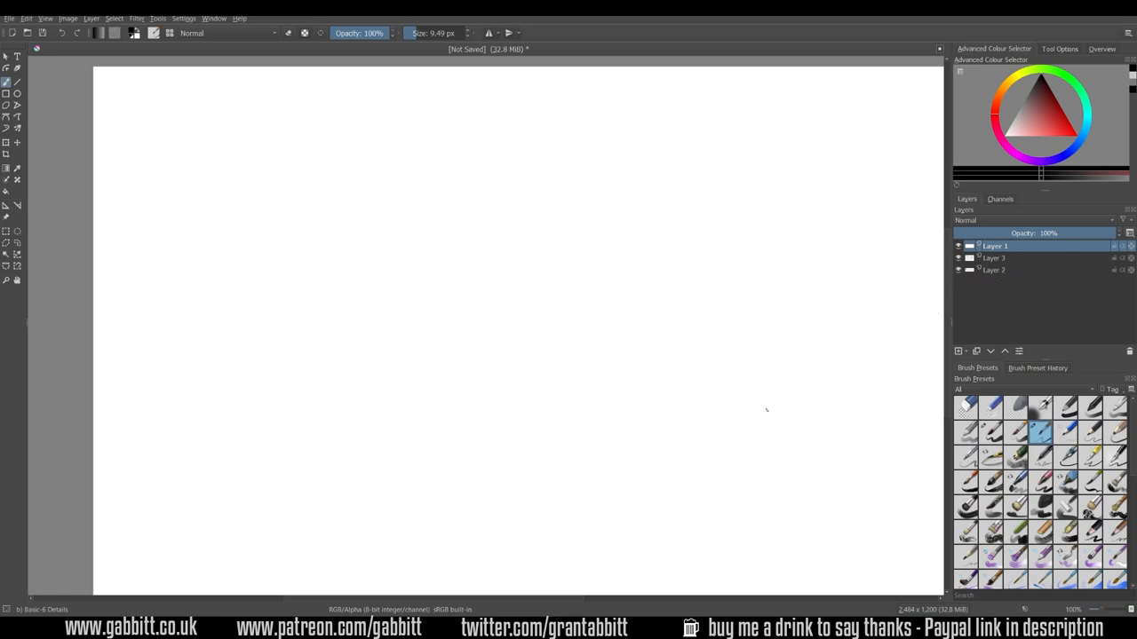
{"action": "mouse_move", "coordinate": [417, 318]}
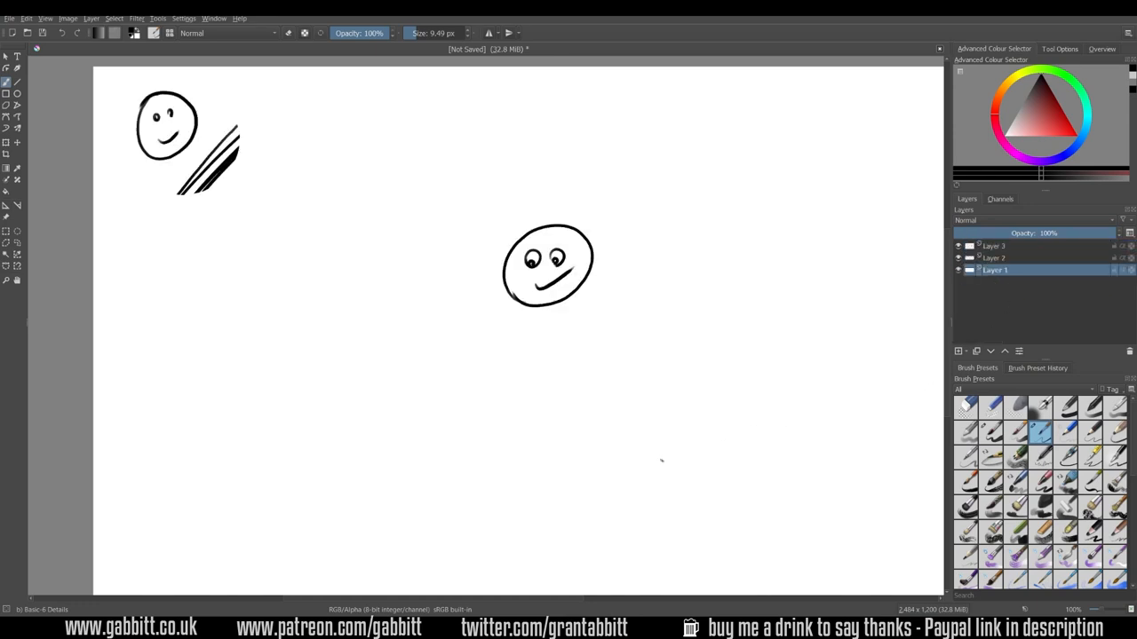
Step: Create a single-layer document and draw a small smiley face in the middle
{"action": "left_click", "coordinate": [992, 245]}
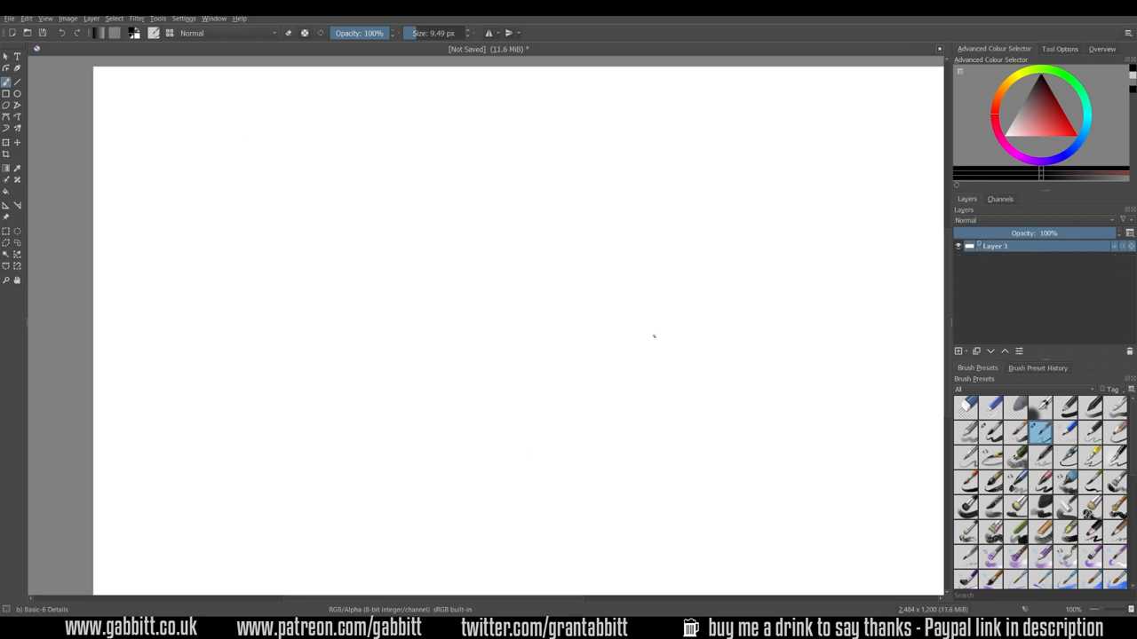
{"action": "mouse_move", "coordinate": [707, 267]}
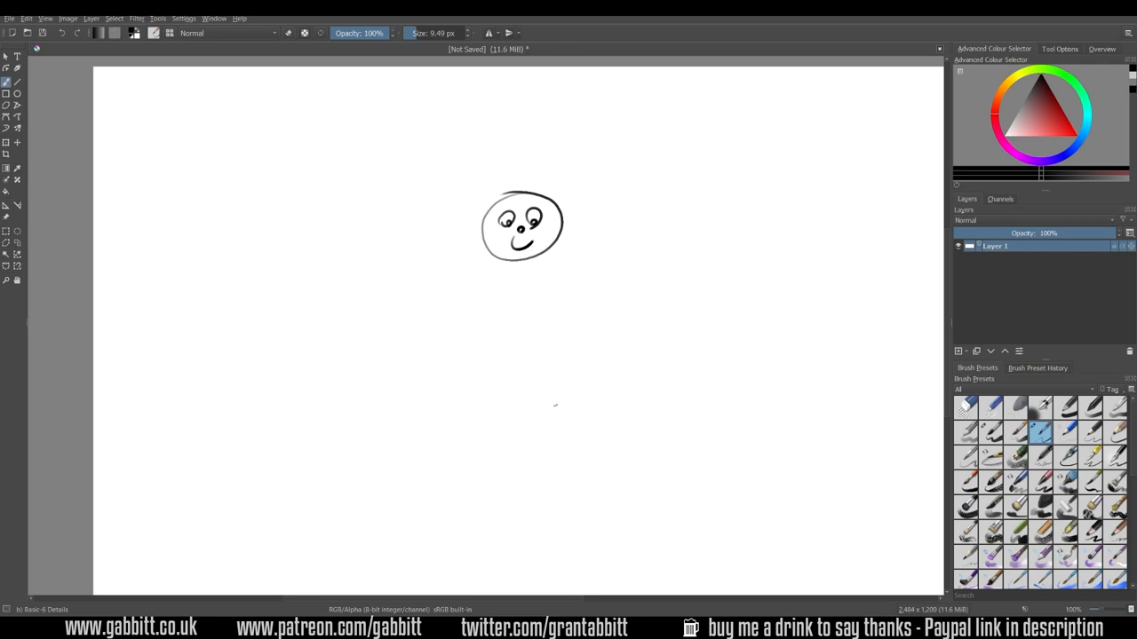
{"action": "mouse_move", "coordinate": [600, 384]}
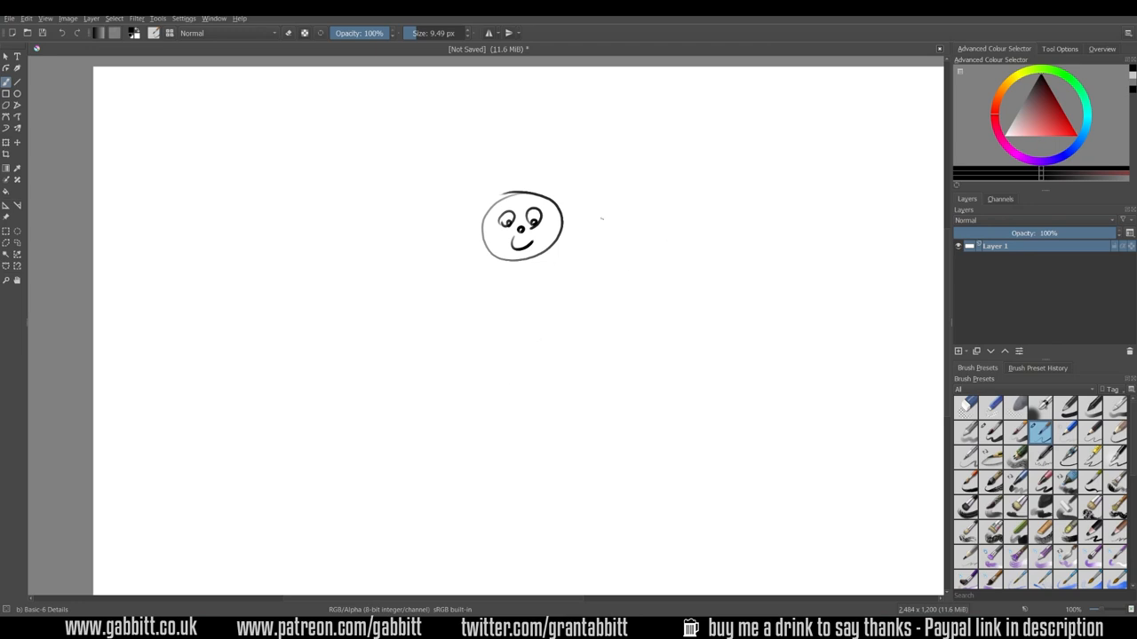
{"action": "mouse_move", "coordinate": [568, 280]}
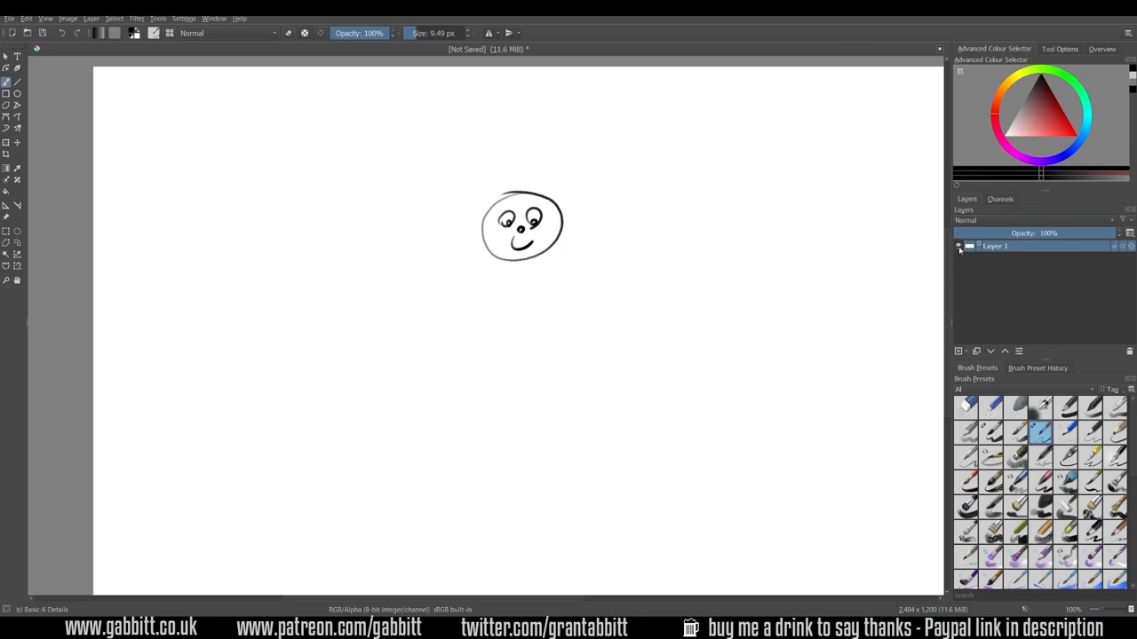
{"action": "left_click", "coordinate": [959, 246]}
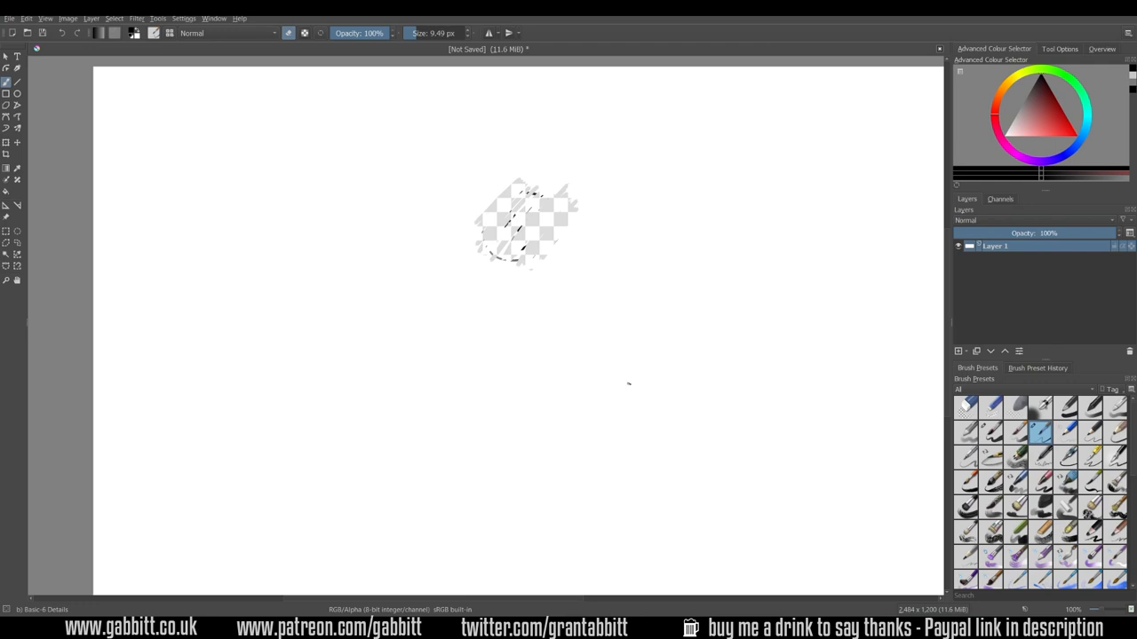
{"action": "mouse_move", "coordinate": [588, 351]}
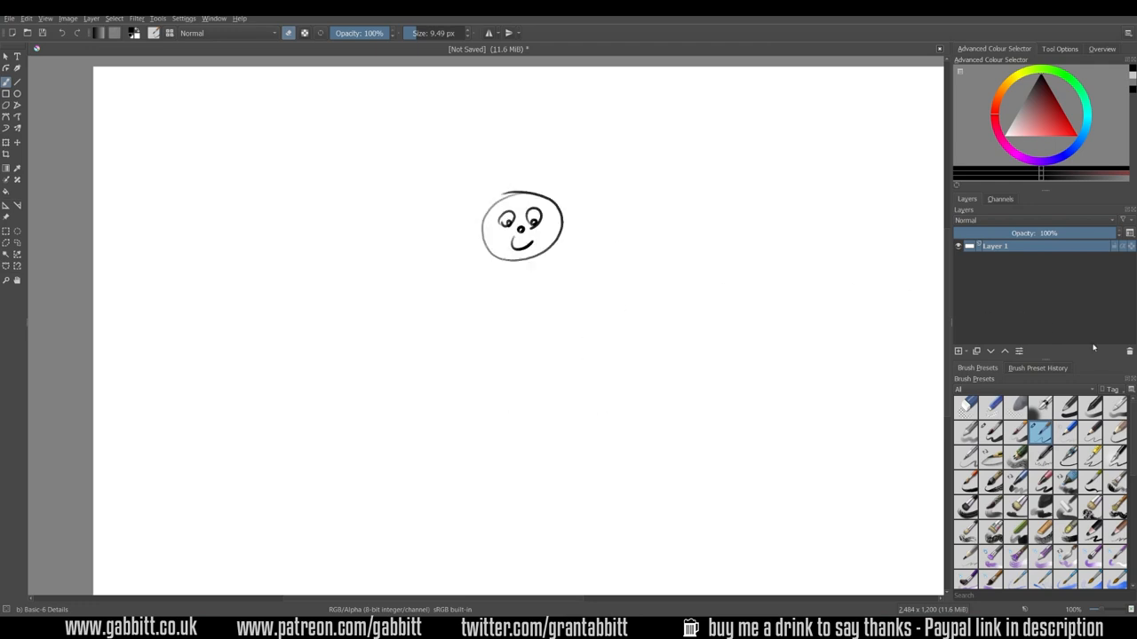
Step: Duplicate the face on a new layer, rotate it and move the copy to the upper left
{"action": "left_click", "coordinate": [959, 352]}
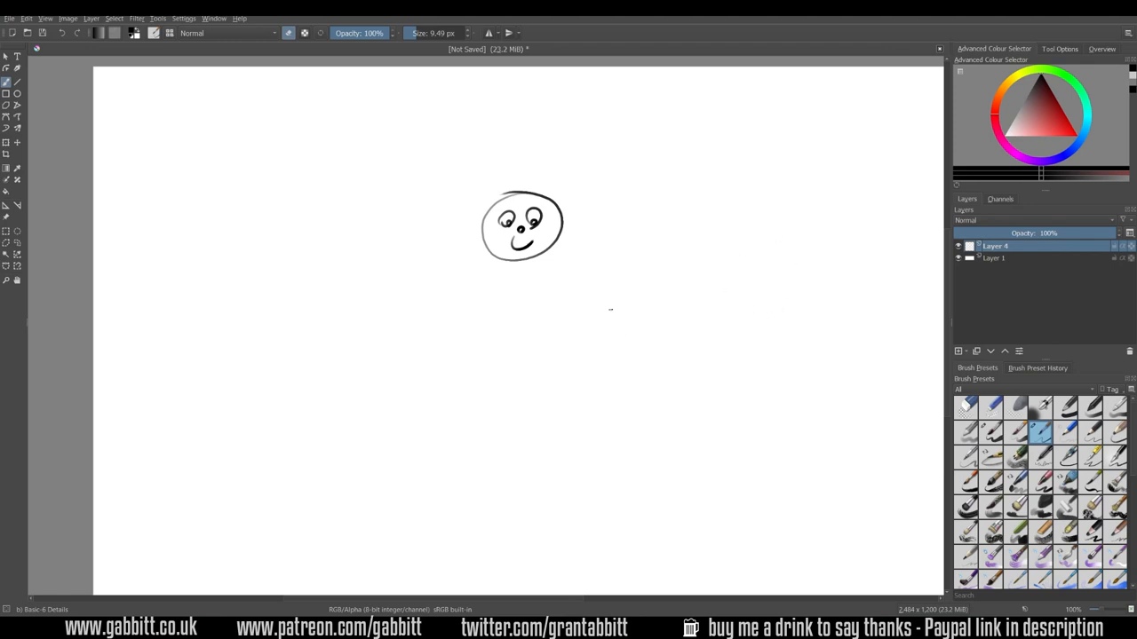
{"action": "left_click_drag", "start_coordinate": [742, 222], "coordinate": [719, 288]}
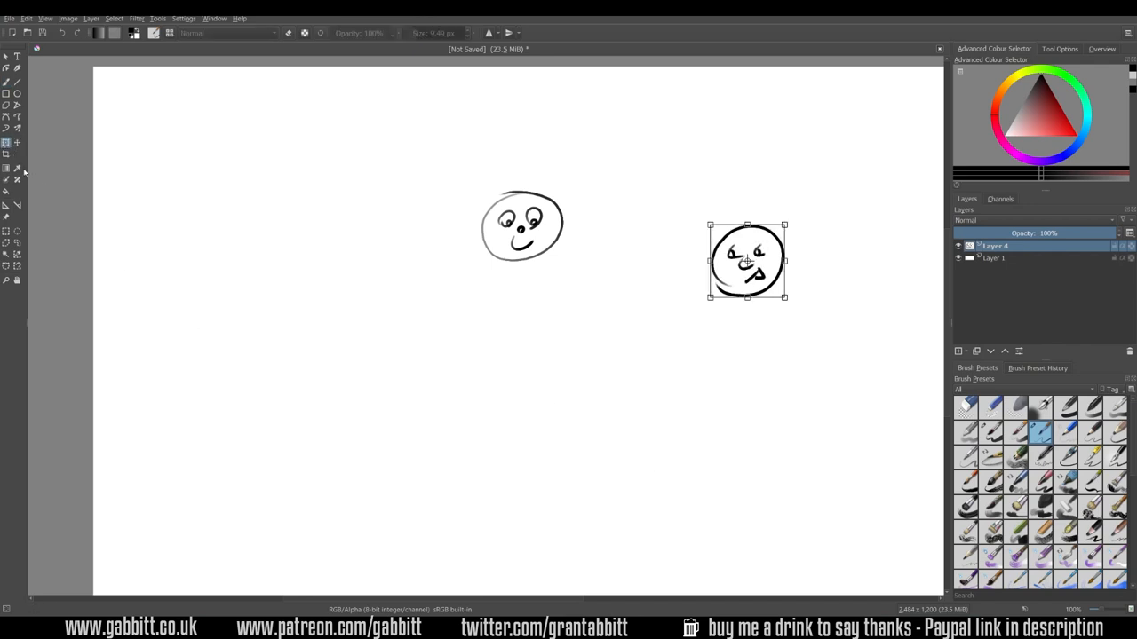
{"action": "left_click_drag", "start_coordinate": [745, 260], "coordinate": [270, 203]}
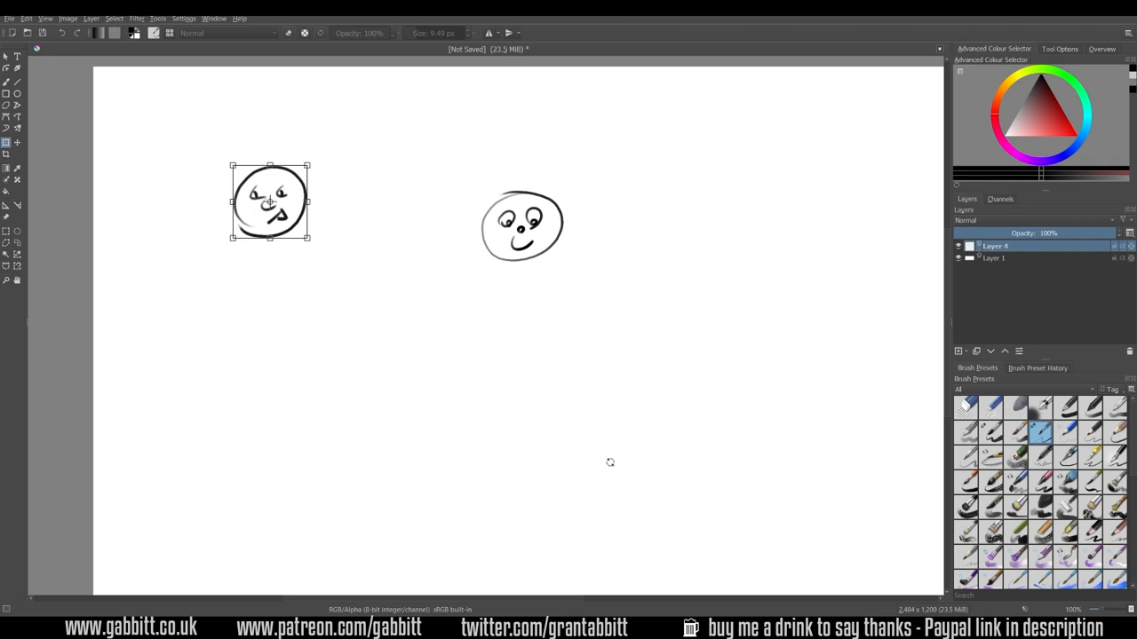
{"action": "mouse_move", "coordinate": [877, 298]}
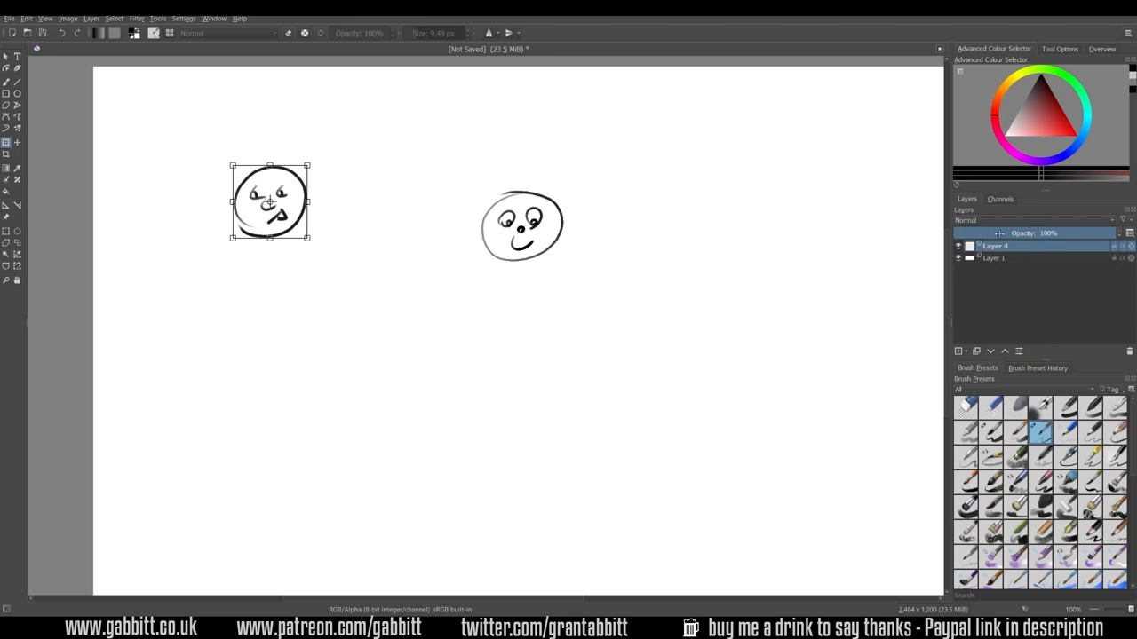
{"action": "mouse_move", "coordinate": [674, 393]}
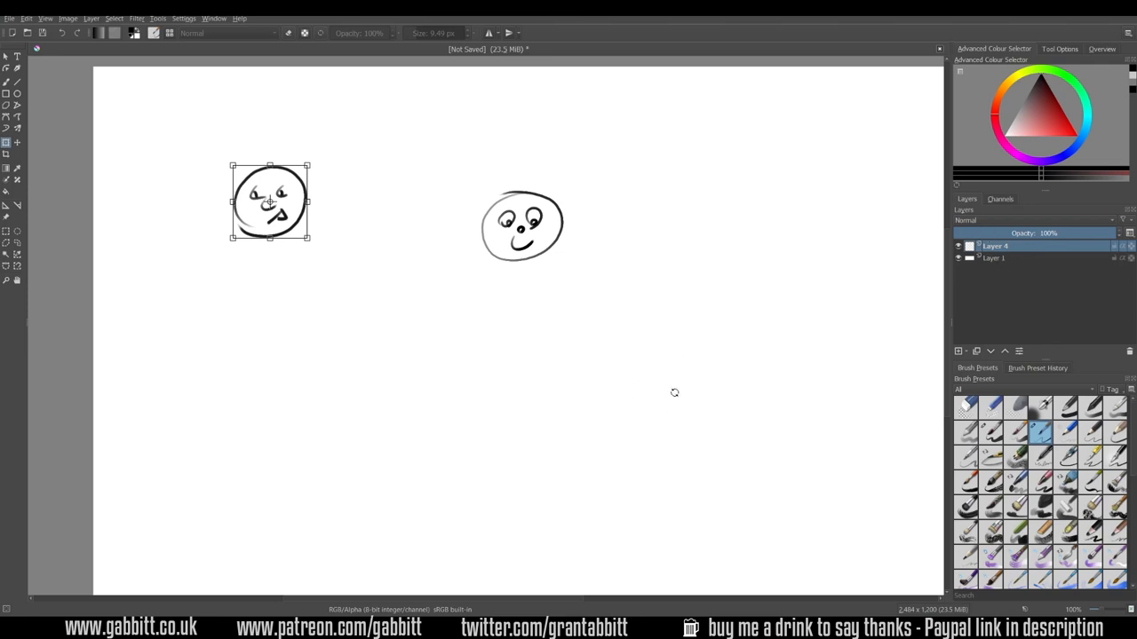
{"action": "mouse_move", "coordinate": [462, 291]}
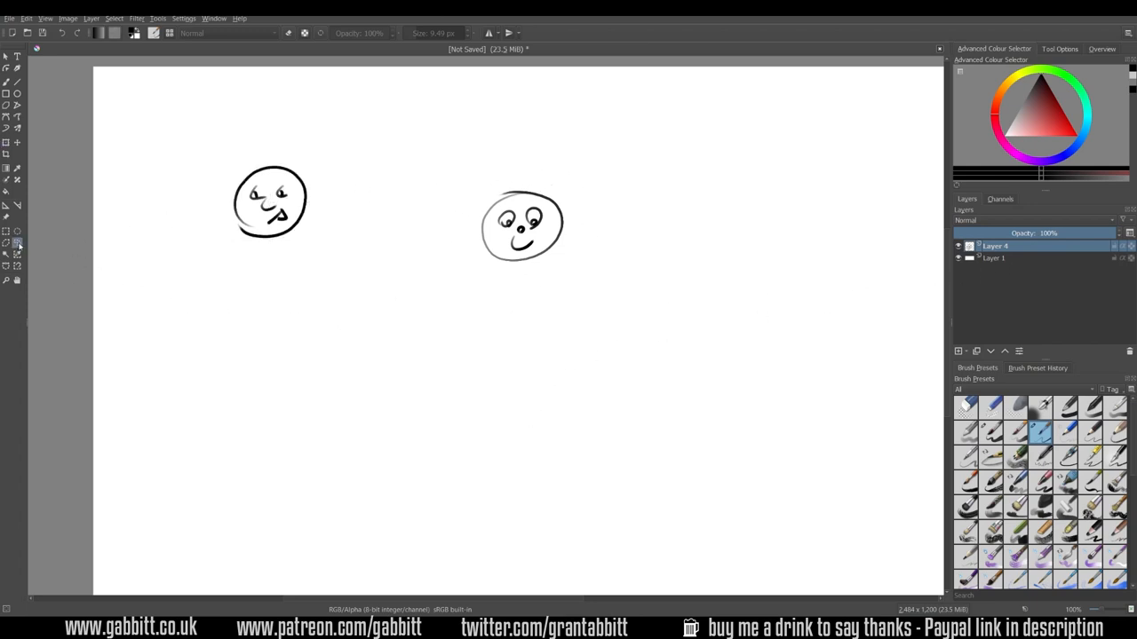
Step: Select an oval around the face on the background layer and drag it to the right
{"action": "left_click_drag", "start_coordinate": [512, 168], "coordinate": [479, 281]}
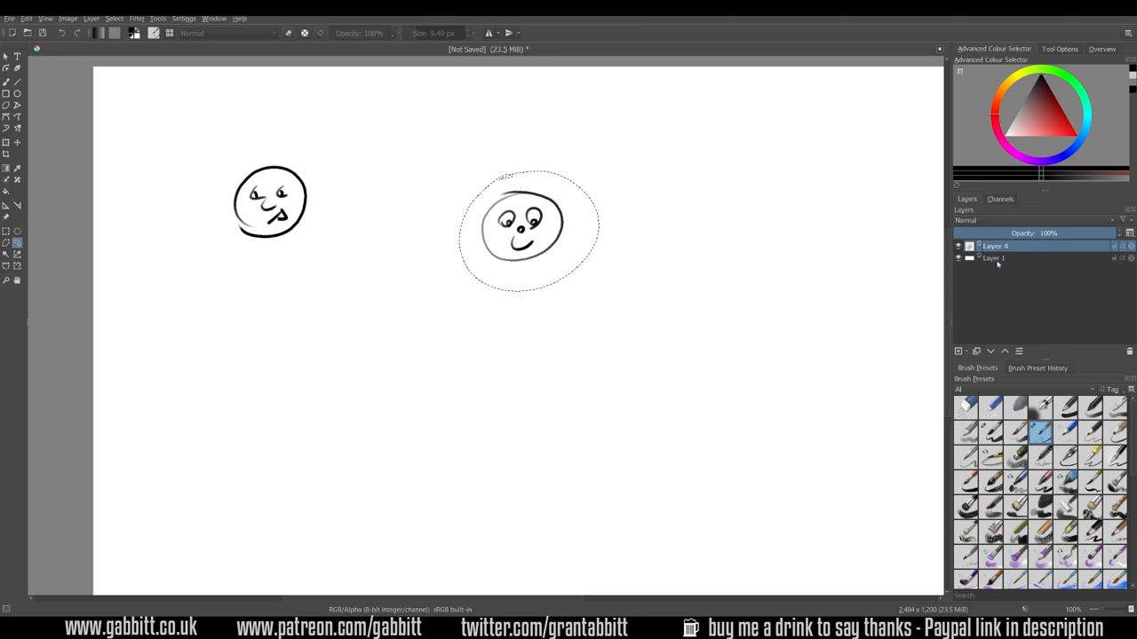
{"action": "left_click", "coordinate": [995, 257]}
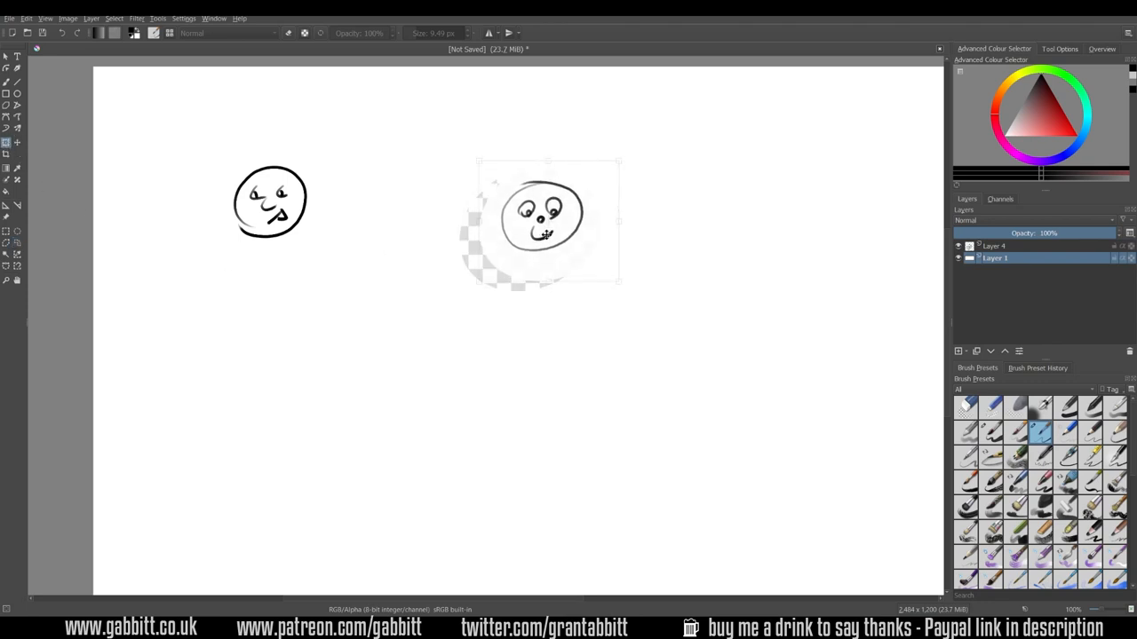
{"action": "left_click_drag", "start_coordinate": [547, 222], "coordinate": [709, 298]}
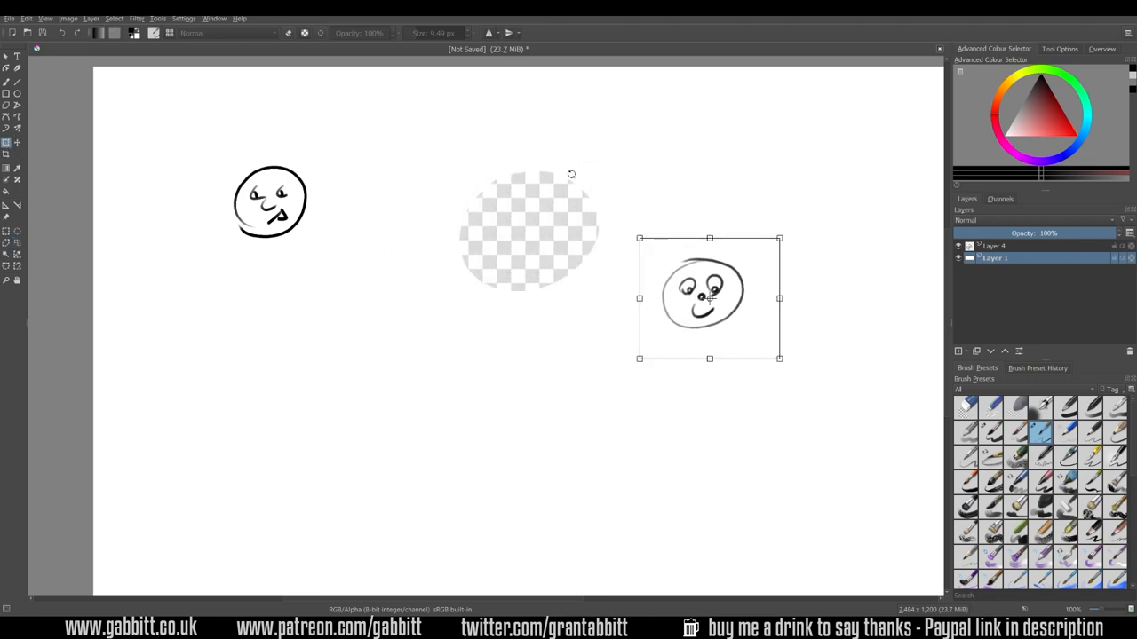
{"action": "mouse_move", "coordinate": [563, 495]}
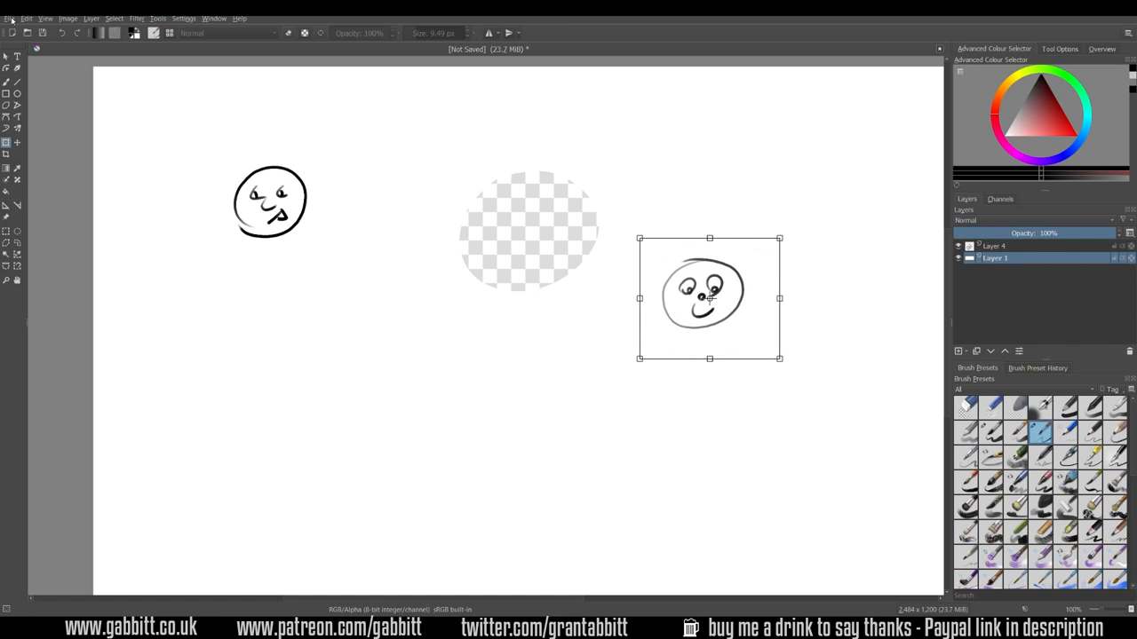
Step: Create a new document from the first Design Template
{"action": "left_click", "coordinate": [7, 18]}
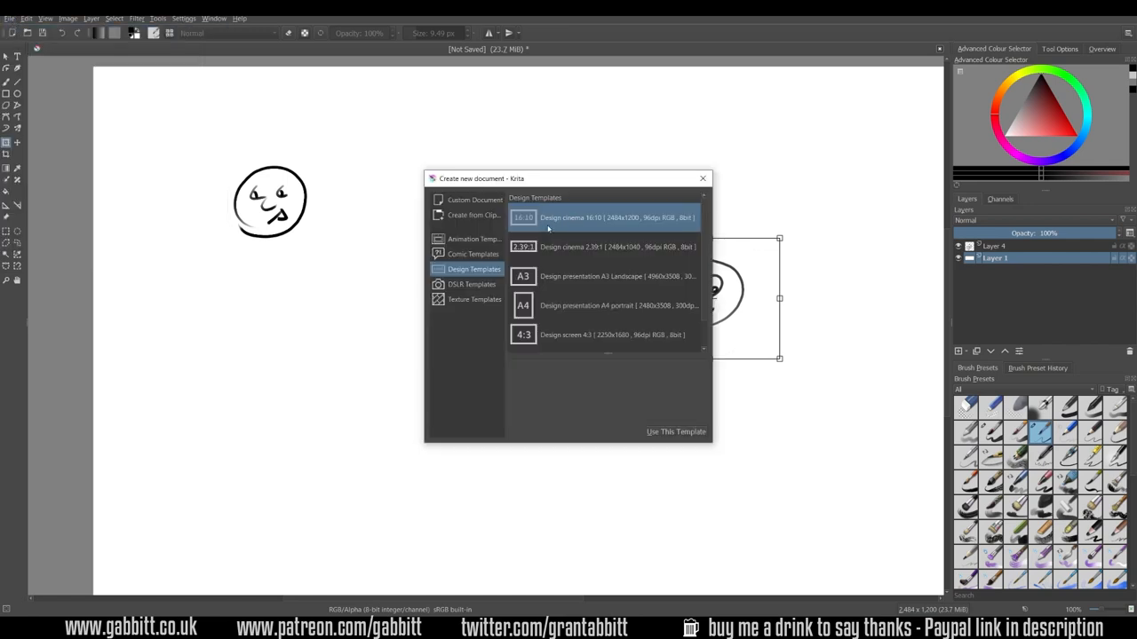
{"action": "mouse_move", "coordinate": [680, 431]}
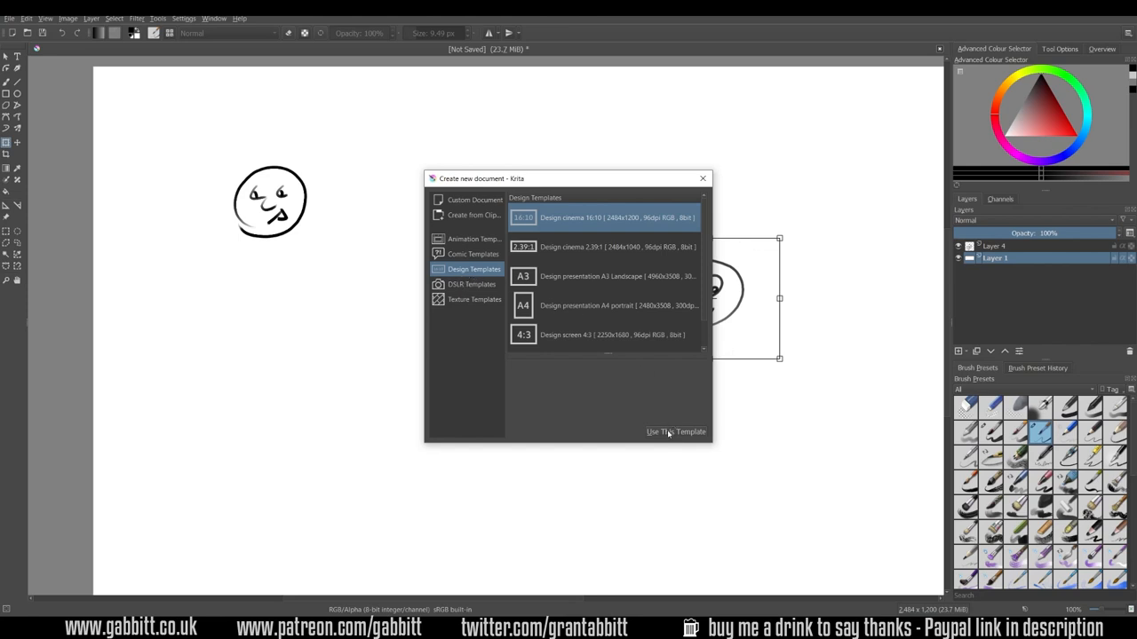
{"action": "left_click", "coordinate": [675, 431]}
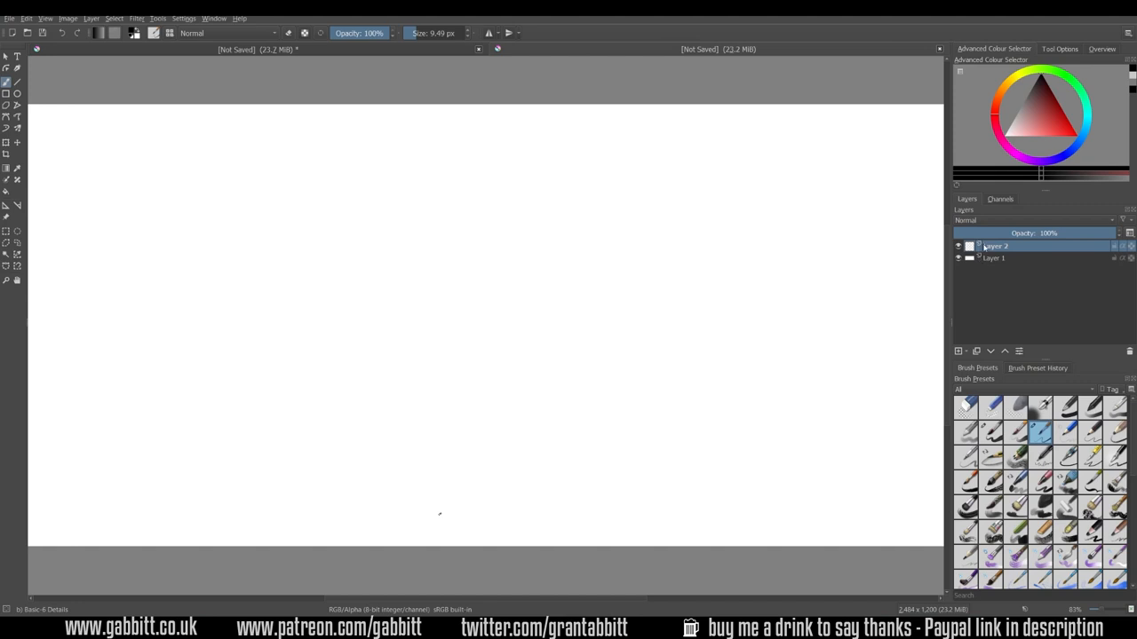
{"action": "mouse_move", "coordinate": [1000, 252]}
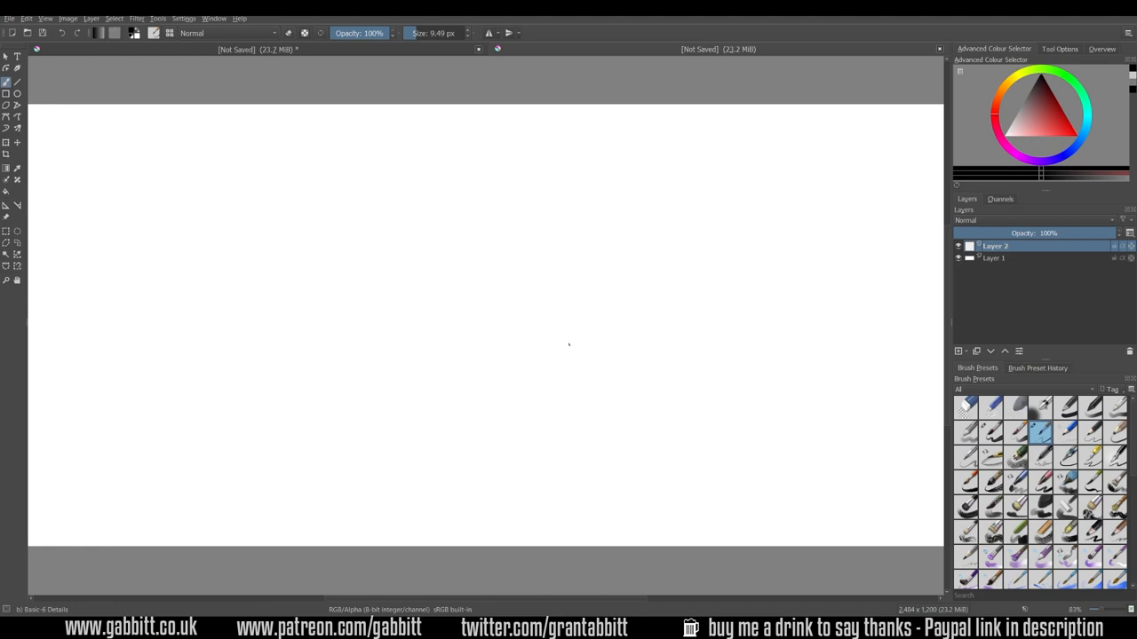
{"action": "mouse_move", "coordinate": [1032, 94]}
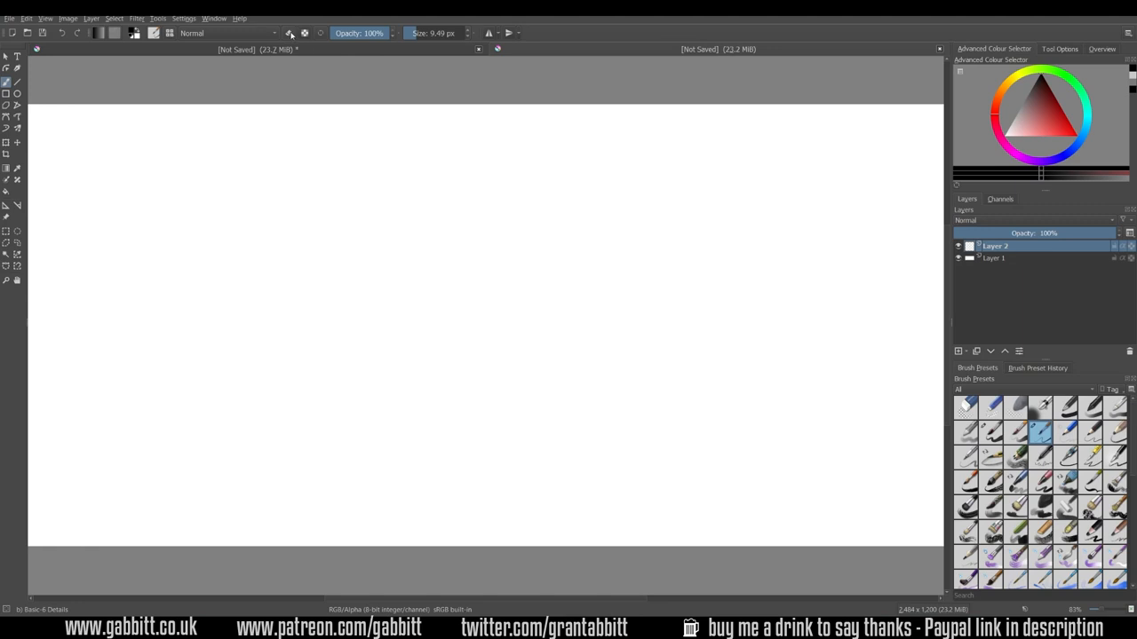
Step: Draw a freehand circle in the upper middle, undoing uneven attempts with Ctrl+Z
{"action": "left_click_drag", "start_coordinate": [417, 204], "coordinate": [424, 346]}
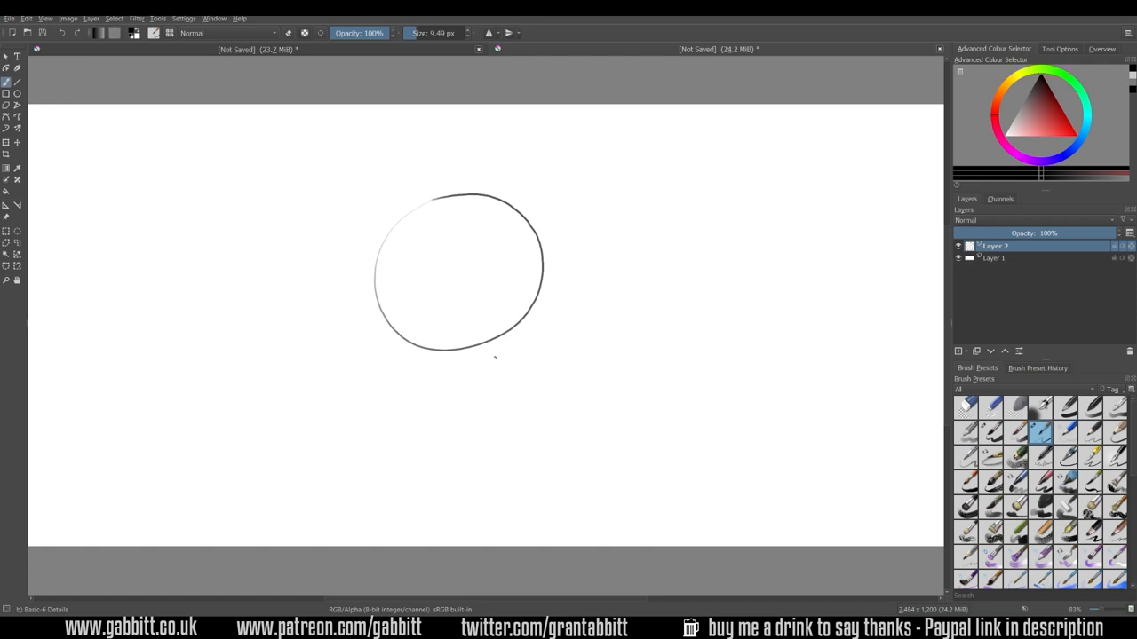
{"action": "mouse_move", "coordinate": [506, 270]}
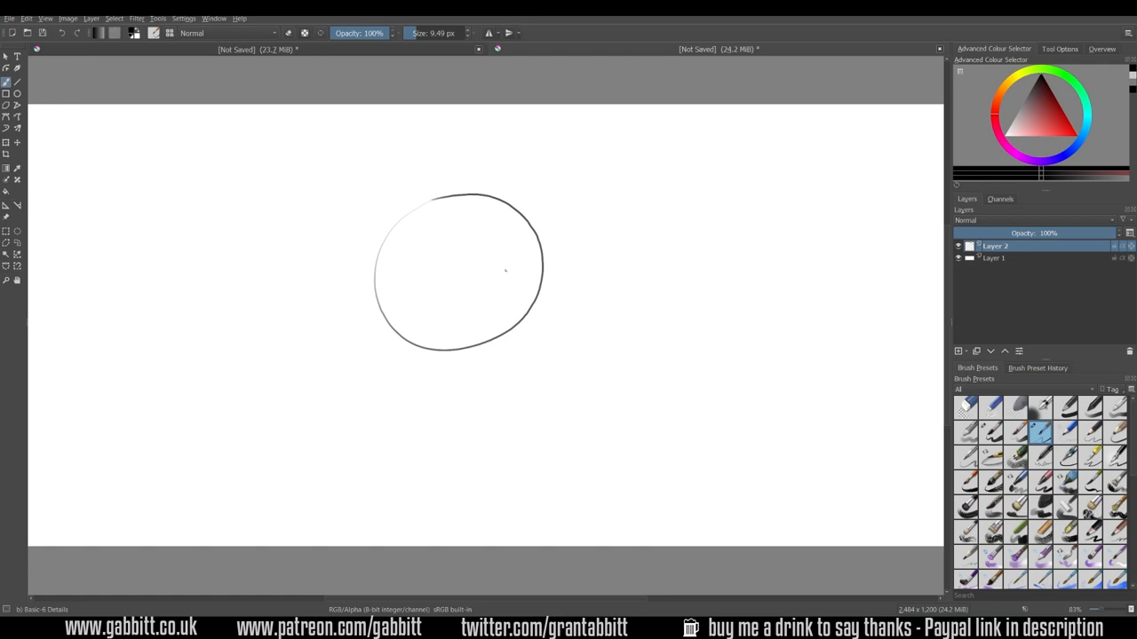
{"action": "key", "text": "ctrl+z"}
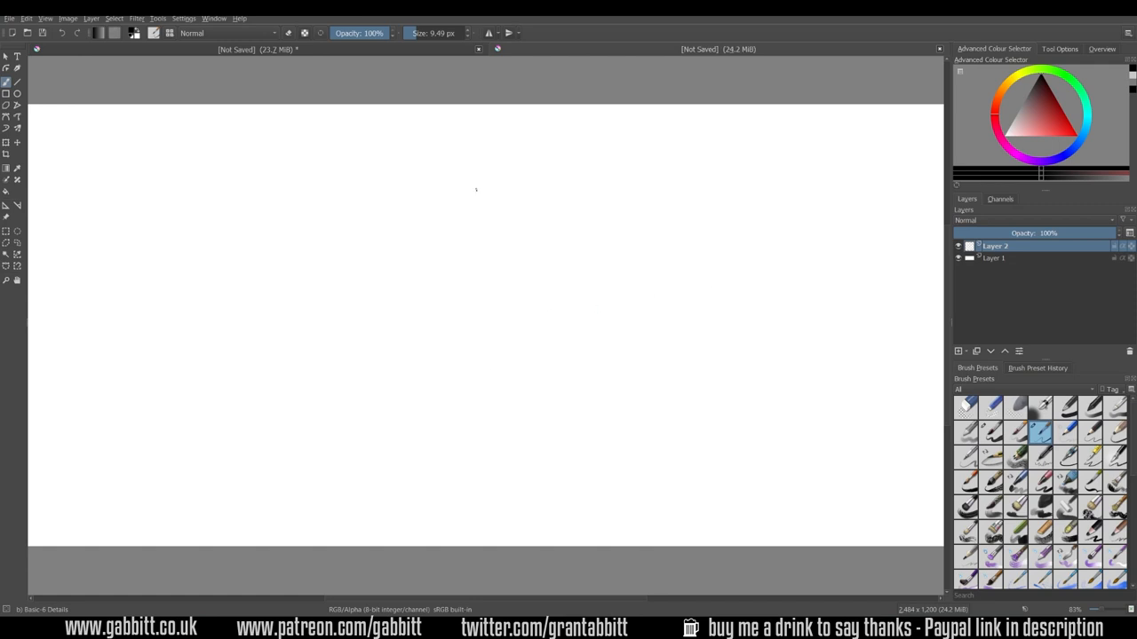
{"action": "mouse_move", "coordinate": [454, 284]}
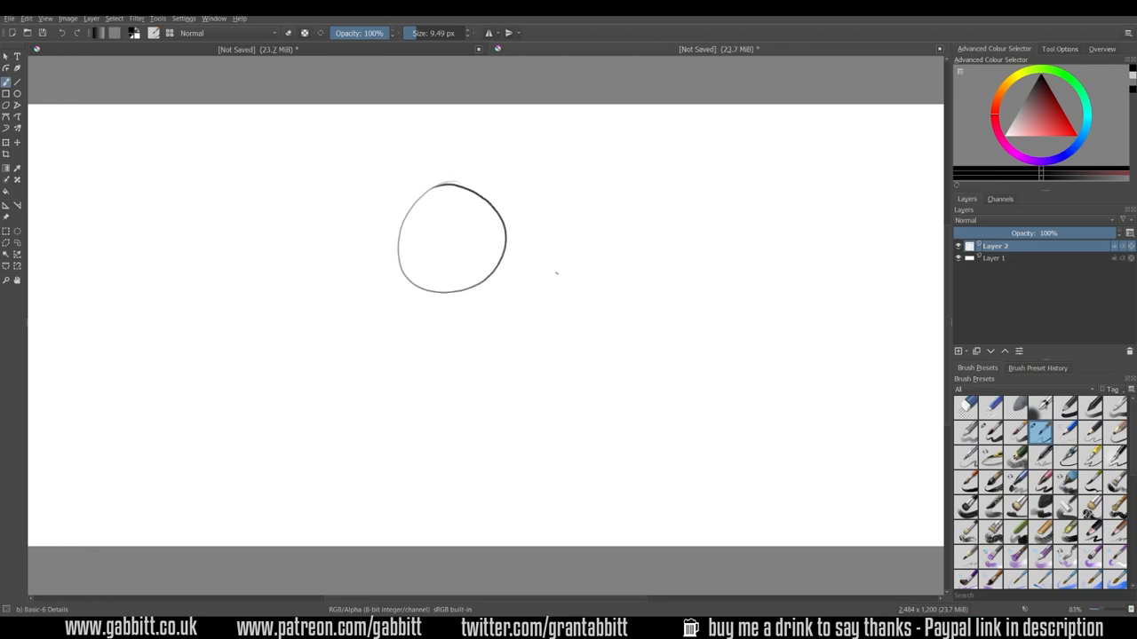
{"action": "key", "text": "ctrl+z"}
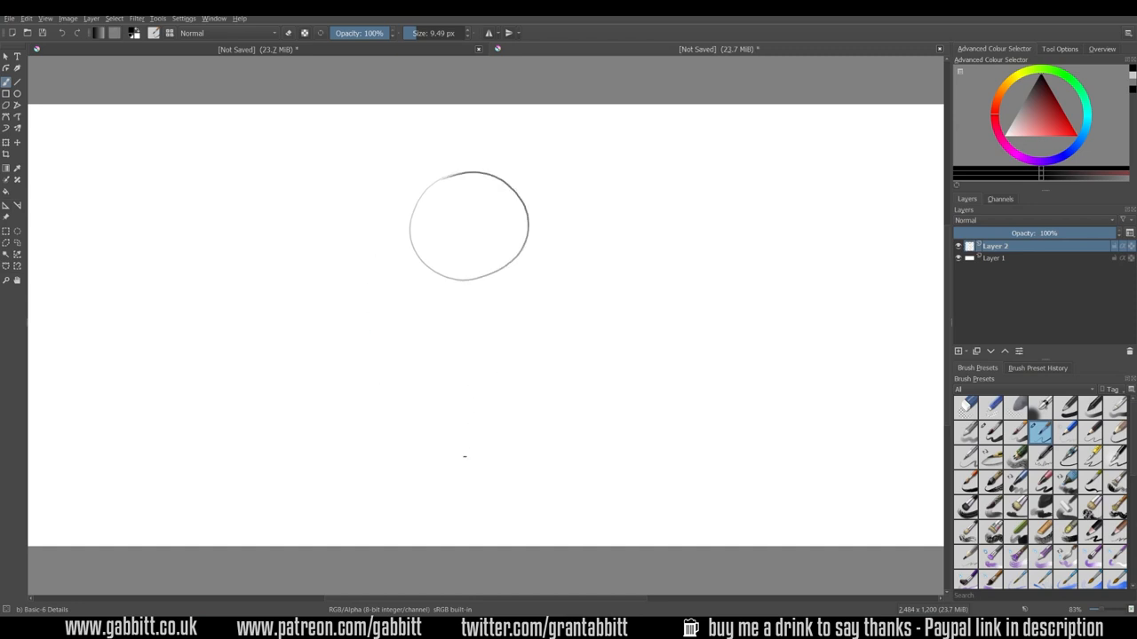
{"action": "mouse_move", "coordinate": [456, 426]}
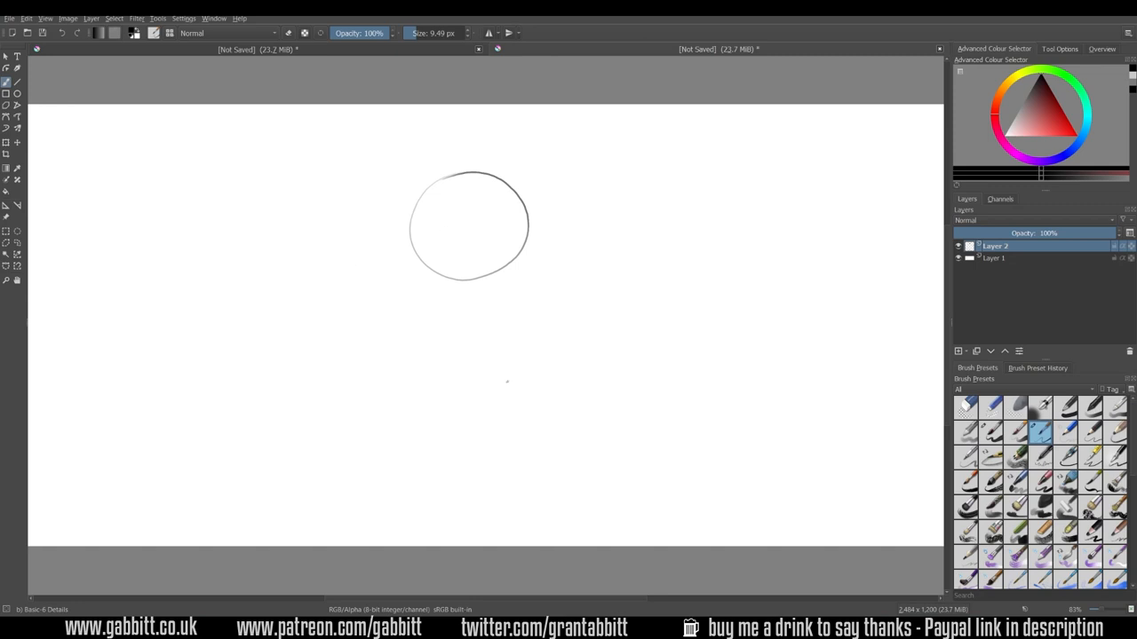
{"action": "mouse_move", "coordinate": [390, 453]}
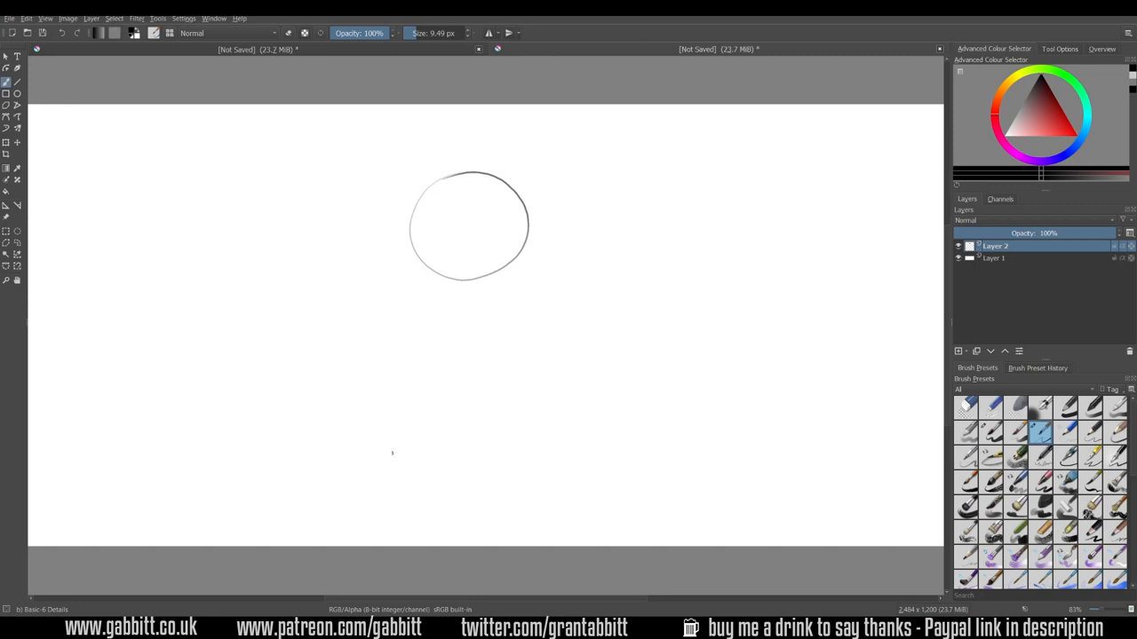
{"action": "mouse_move", "coordinate": [569, 469]}
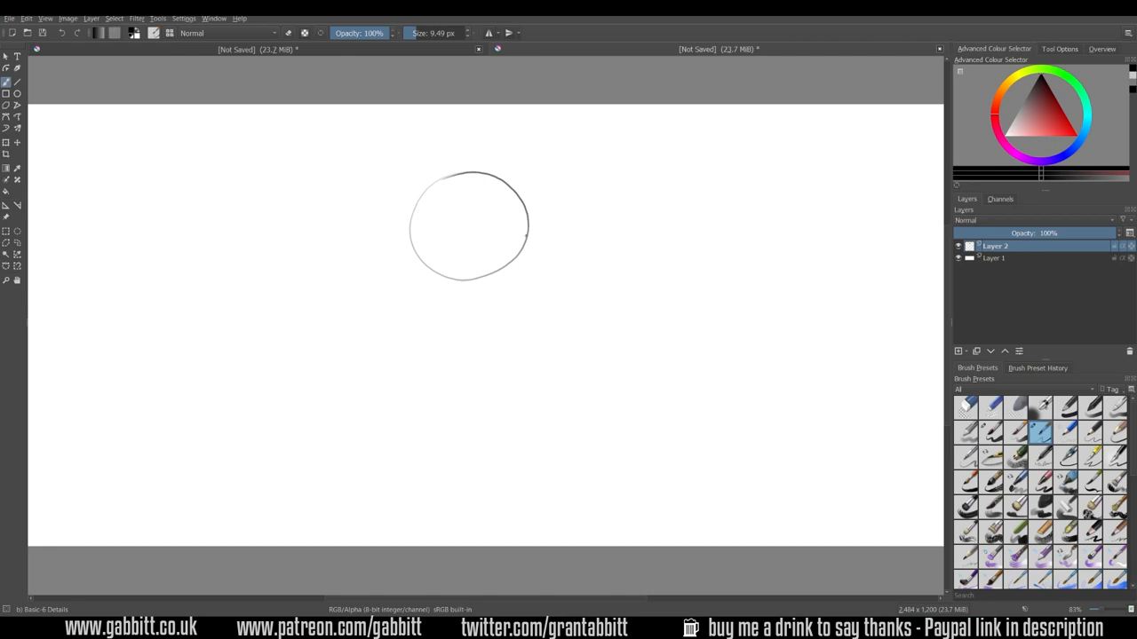
{"action": "mouse_move", "coordinate": [497, 306]}
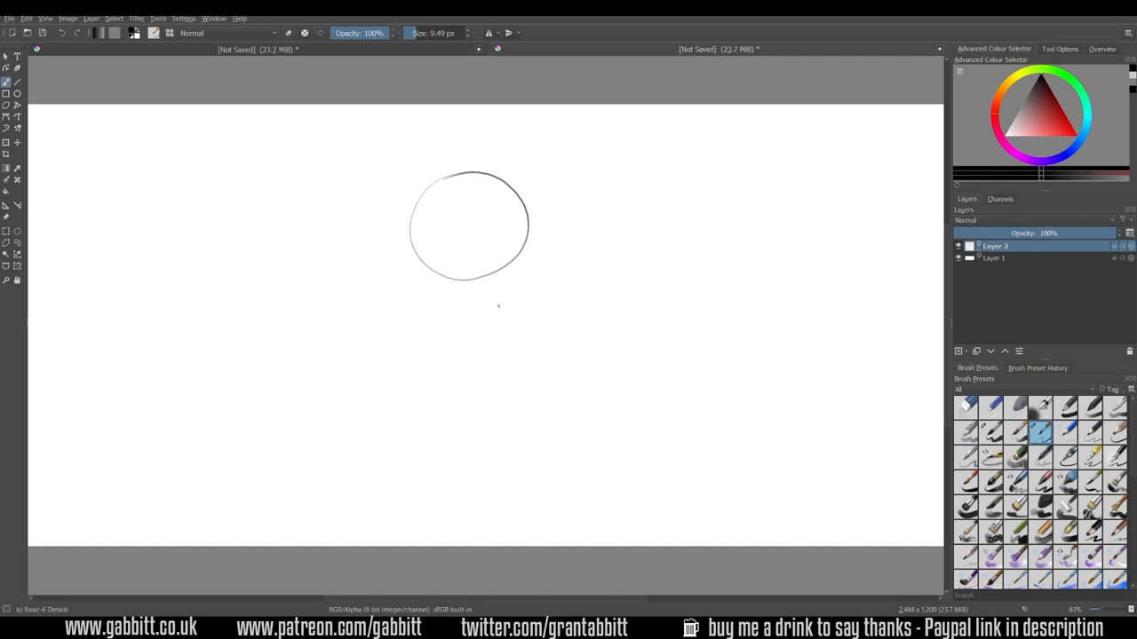
{"action": "mouse_move", "coordinate": [277, 390]}
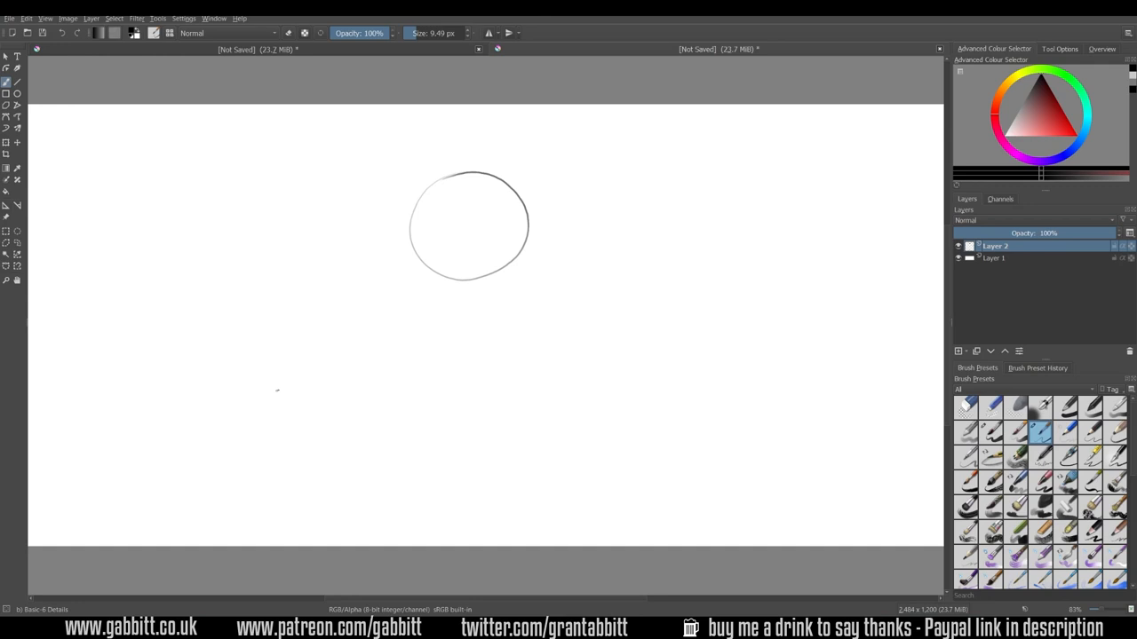
{"action": "mouse_move", "coordinate": [604, 324]}
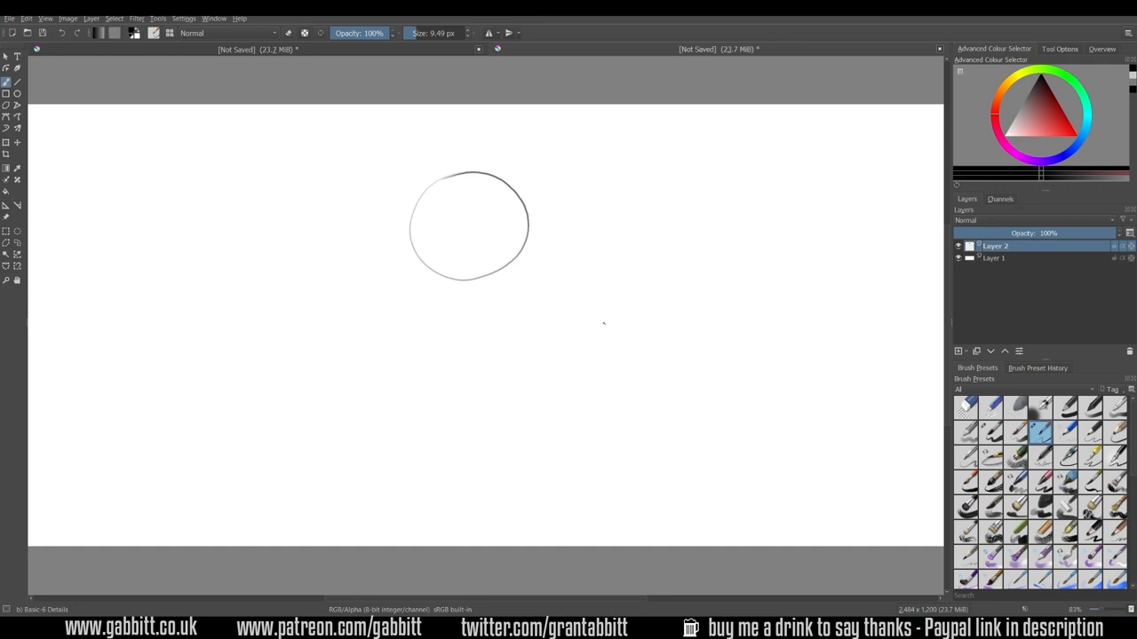
{"action": "mouse_move", "coordinate": [447, 332]}
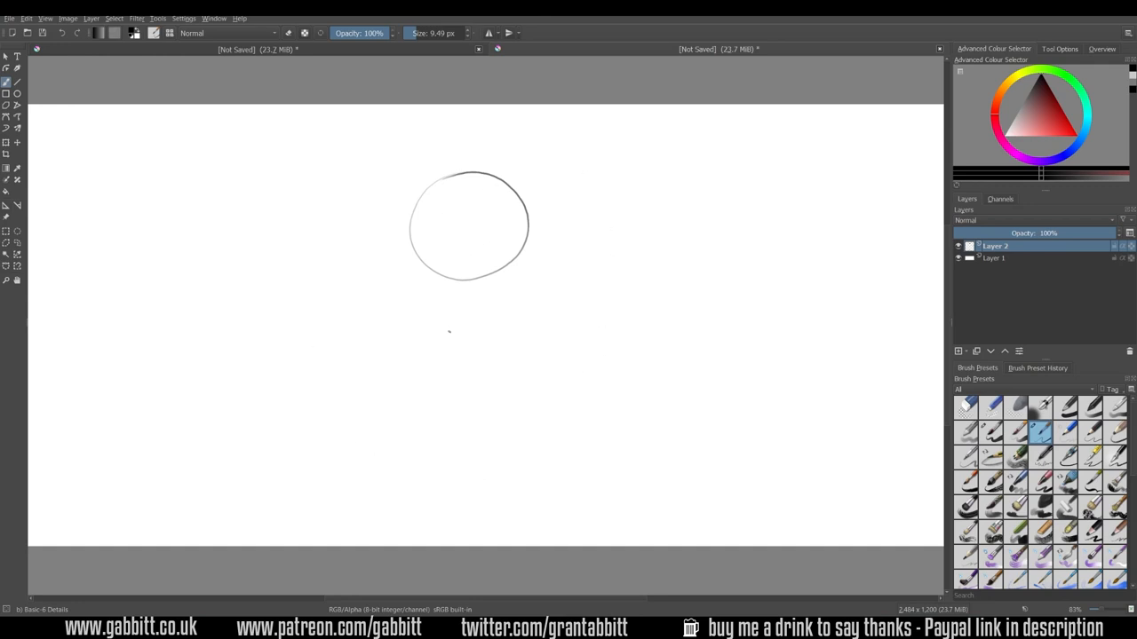
{"action": "mouse_move", "coordinate": [457, 437]}
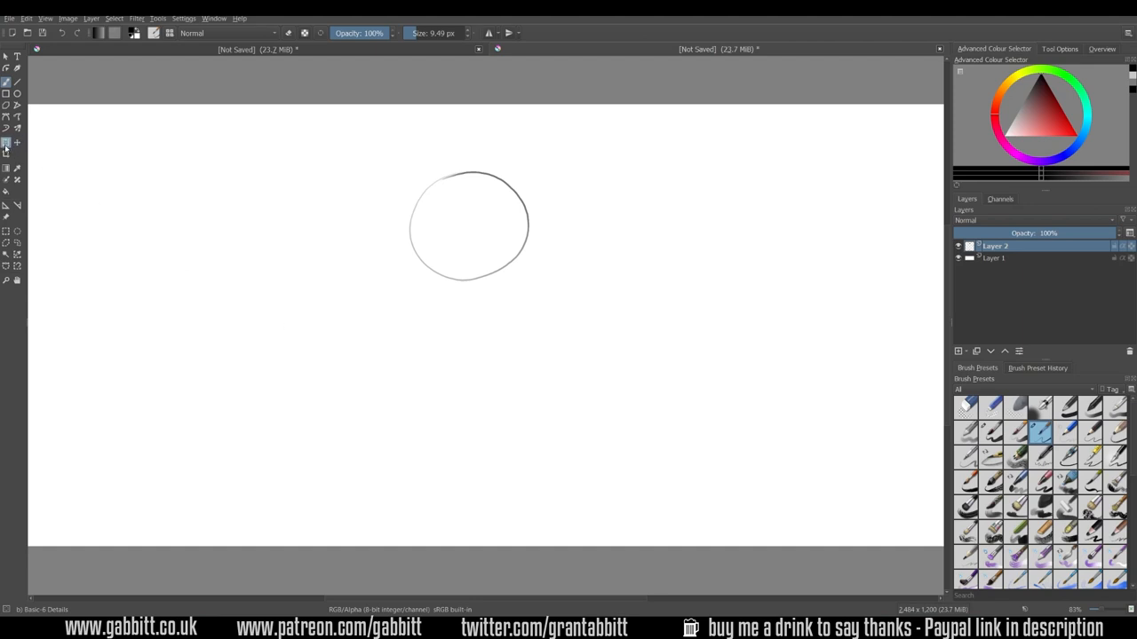
Step: Sketch a grey circle outline across the middle of Layer 2 and zoom in on it
{"action": "left_click", "coordinate": [5, 142]}
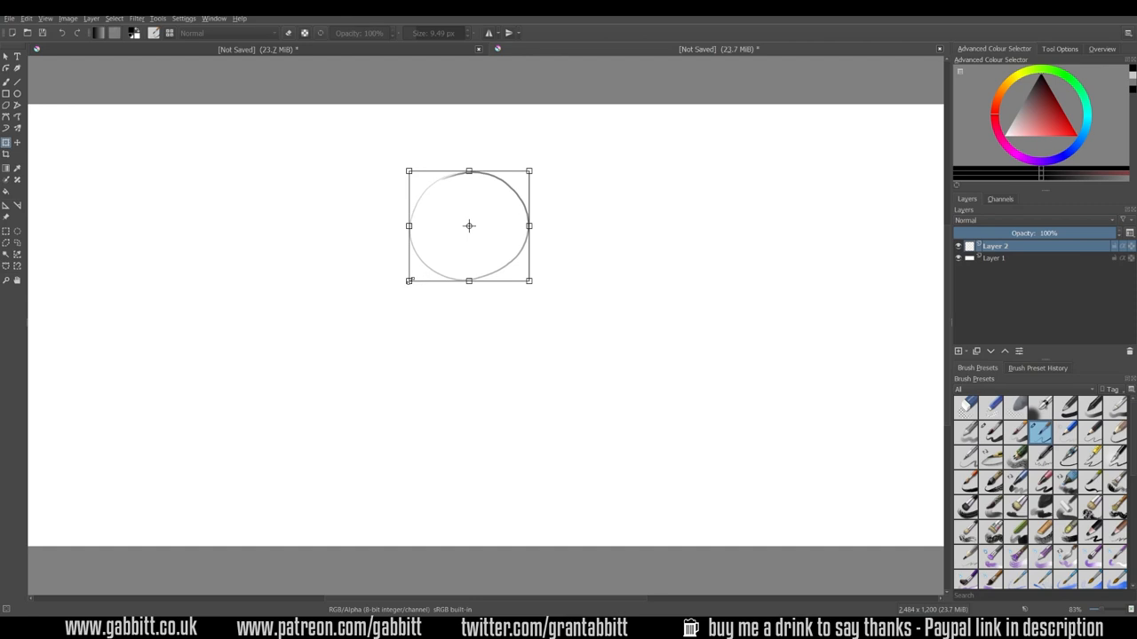
{"action": "left_click_drag", "start_coordinate": [529, 281], "coordinate": [529, 458]}
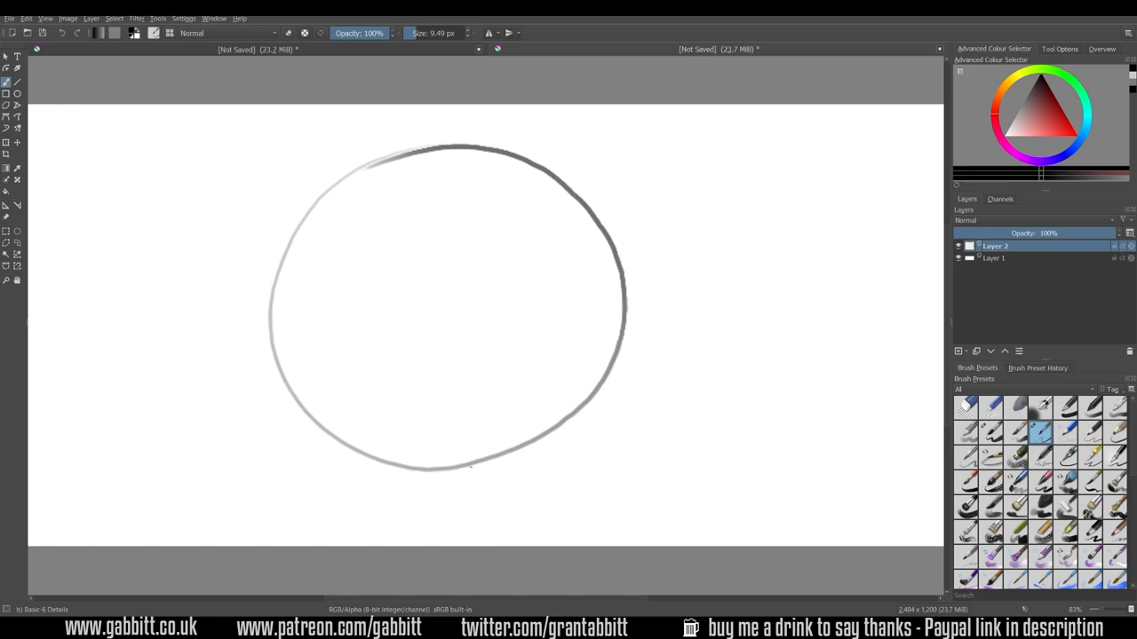
{"action": "mouse_move", "coordinate": [618, 293]}
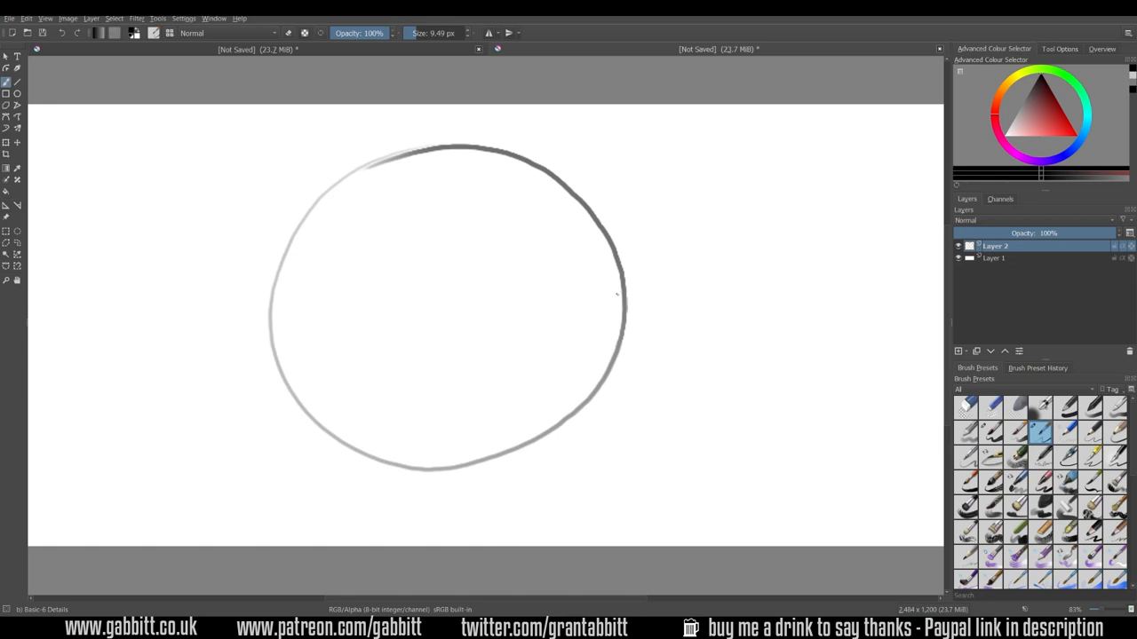
{"action": "mouse_move", "coordinate": [638, 258]}
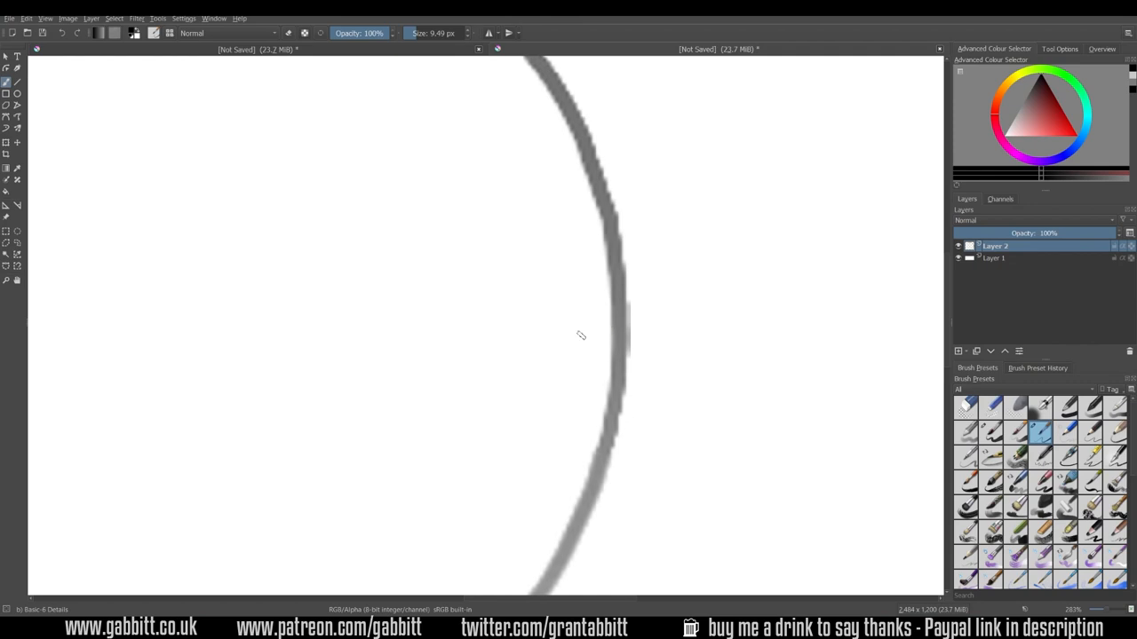
{"action": "scroll", "scroll_direction": "down", "scroll_amount": 3}
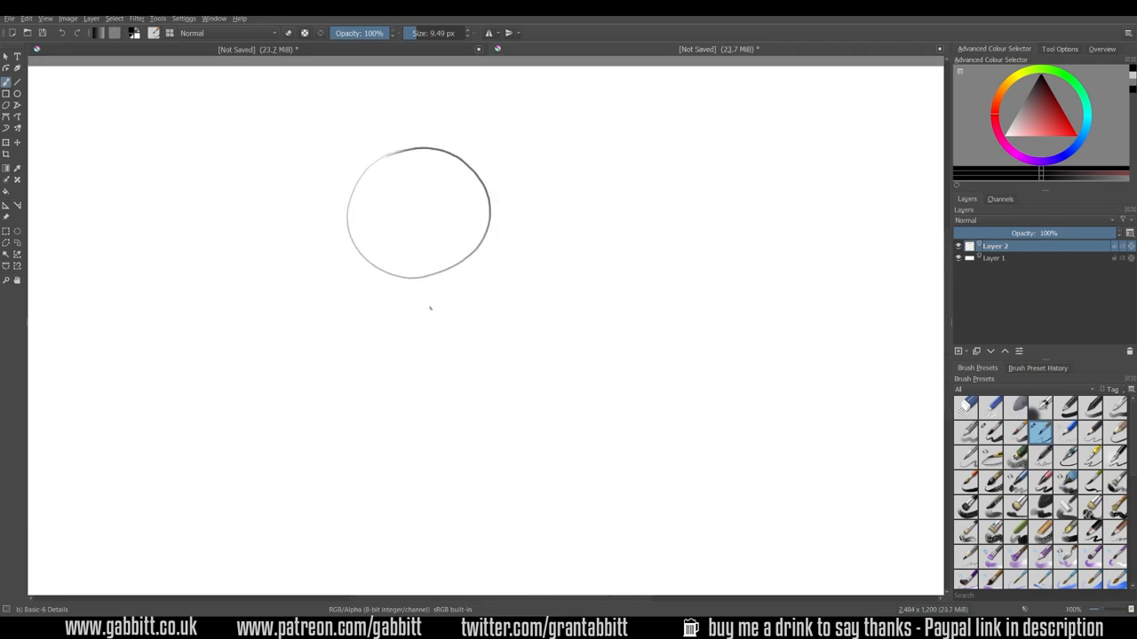
{"action": "mouse_move", "coordinate": [400, 313]}
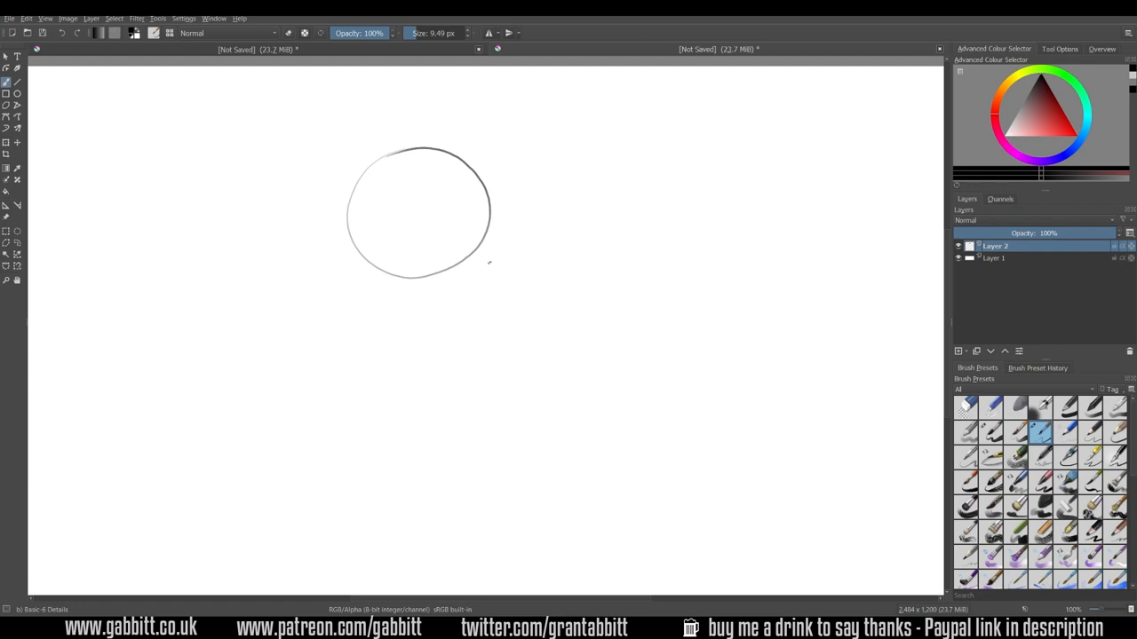
{"action": "mouse_move", "coordinate": [453, 101]}
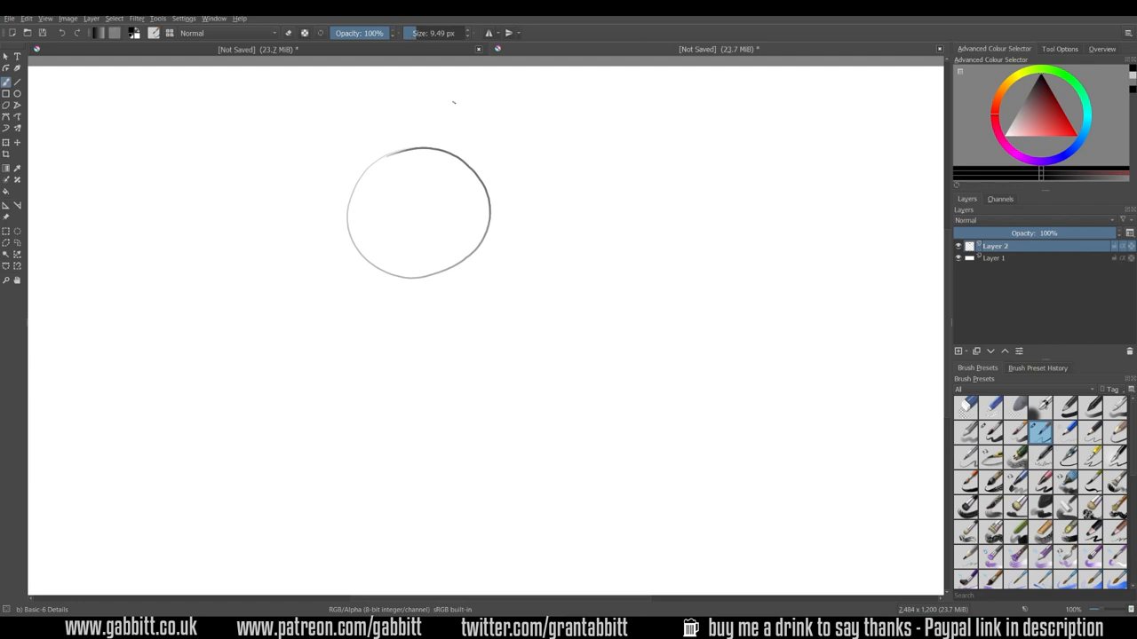
{"action": "mouse_move", "coordinate": [532, 206]}
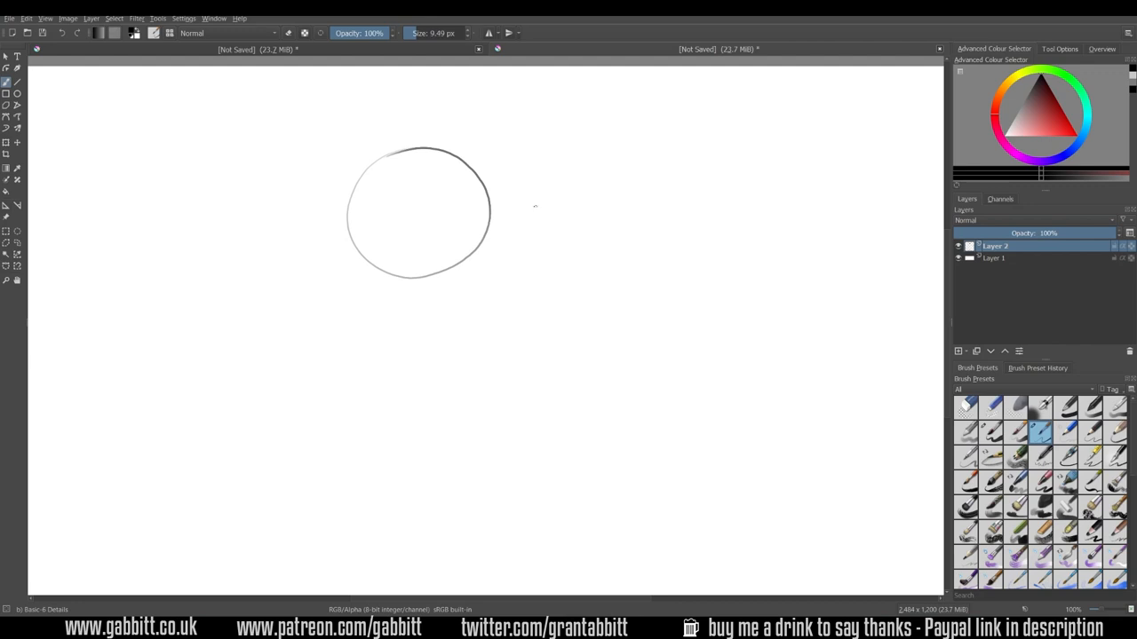
{"action": "mouse_move", "coordinate": [547, 210]}
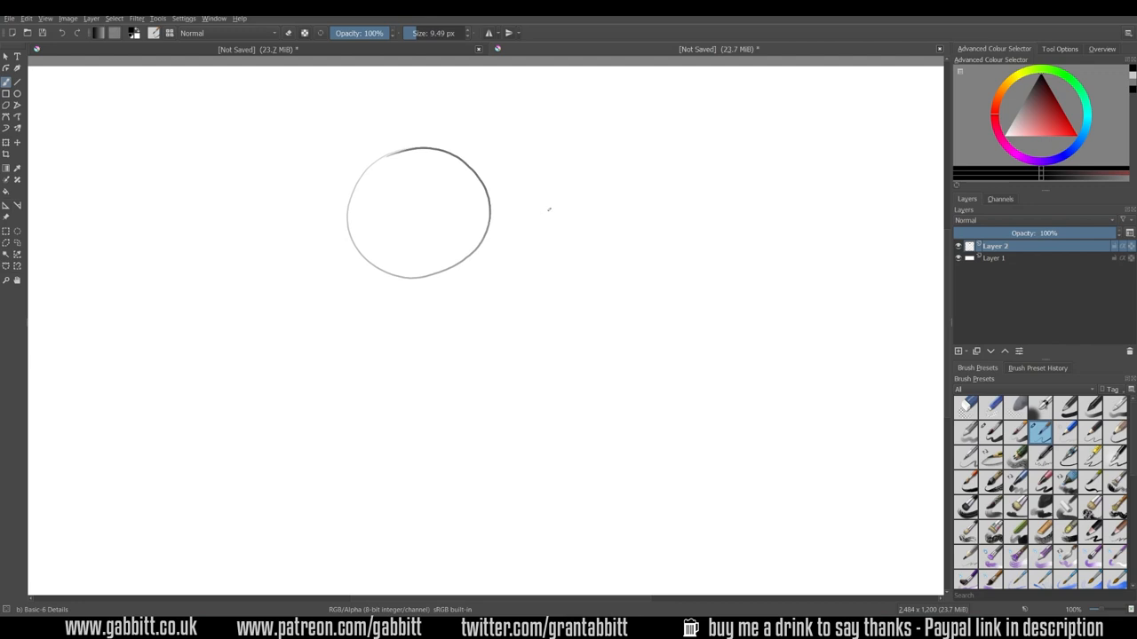
{"action": "mouse_move", "coordinate": [547, 212]}
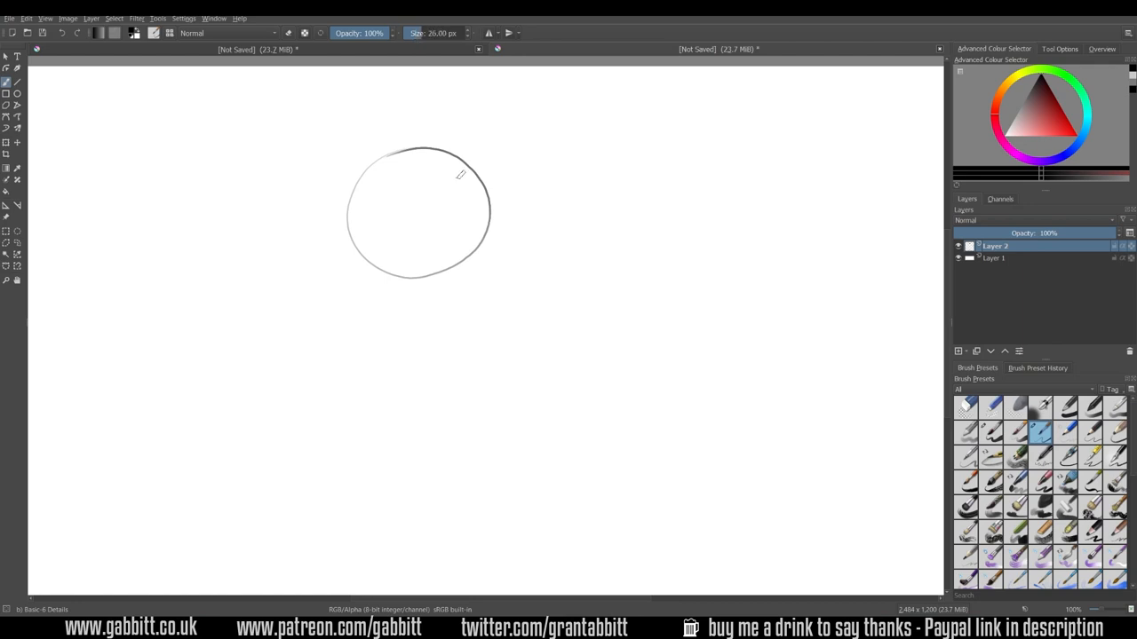
Step: Enlarge the brush to 26 px and clear the circle sketch from the layer
{"action": "left_click_drag", "start_coordinate": [458, 175], "coordinate": [467, 149]}
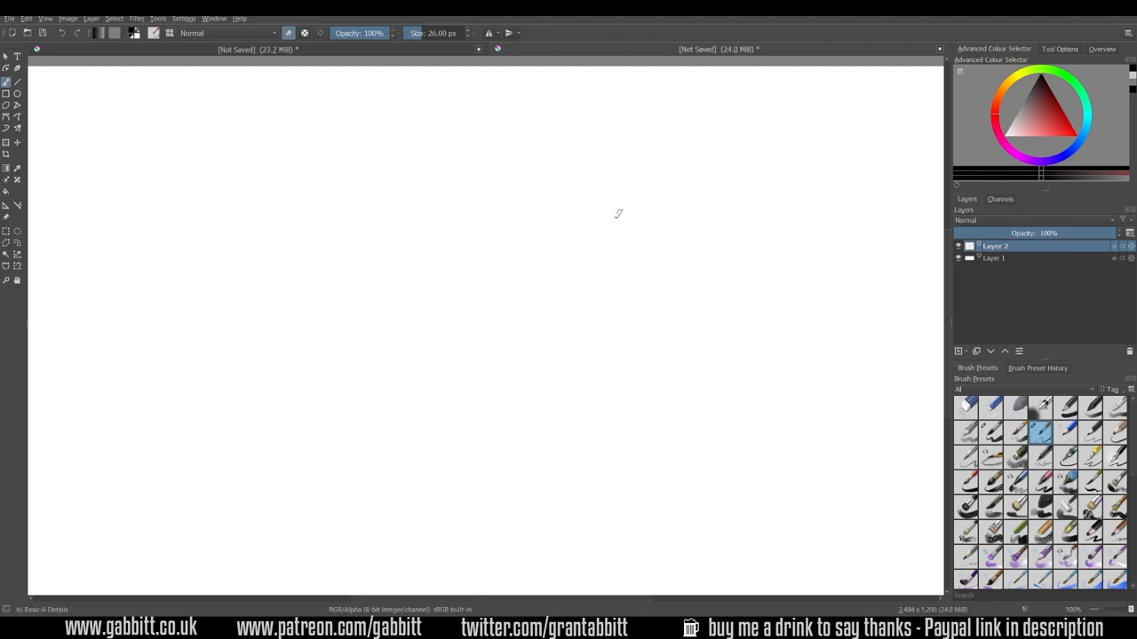
{"action": "mouse_move", "coordinate": [439, 228]}
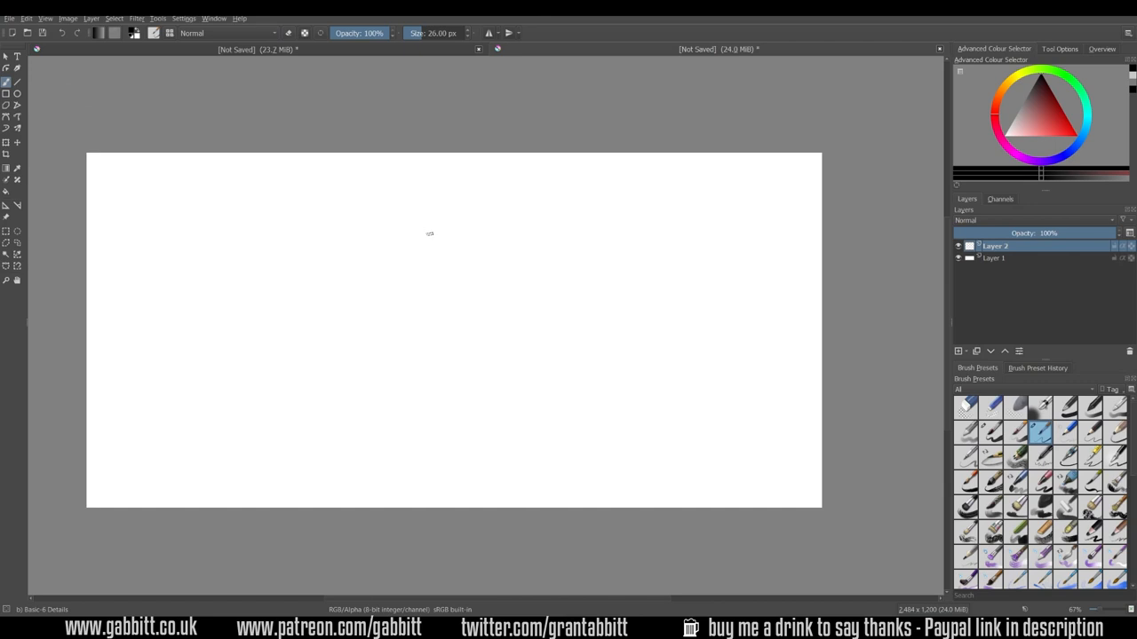
{"action": "mouse_move", "coordinate": [379, 419]}
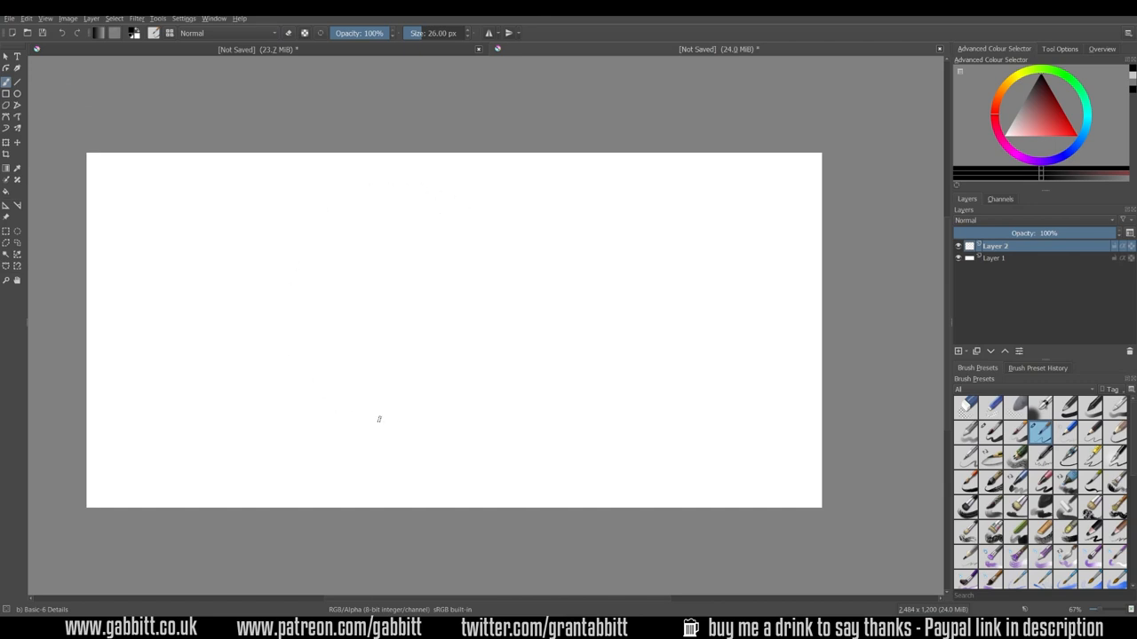
{"action": "mouse_move", "coordinate": [327, 318]}
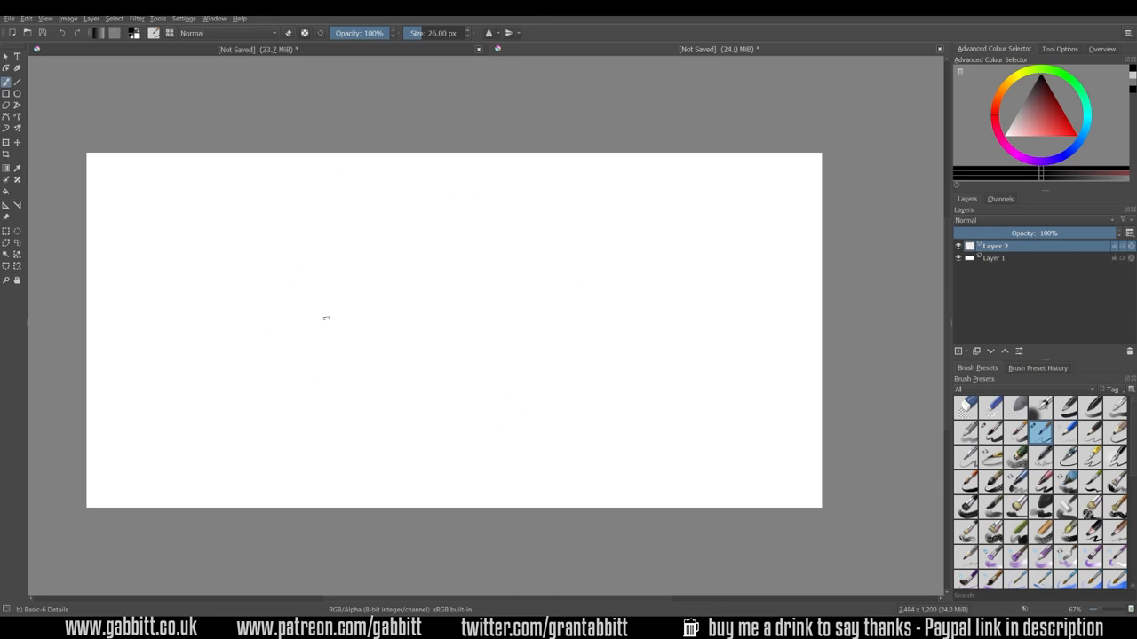
Step: Sketch a faint, thin circle near the centre of the page
{"action": "left_click_drag", "start_coordinate": [425, 189], "coordinate": [529, 394]}
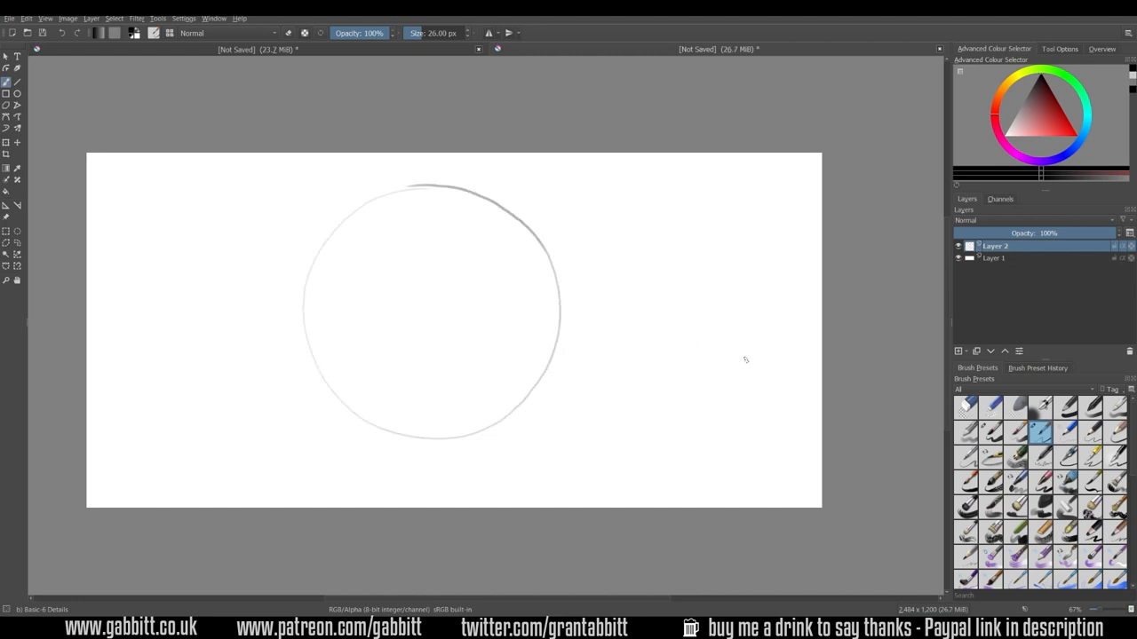
{"action": "mouse_move", "coordinate": [414, 357]}
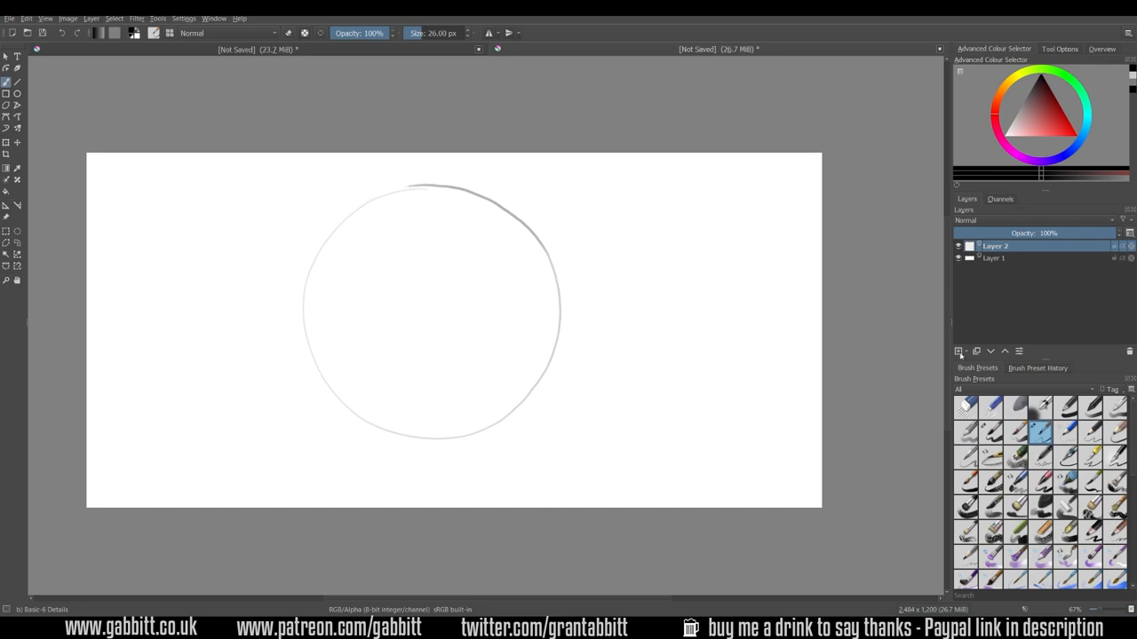
Step: Add a new empty layer and lower the circle sketch layer to about 34% opacity
{"action": "left_click", "coordinate": [959, 352]}
{"action": "type", "text": "circle 1"}
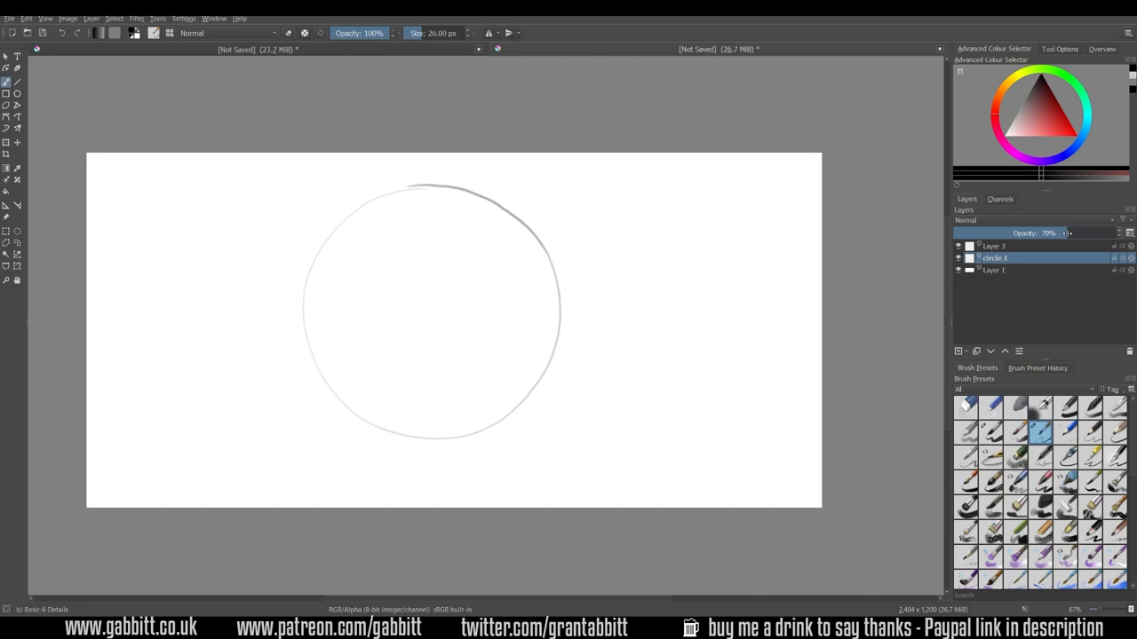
{"action": "left_click_drag", "start_coordinate": [1066, 232], "coordinate": [991, 233]}
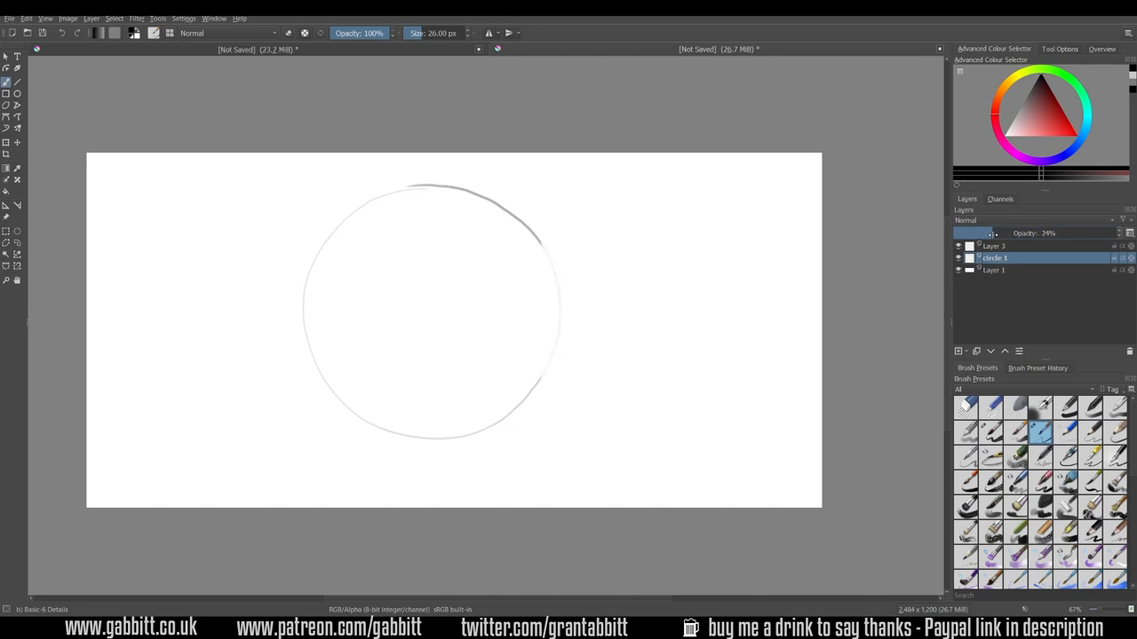
Step: Select the new top layer and ink dark outline strokes along the circle's top and upper-left edge
{"action": "left_click_drag", "start_coordinate": [985, 232], "coordinate": [1015, 233]}
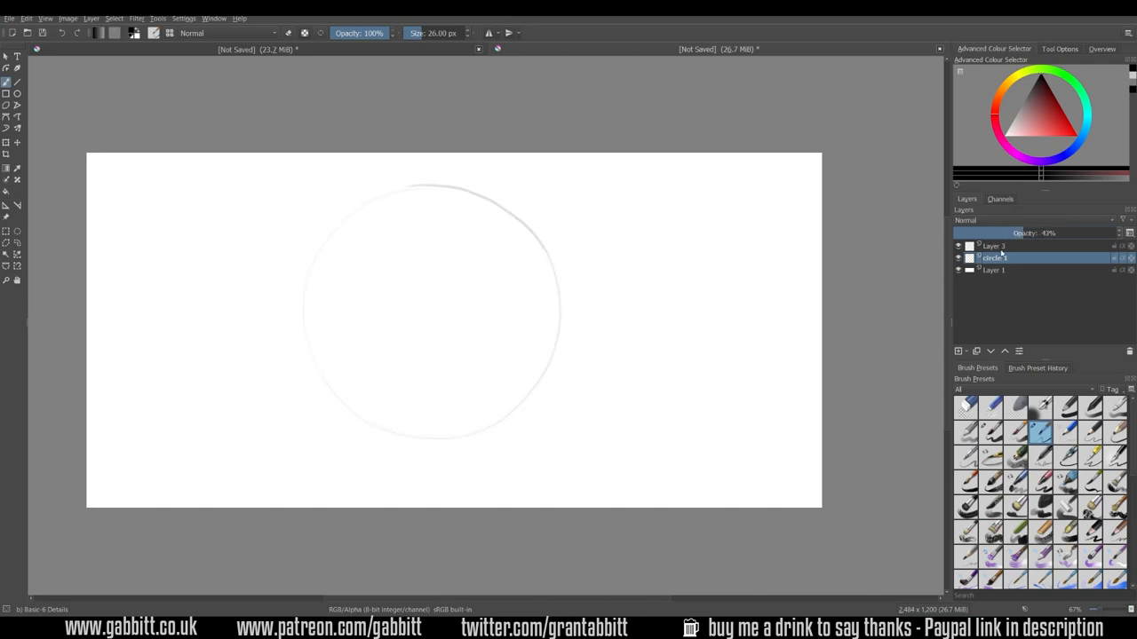
{"action": "left_click", "coordinate": [995, 245]}
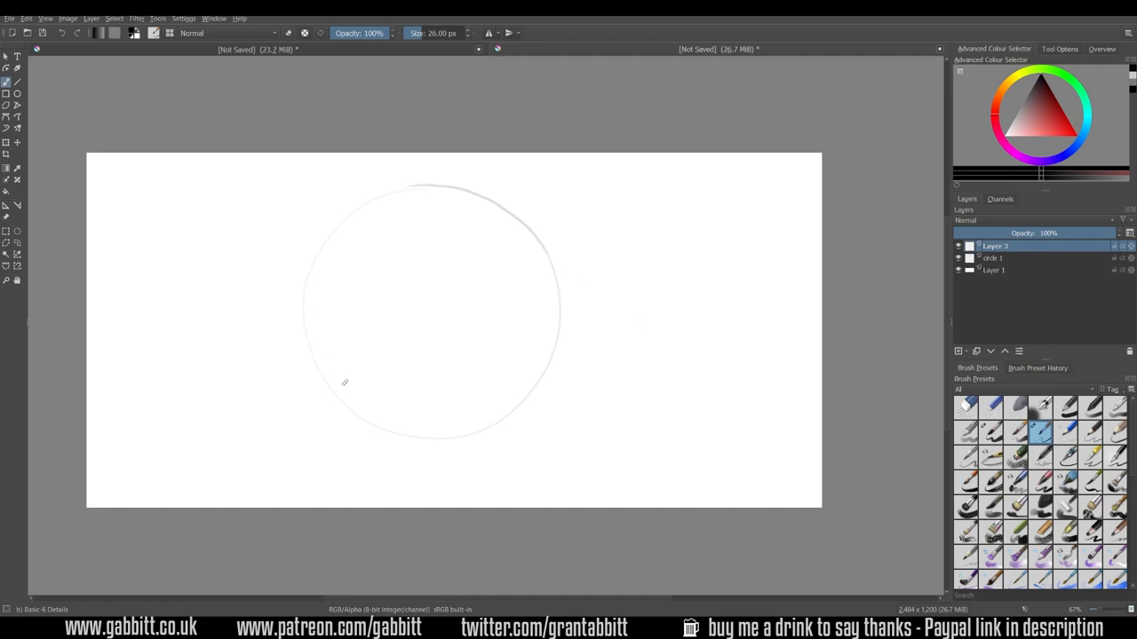
{"action": "mouse_move", "coordinate": [639, 322]}
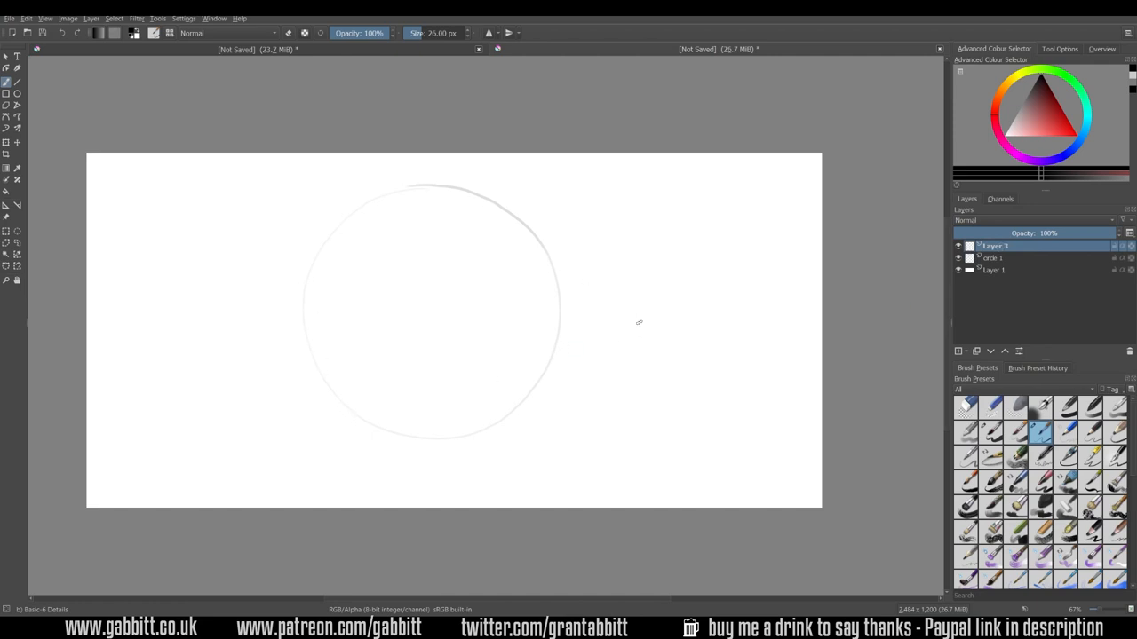
{"action": "mouse_move", "coordinate": [581, 371]}
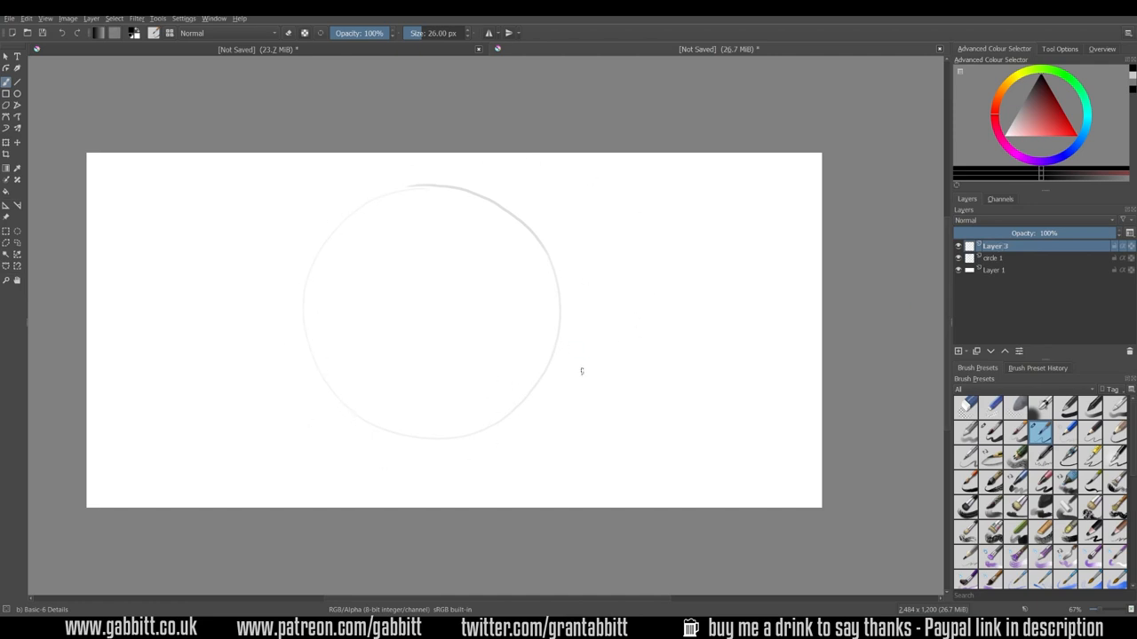
{"action": "mouse_move", "coordinate": [508, 483]}
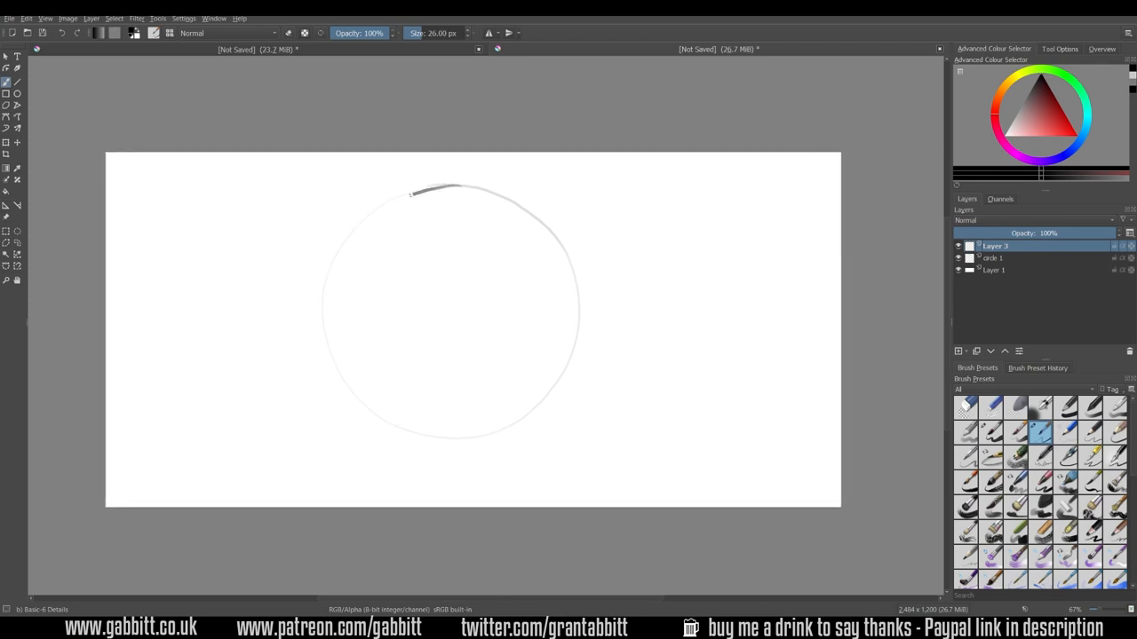
{"action": "left_click_drag", "start_coordinate": [412, 192], "coordinate": [569, 364]}
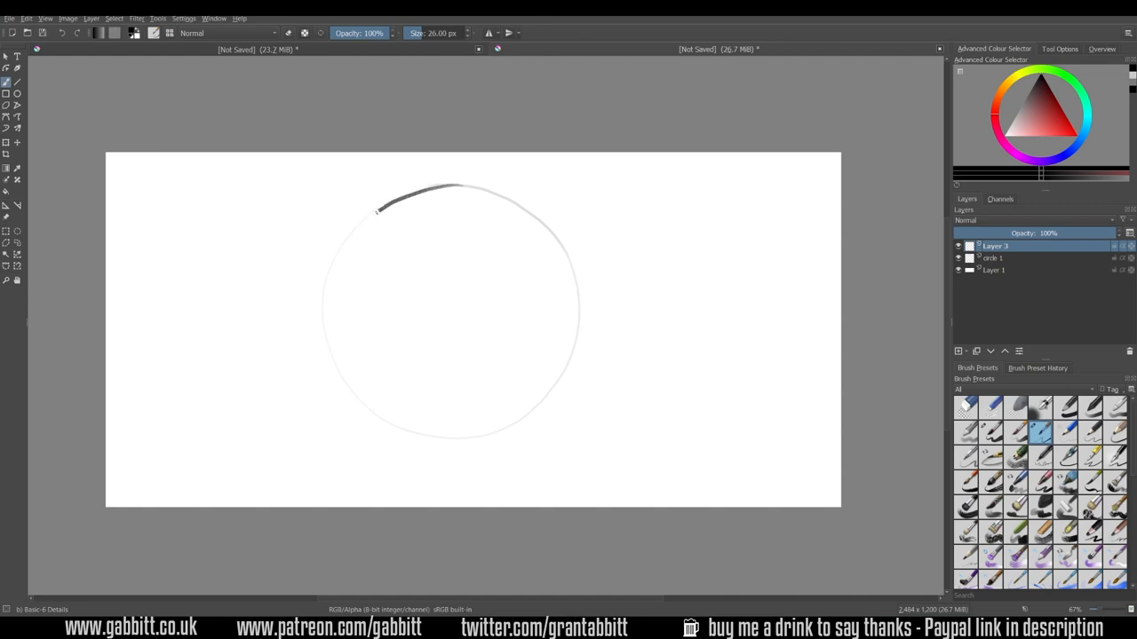
{"action": "left_click_drag", "start_coordinate": [377, 209], "coordinate": [560, 234]}
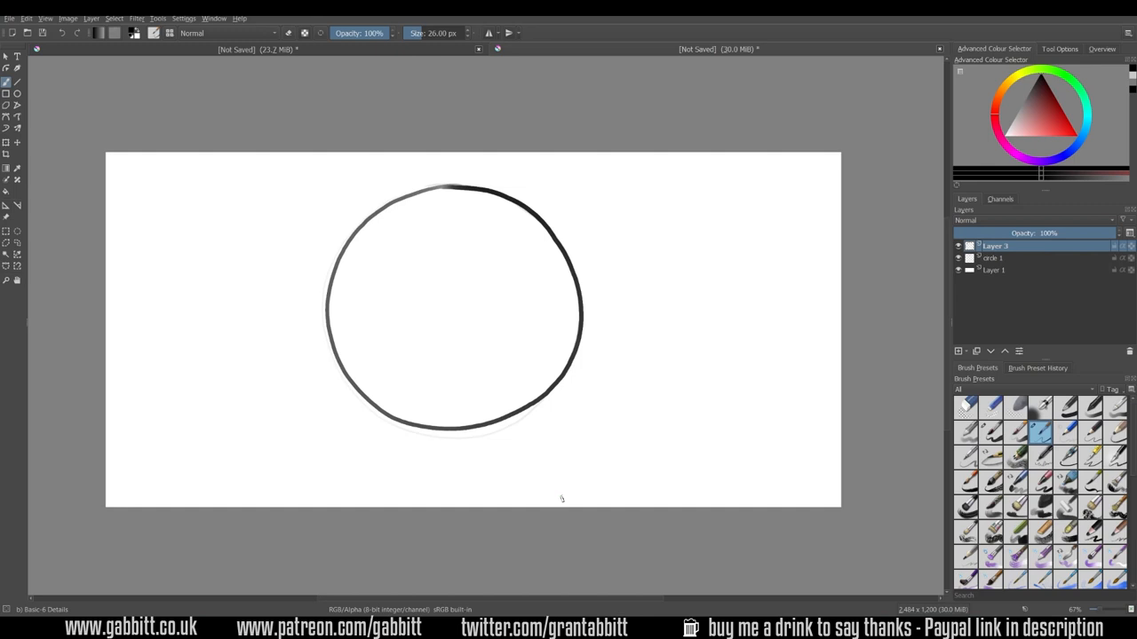
{"action": "mouse_move", "coordinate": [705, 206]}
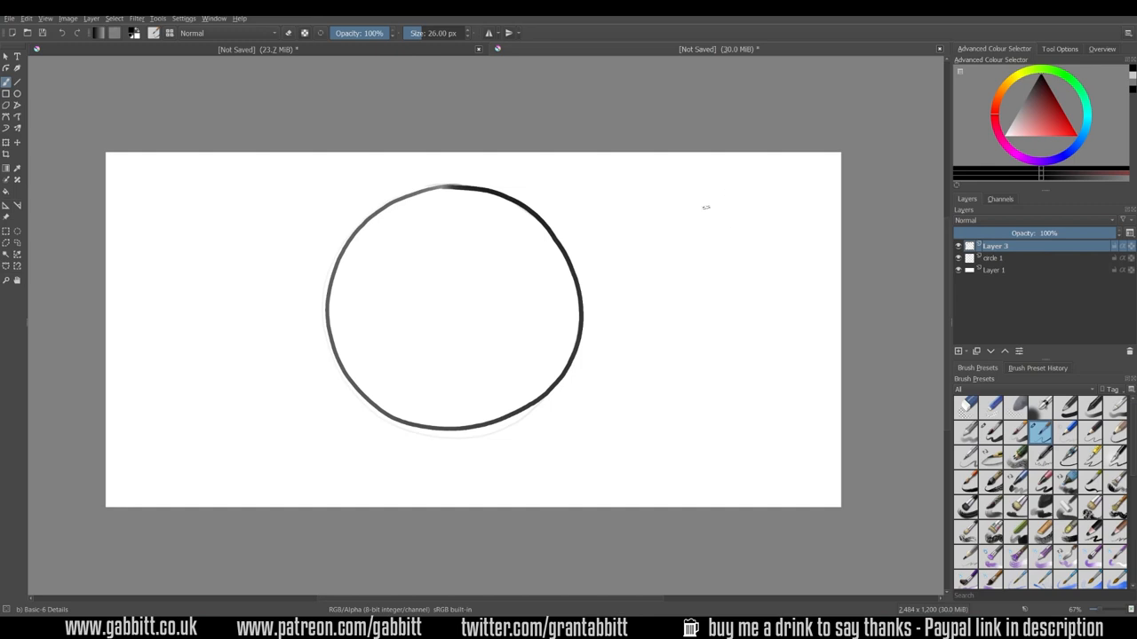
Step: Sketch and ink a small cube to the right of the circle
{"action": "left_click_drag", "start_coordinate": [719, 222], "coordinate": [749, 284]}
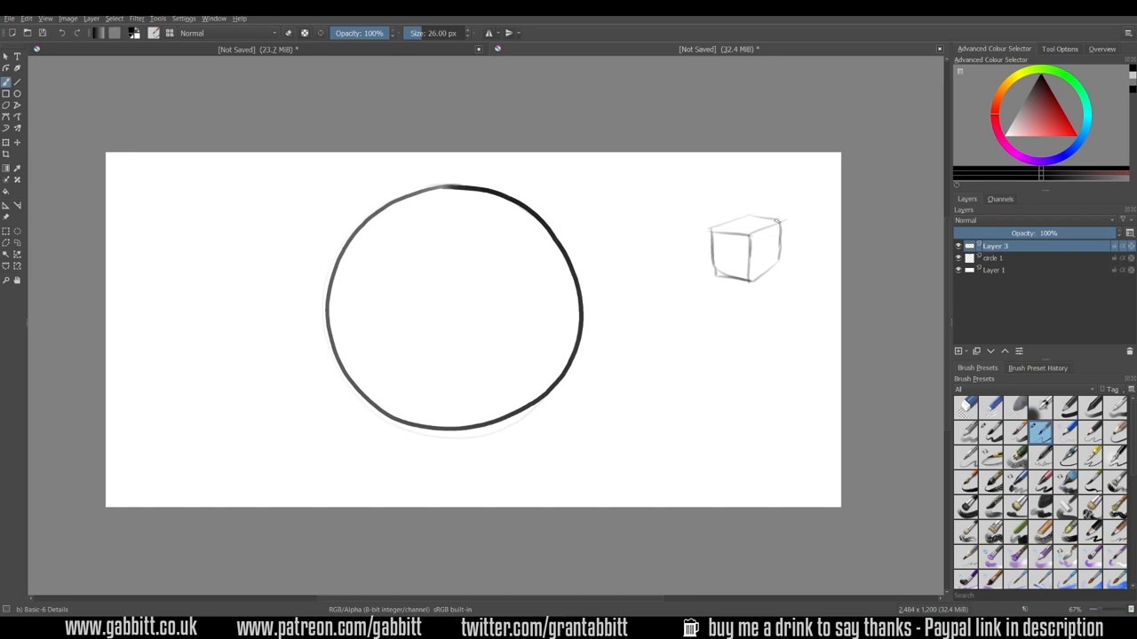
{"action": "left_click_drag", "start_coordinate": [725, 231], "coordinate": [754, 280]}
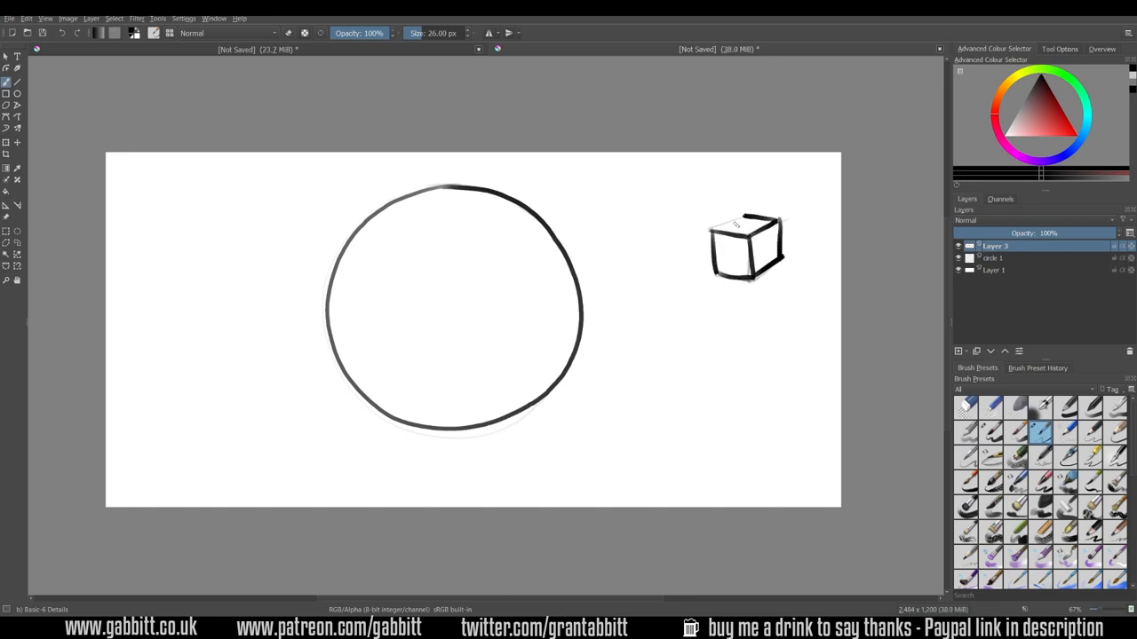
{"action": "left_click_drag", "start_coordinate": [764, 217], "coordinate": [719, 275]}
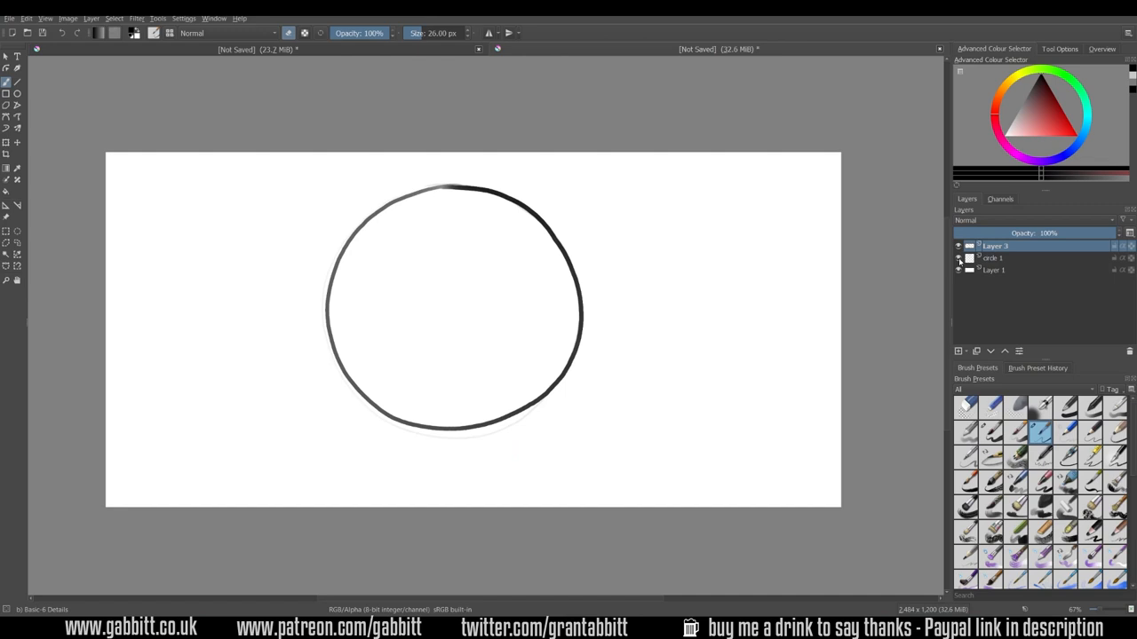
Step: Hide the faded circle sketch layer and add a new Layer 4
{"action": "left_click", "coordinate": [957, 257]}
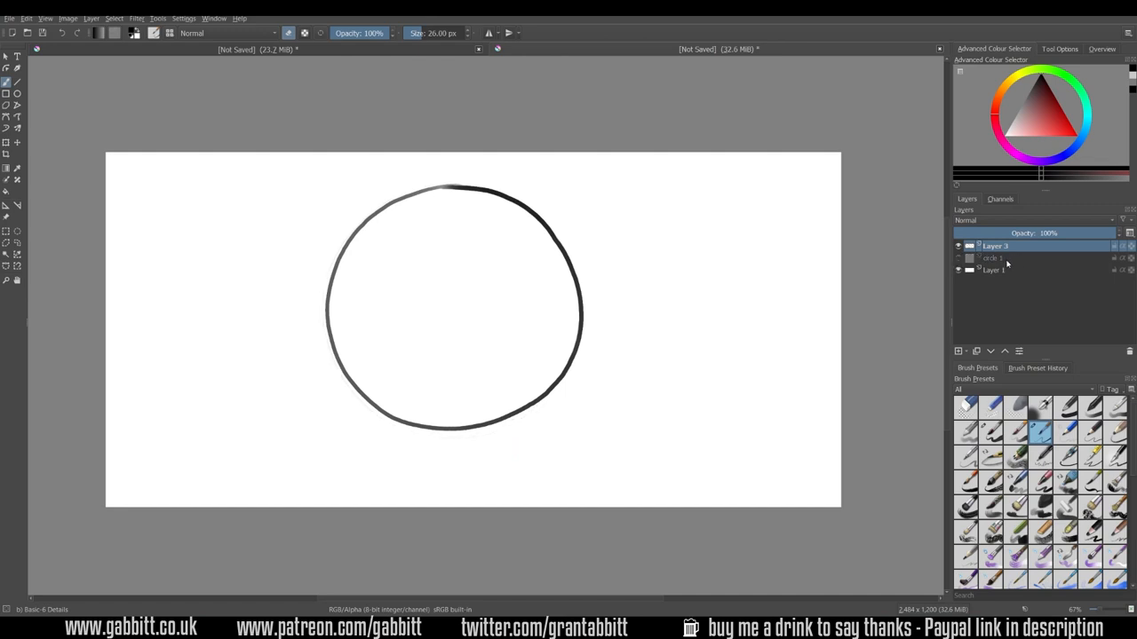
{"action": "mouse_move", "coordinate": [1023, 260]}
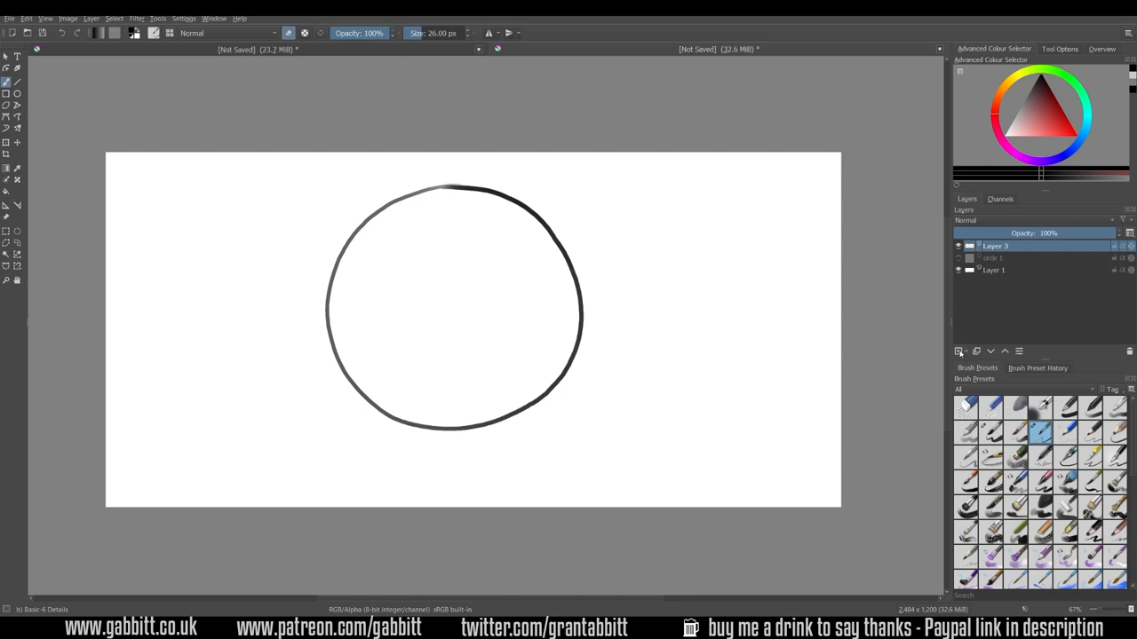
{"action": "left_click", "coordinate": [959, 352]}
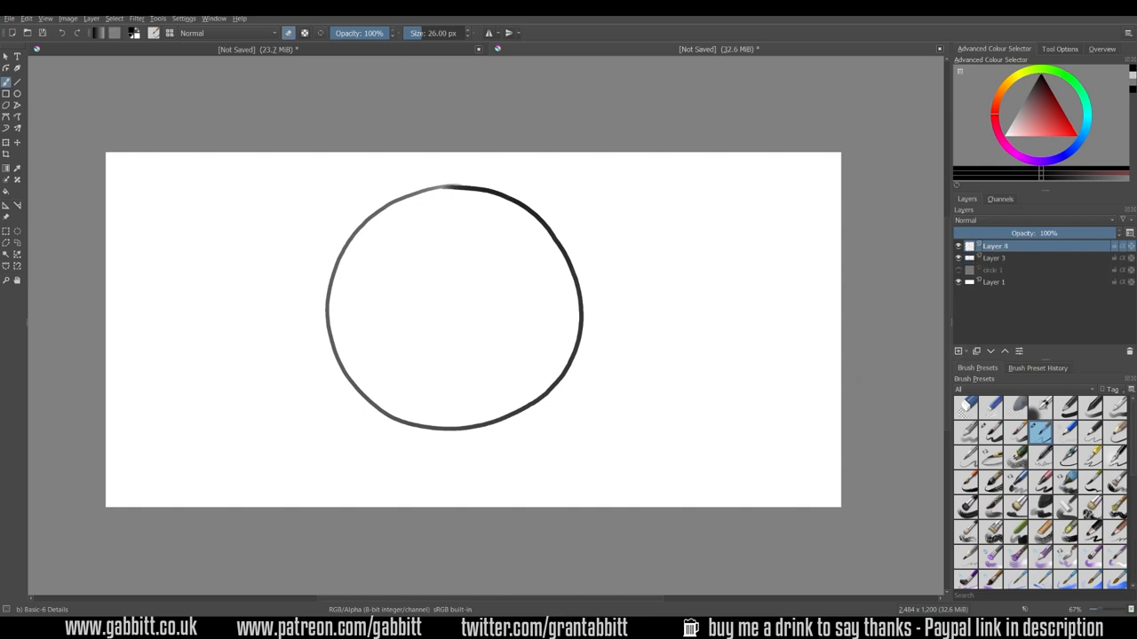
{"action": "mouse_move", "coordinate": [795, 332]}
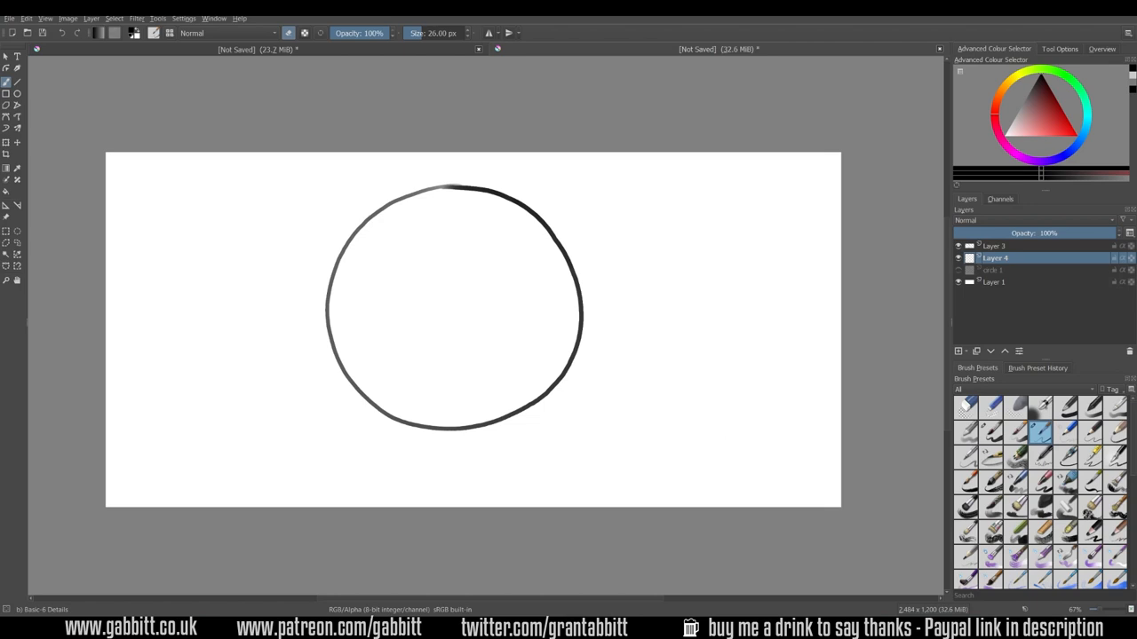
{"action": "mouse_move", "coordinate": [1041, 407]}
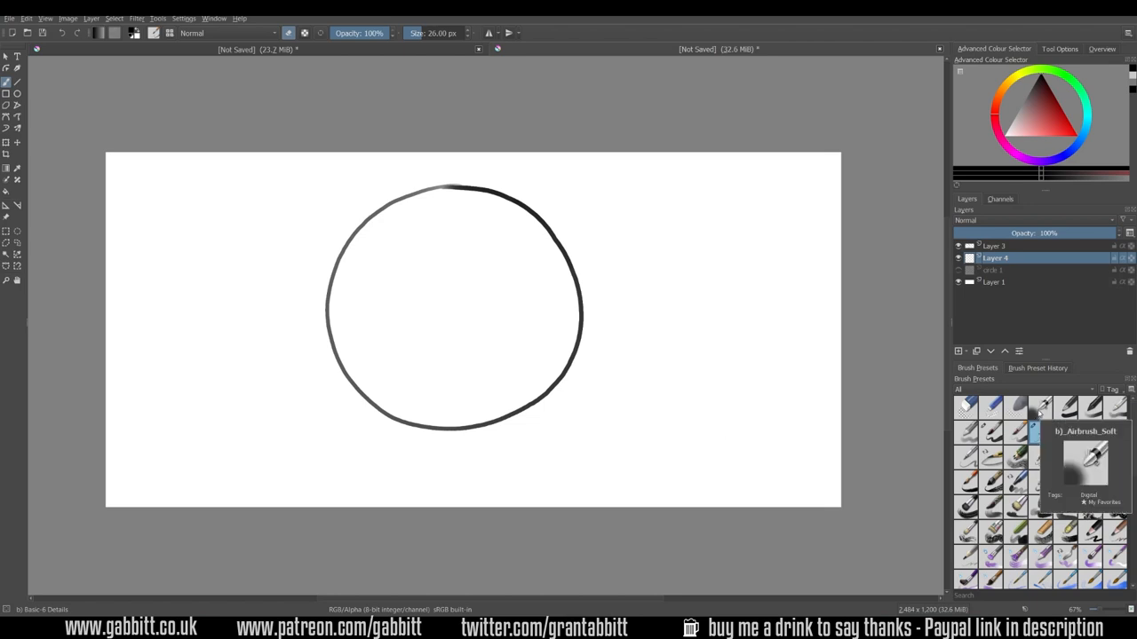
{"action": "left_click", "coordinate": [1041, 405]}
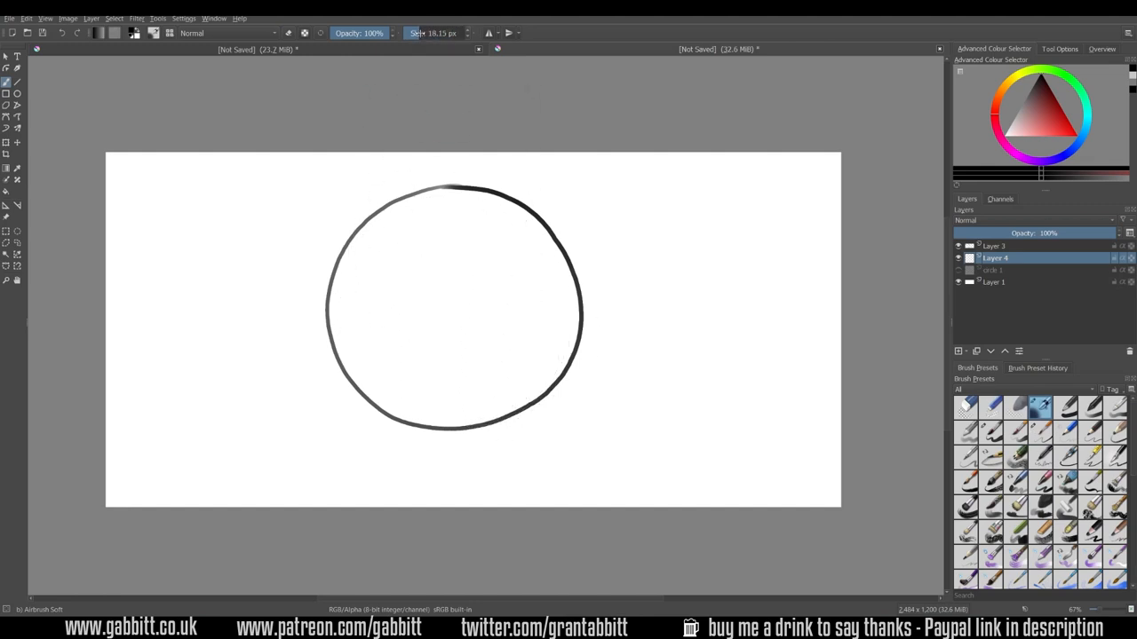
{"action": "left_click_drag", "start_coordinate": [435, 186], "coordinate": [550, 364]}
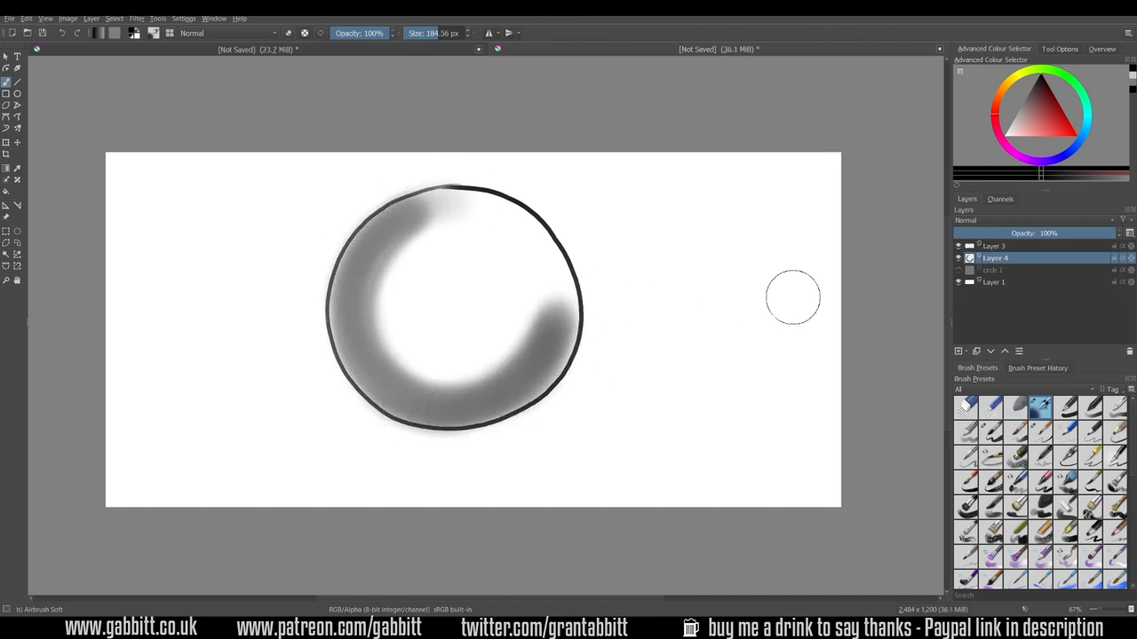
{"action": "left_click", "coordinate": [995, 246]}
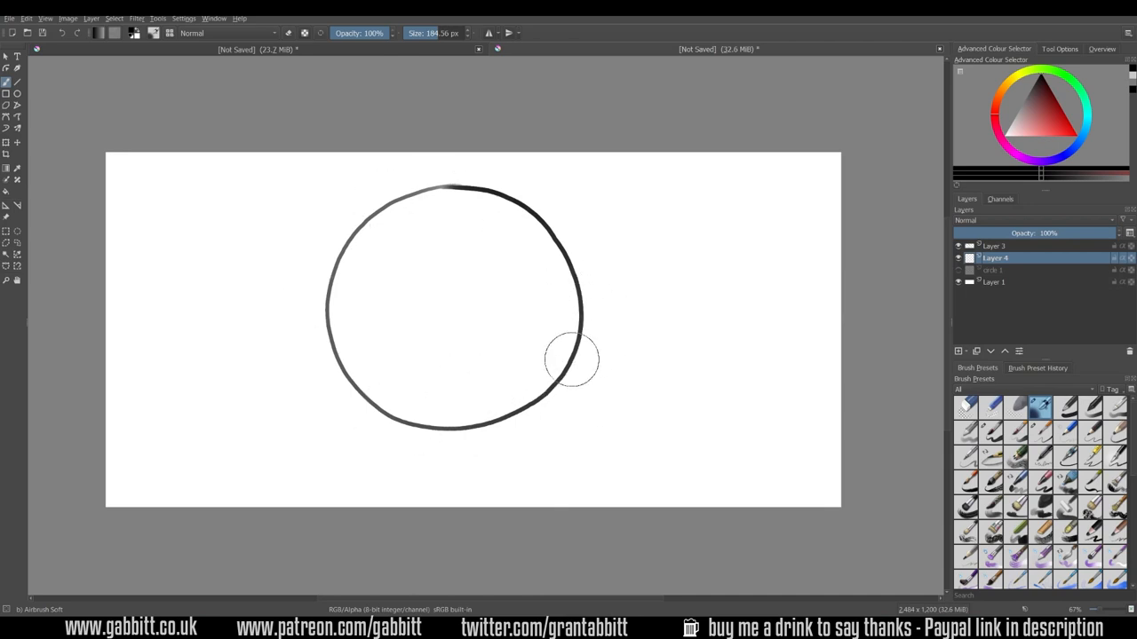
{"action": "mouse_move", "coordinate": [572, 299]}
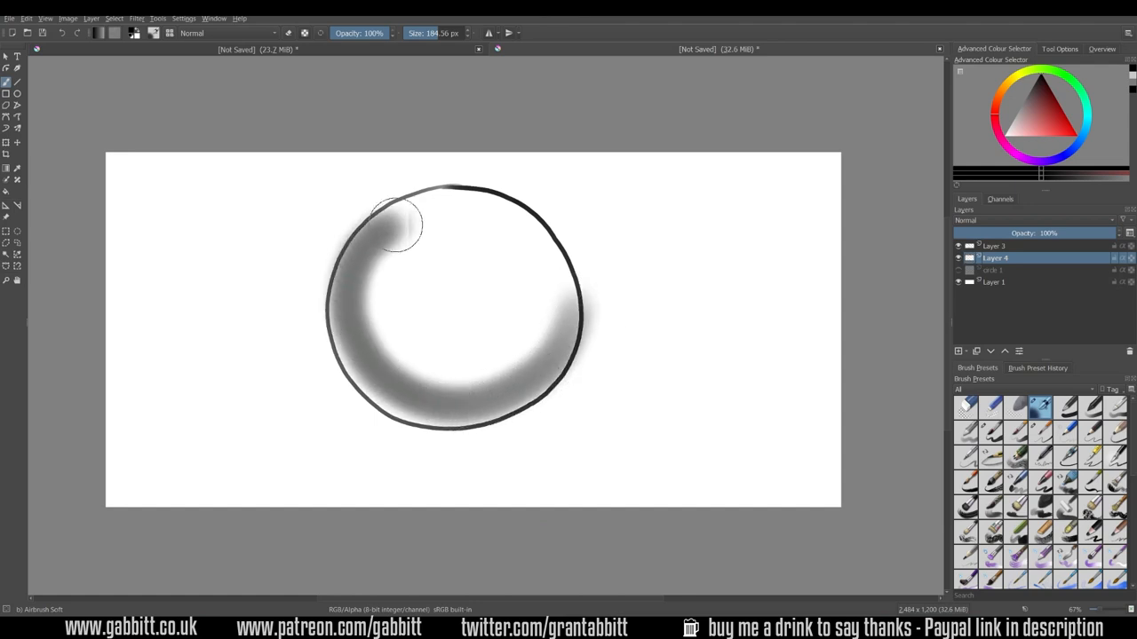
{"action": "left_click_drag", "start_coordinate": [399, 222], "coordinate": [364, 373]}
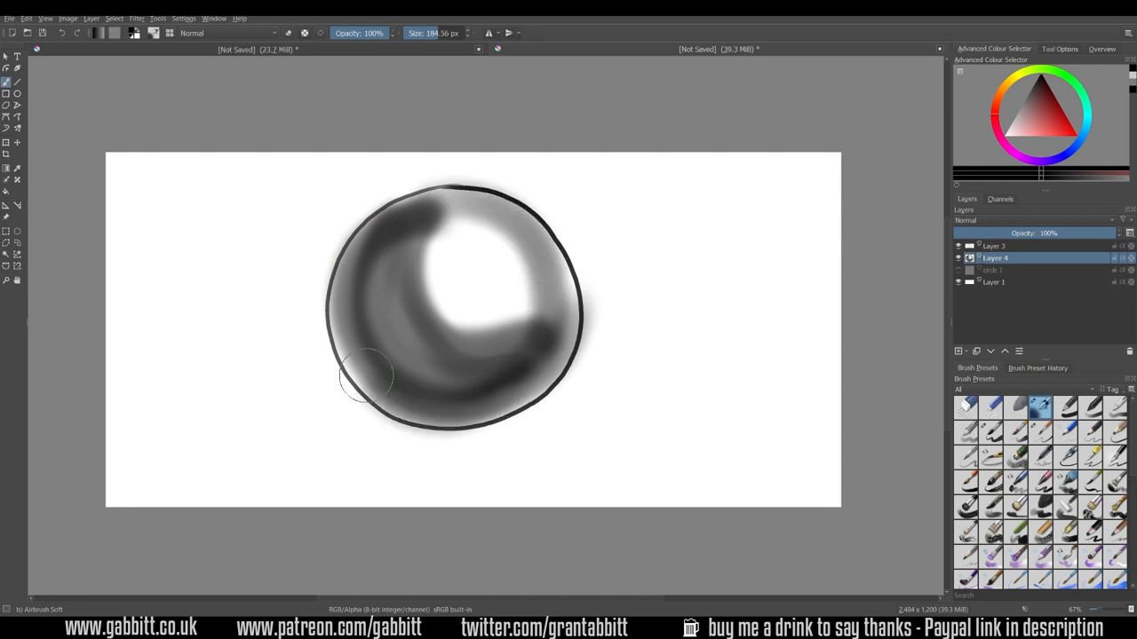
{"action": "left_click_drag", "start_coordinate": [364, 373], "coordinate": [577, 293]}
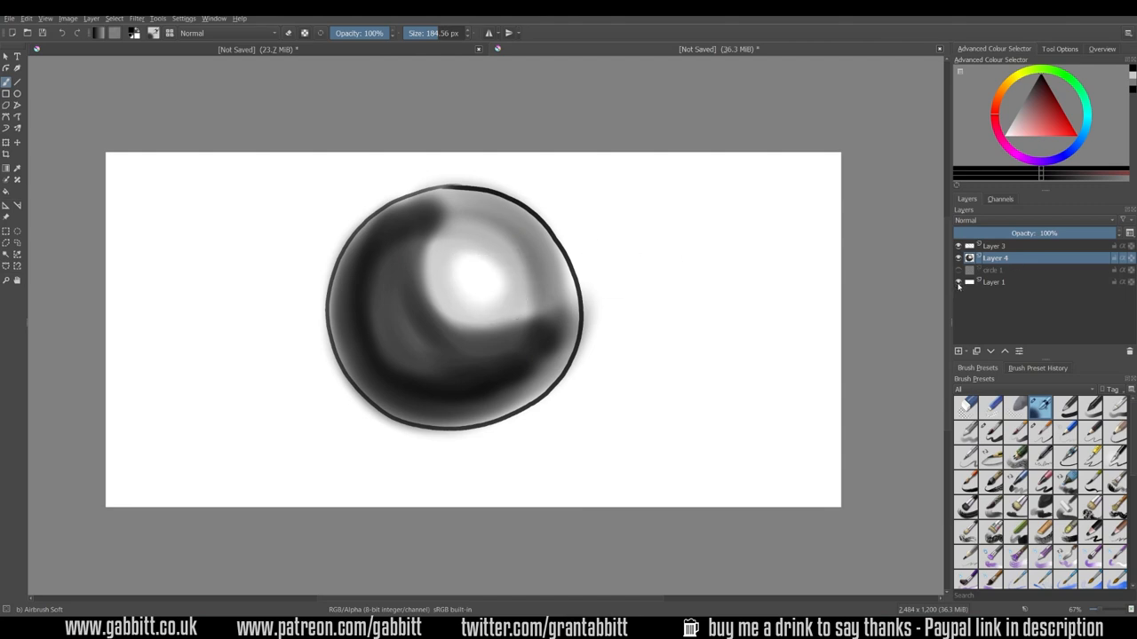
{"action": "left_click", "coordinate": [955, 282]}
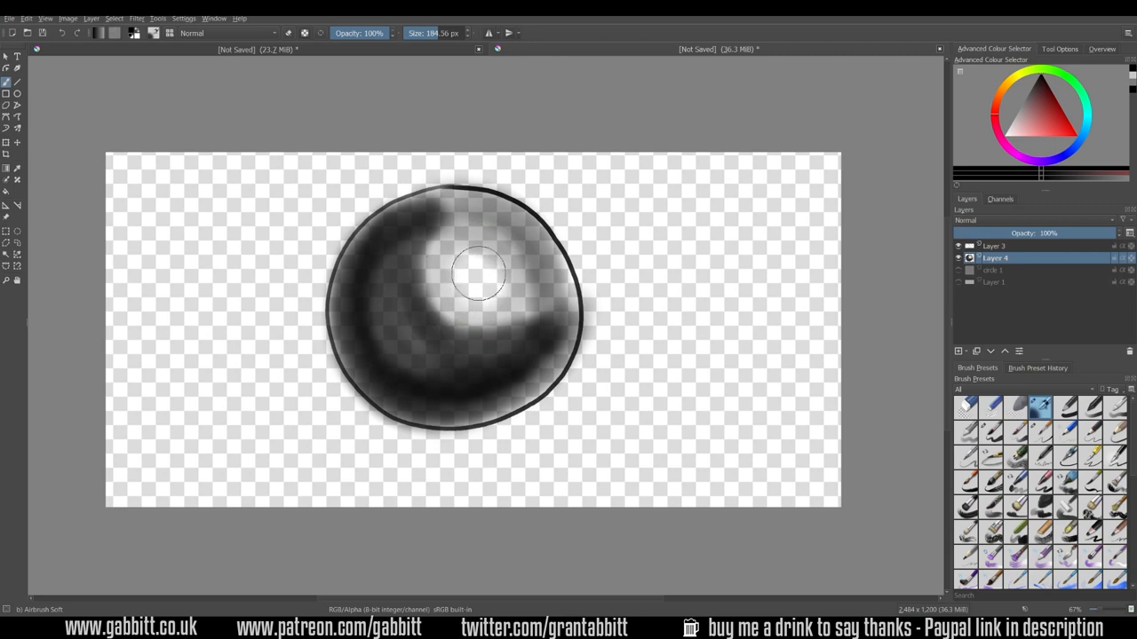
{"action": "mouse_move", "coordinate": [597, 412]}
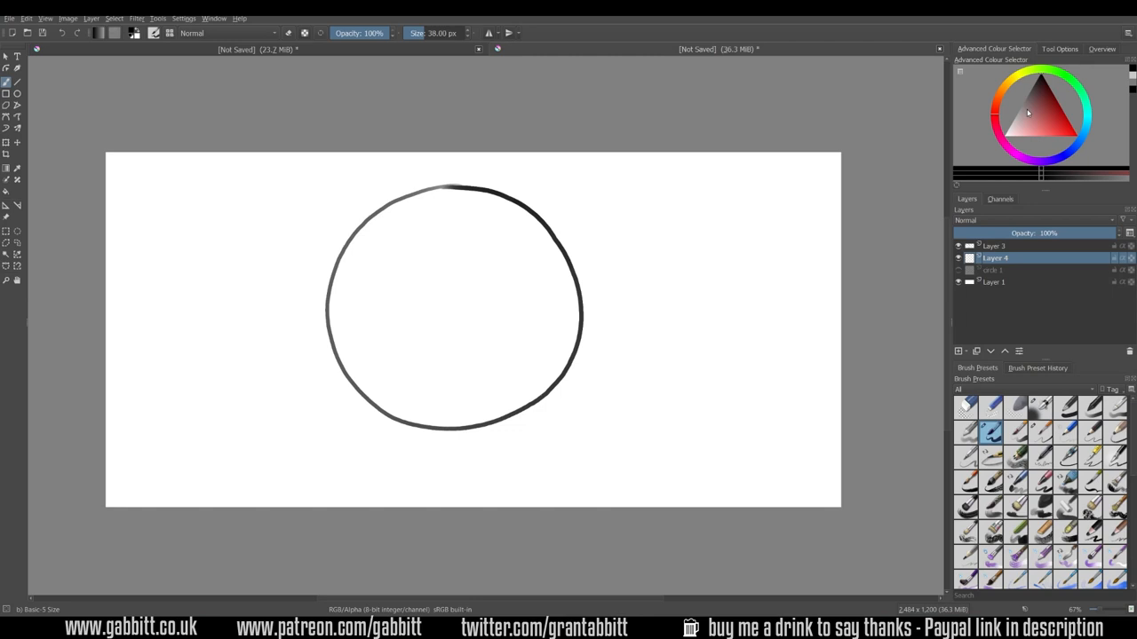
Step: Trace grey along the inside of the outline and fill the circle interior solid grey
{"action": "left_click_drag", "start_coordinate": [572, 288], "coordinate": [465, 422]}
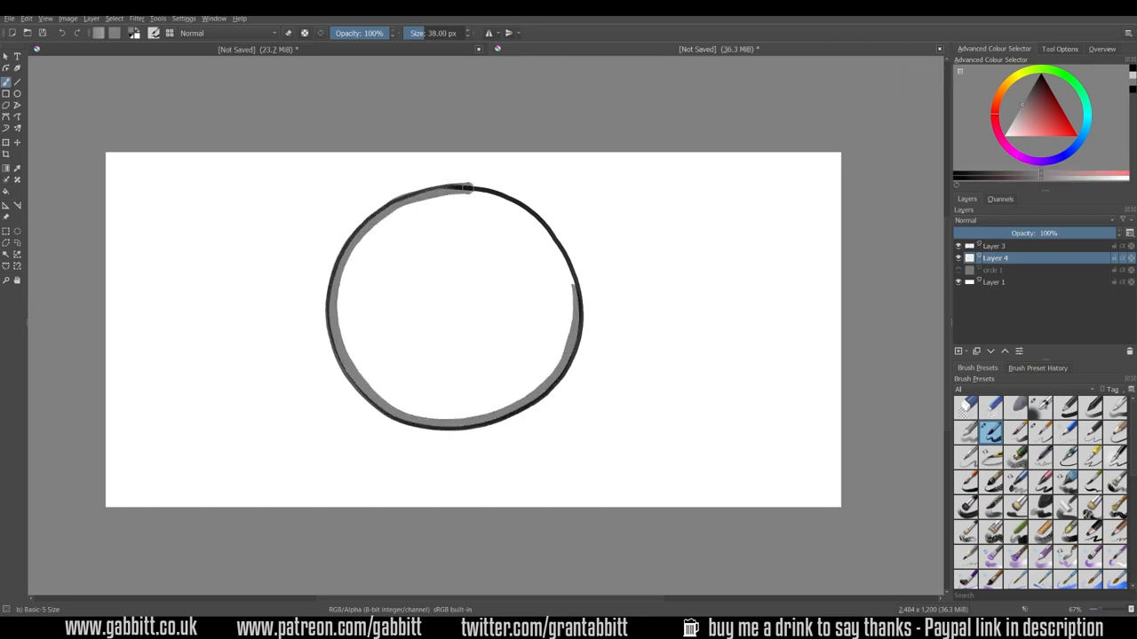
{"action": "left_click_drag", "start_coordinate": [469, 187], "coordinate": [578, 316]}
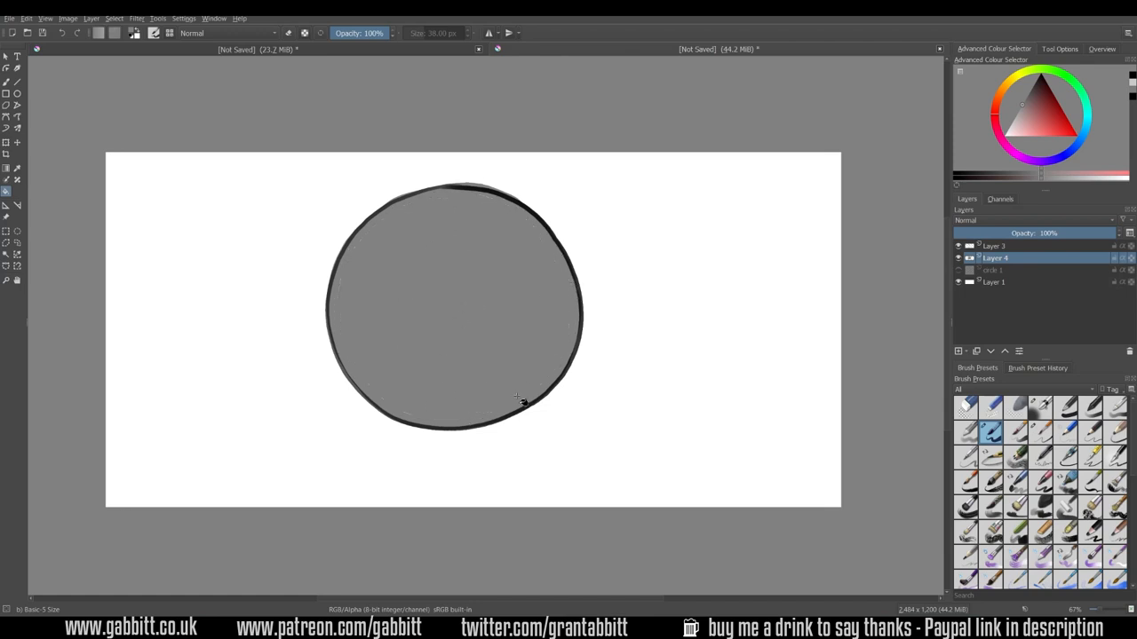
{"action": "mouse_move", "coordinate": [480, 351]}
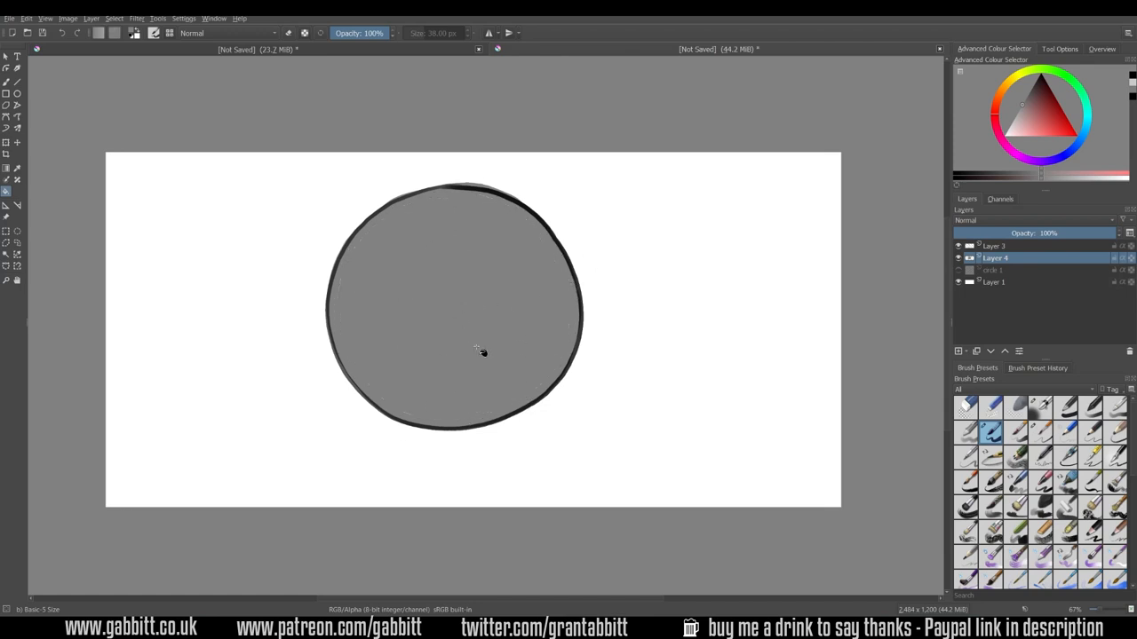
{"action": "mouse_move", "coordinate": [515, 305]}
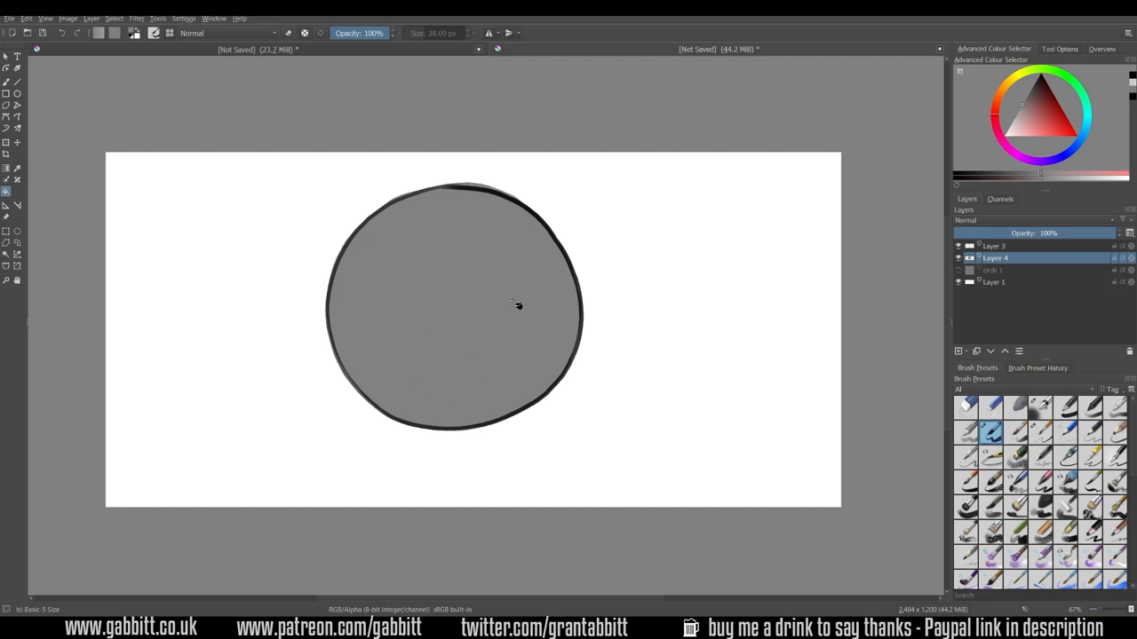
{"action": "mouse_move", "coordinate": [490, 332]}
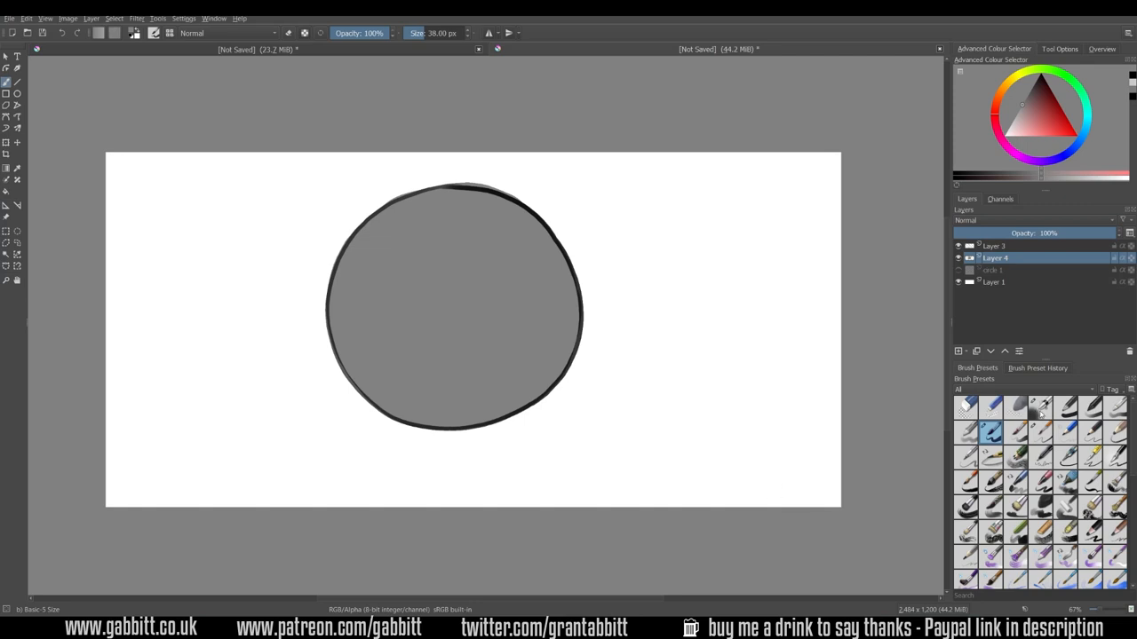
Step: Lock the grey layer's alpha so shading stays confined to the circle
{"action": "left_click", "coordinate": [1040, 405]}
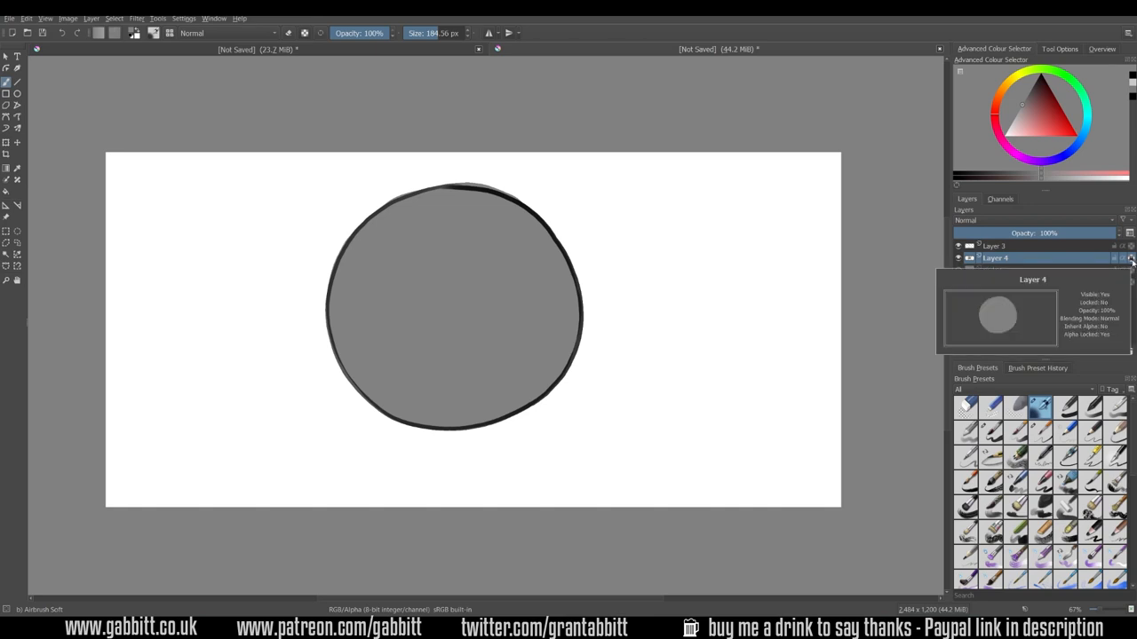
{"action": "mouse_move", "coordinate": [1131, 263]}
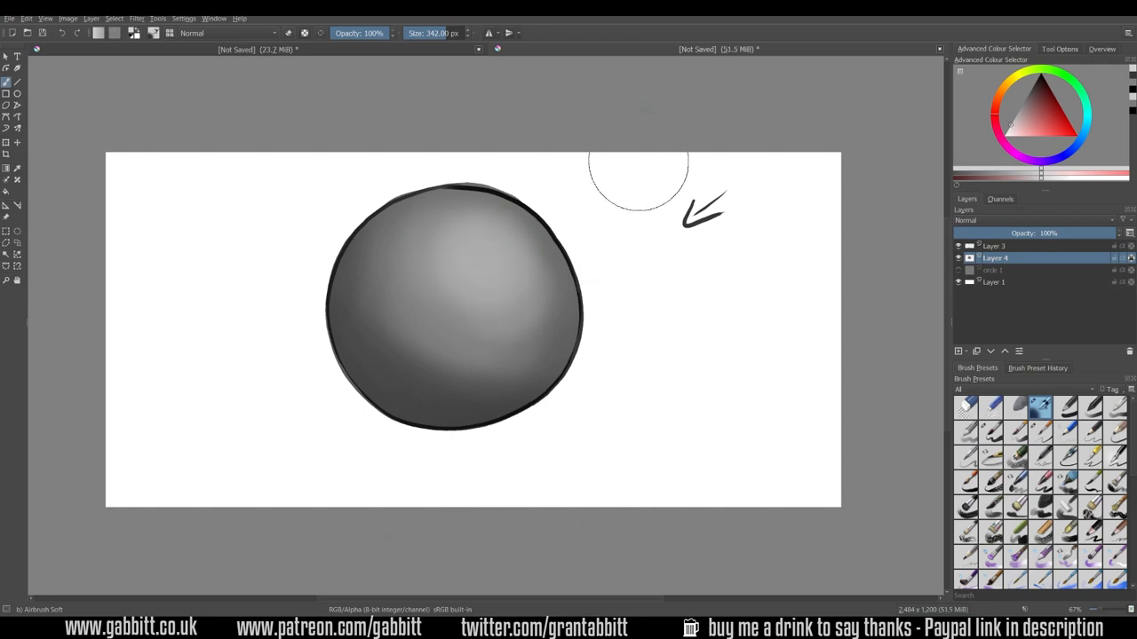
{"action": "mouse_move", "coordinate": [554, 302]}
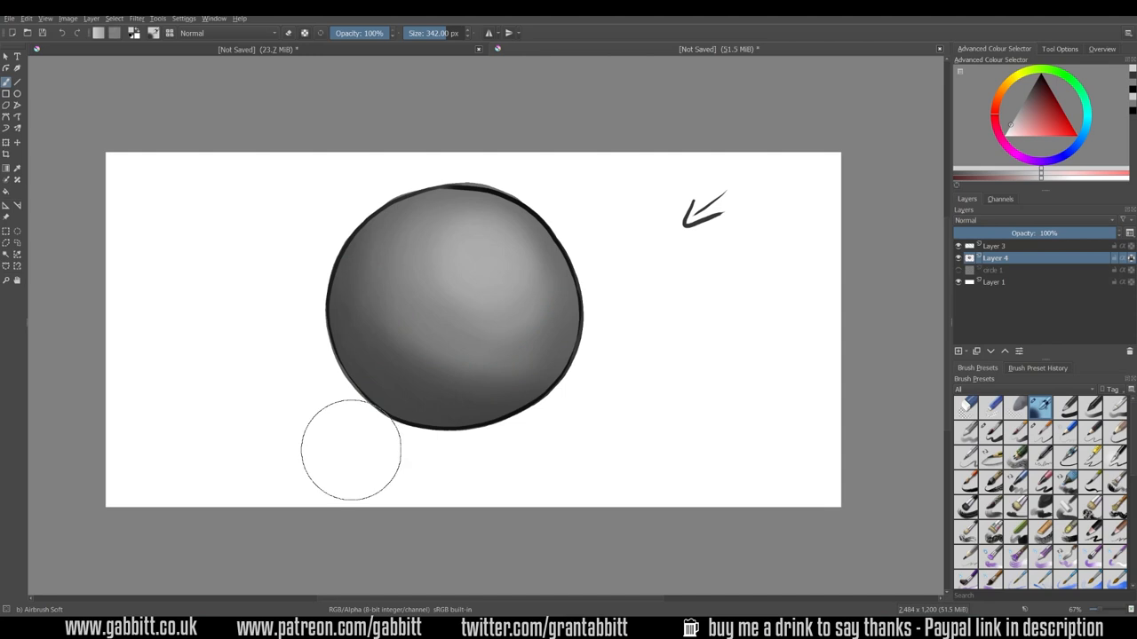
{"action": "mouse_move", "coordinate": [979, 345]}
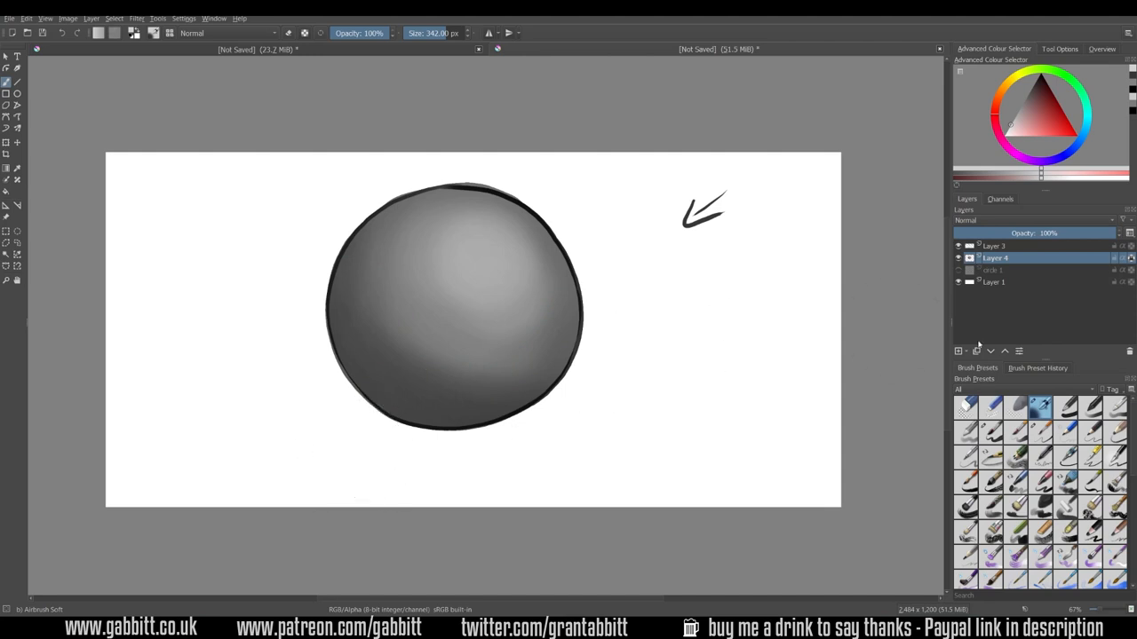
Step: Add a shadow layer and airbrush a soft grey cast shadow beneath the sphere
{"action": "left_click", "coordinate": [959, 352]}
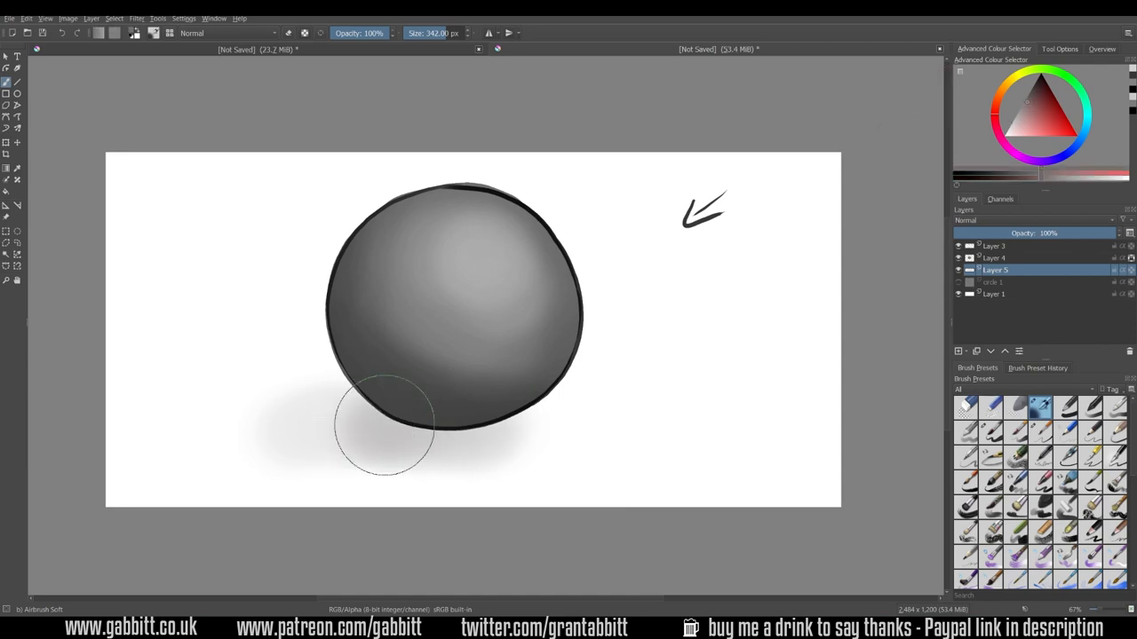
{"action": "left_click_drag", "start_coordinate": [400, 435], "coordinate": [364, 427]}
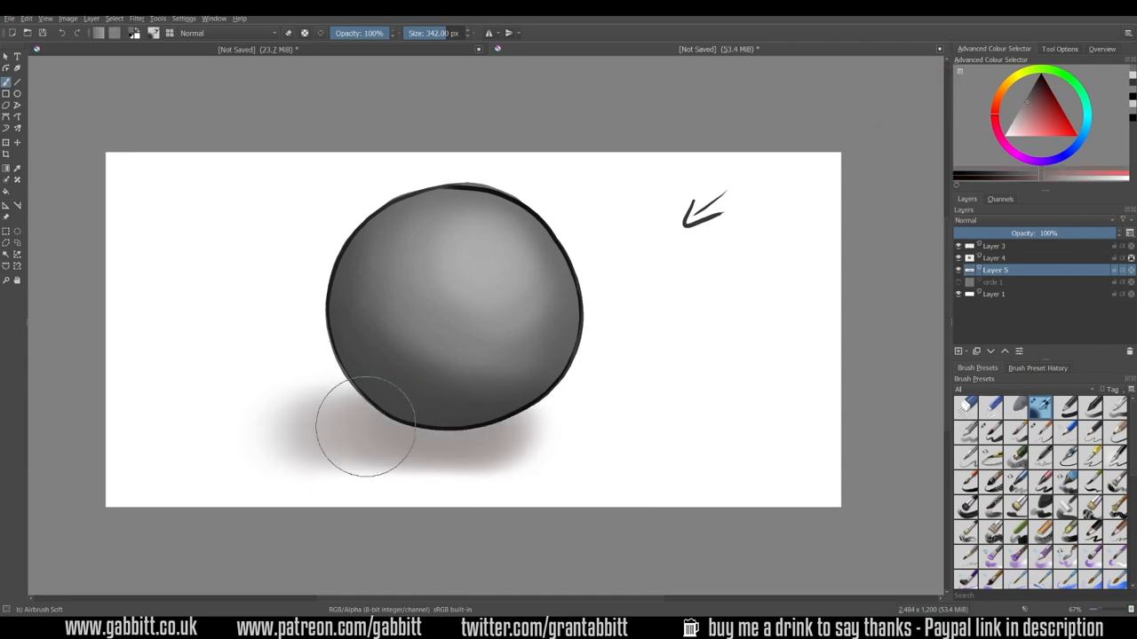